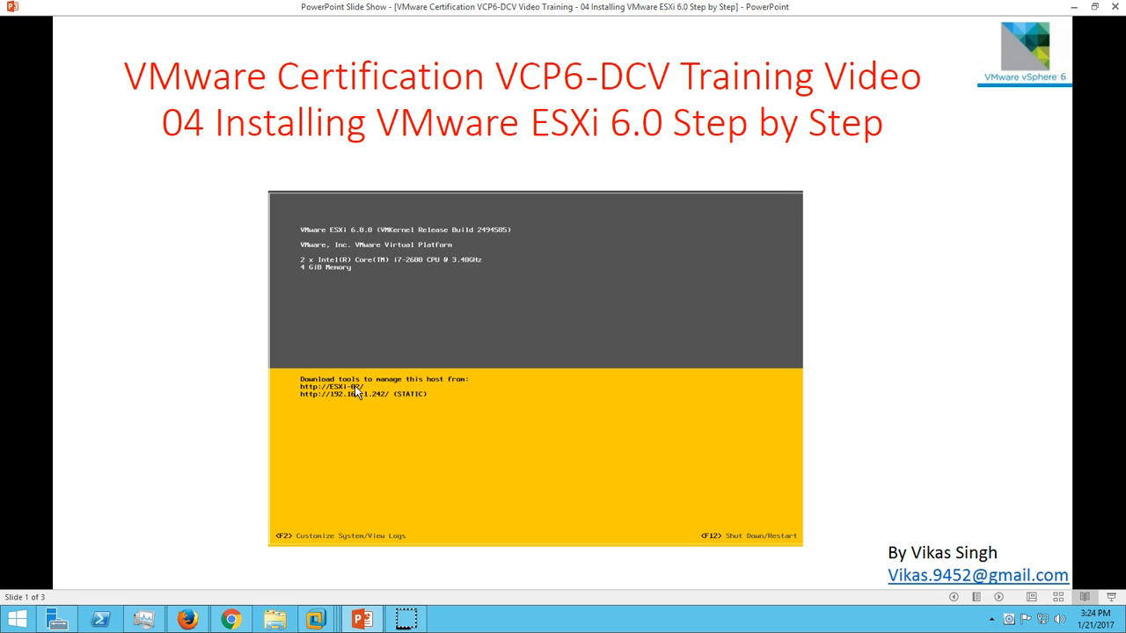
pyautogui.moveTo(808, 529)
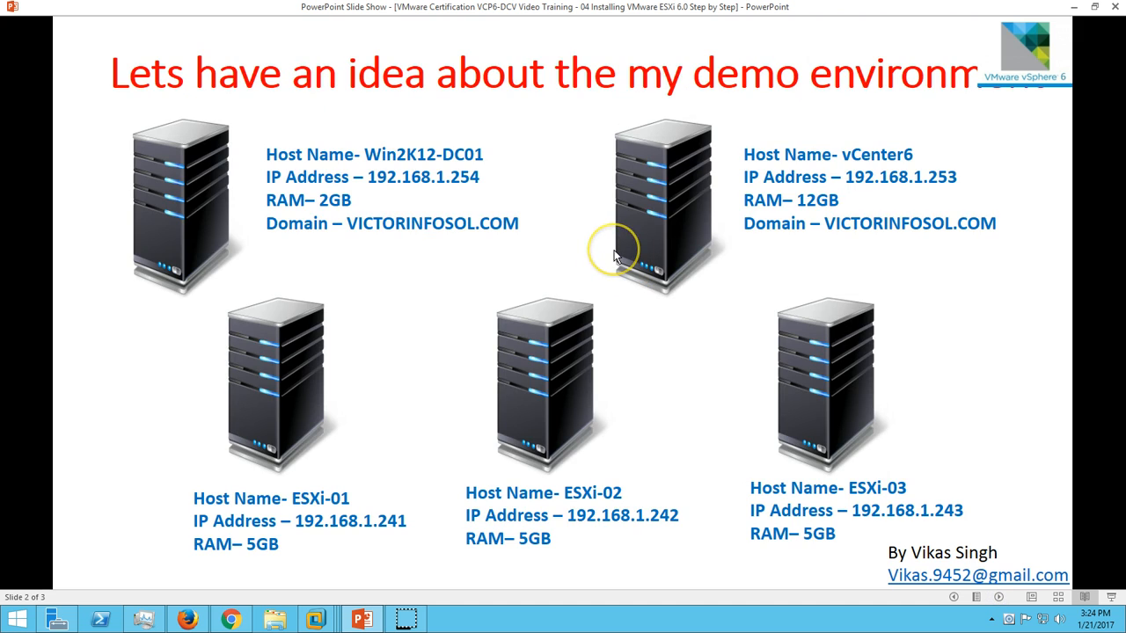
pyautogui.moveTo(616, 257)
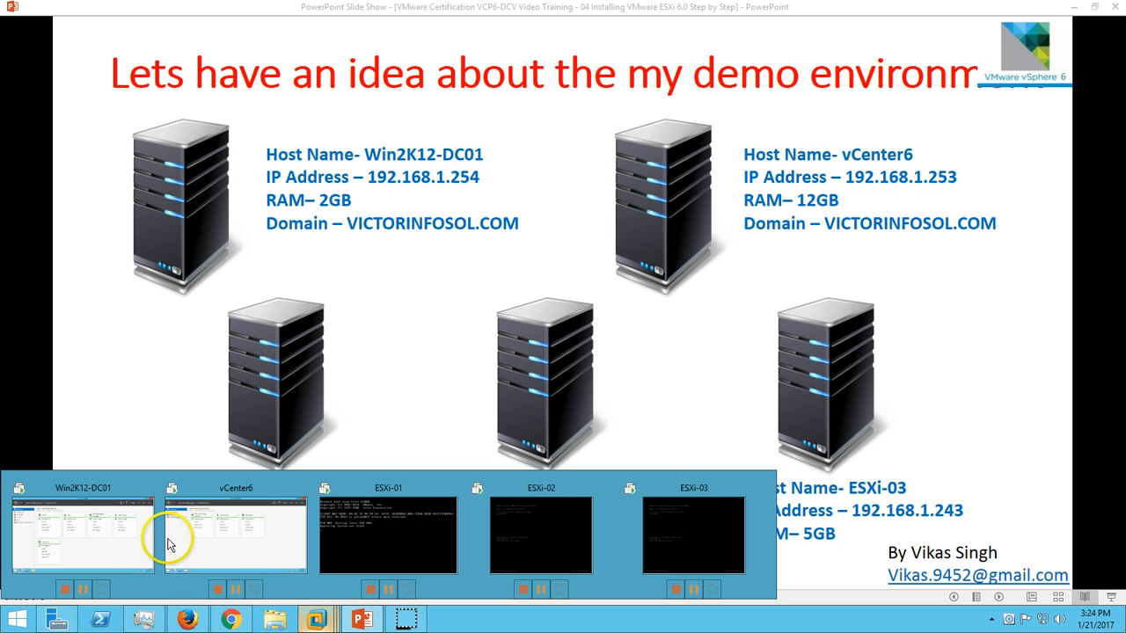
pyautogui.click(83, 531)
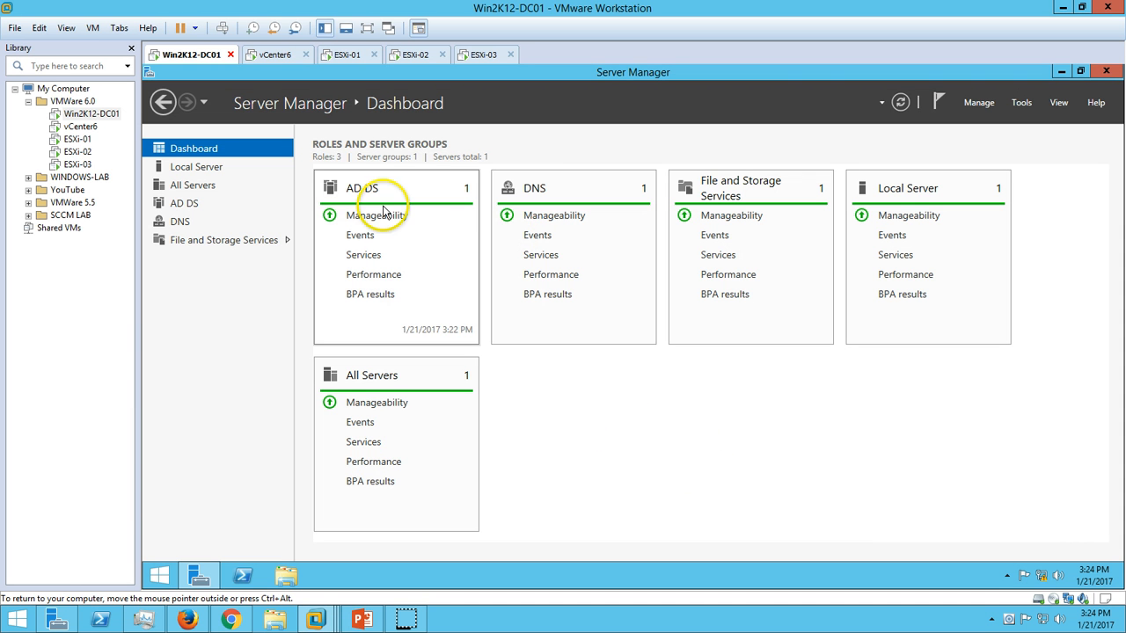
pyautogui.moveTo(232, 175)
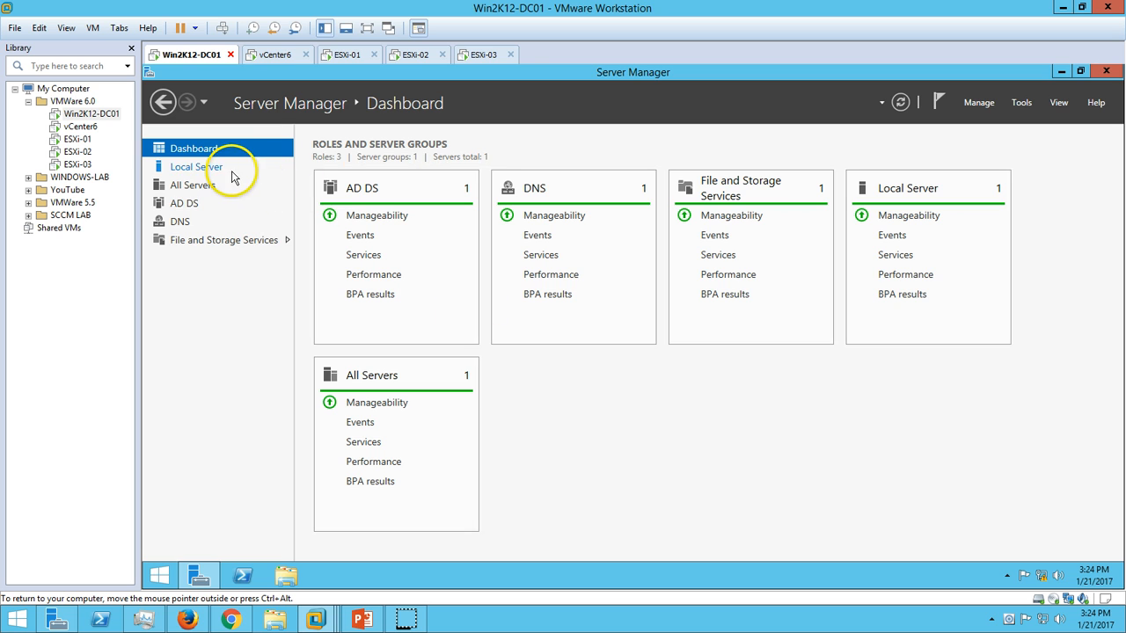
pyautogui.click(195, 166)
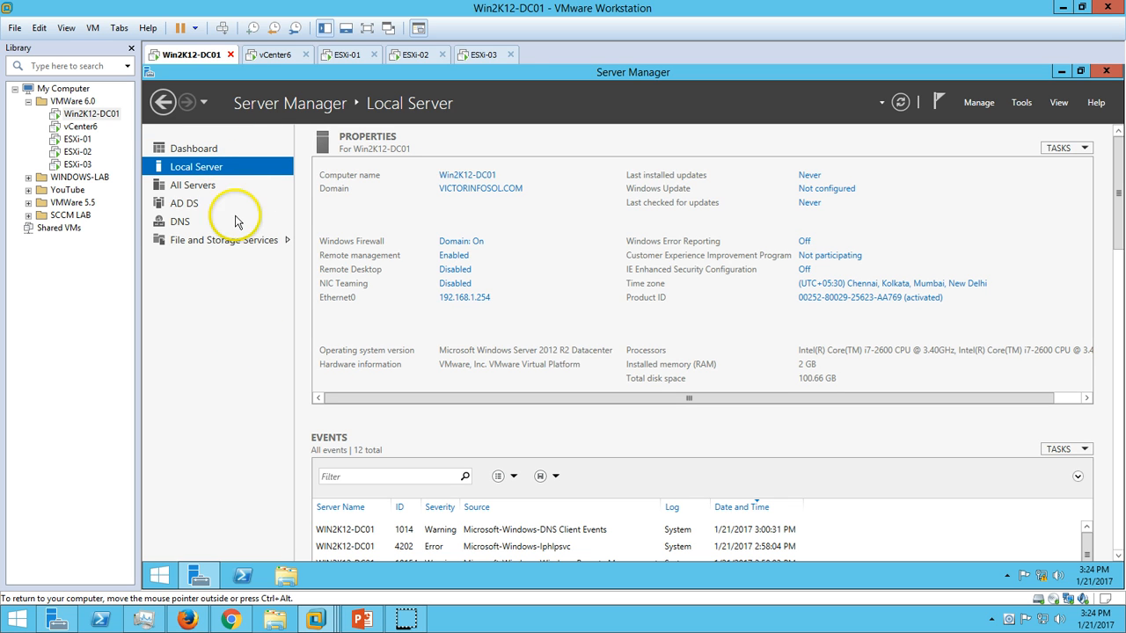
pyautogui.click(194, 147)
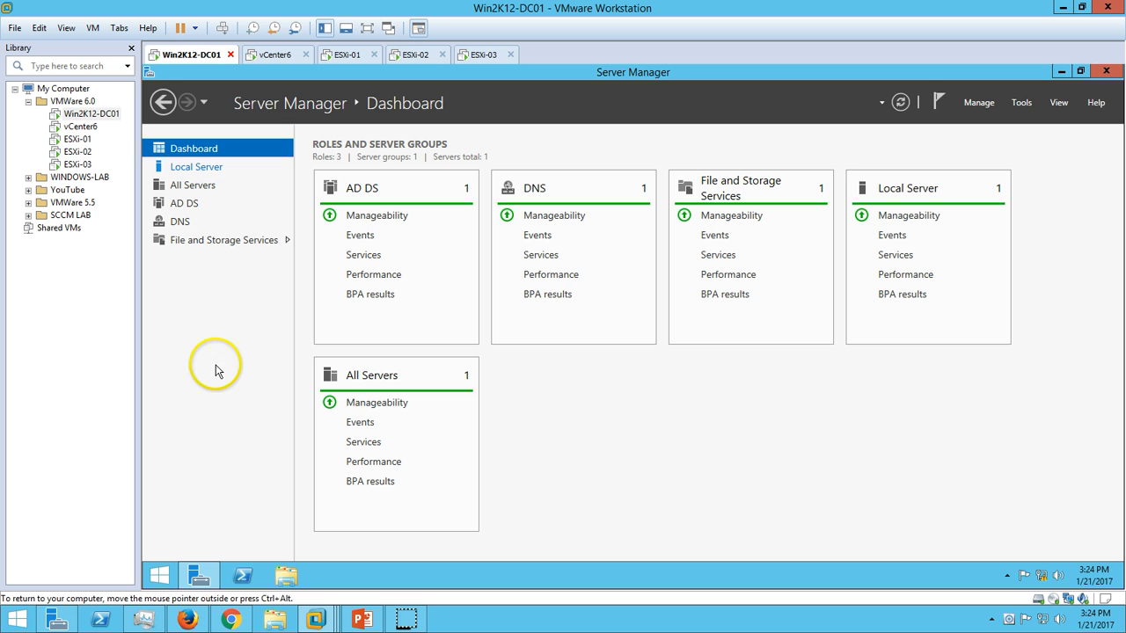
pyautogui.moveTo(730, 396)
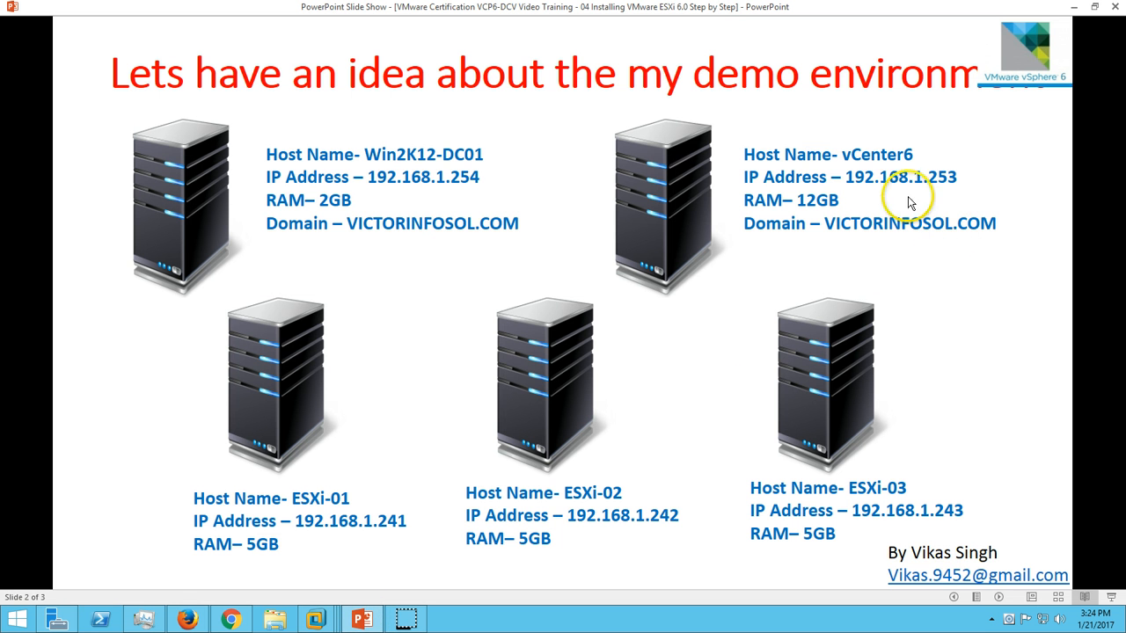
pyautogui.moveTo(929, 167)
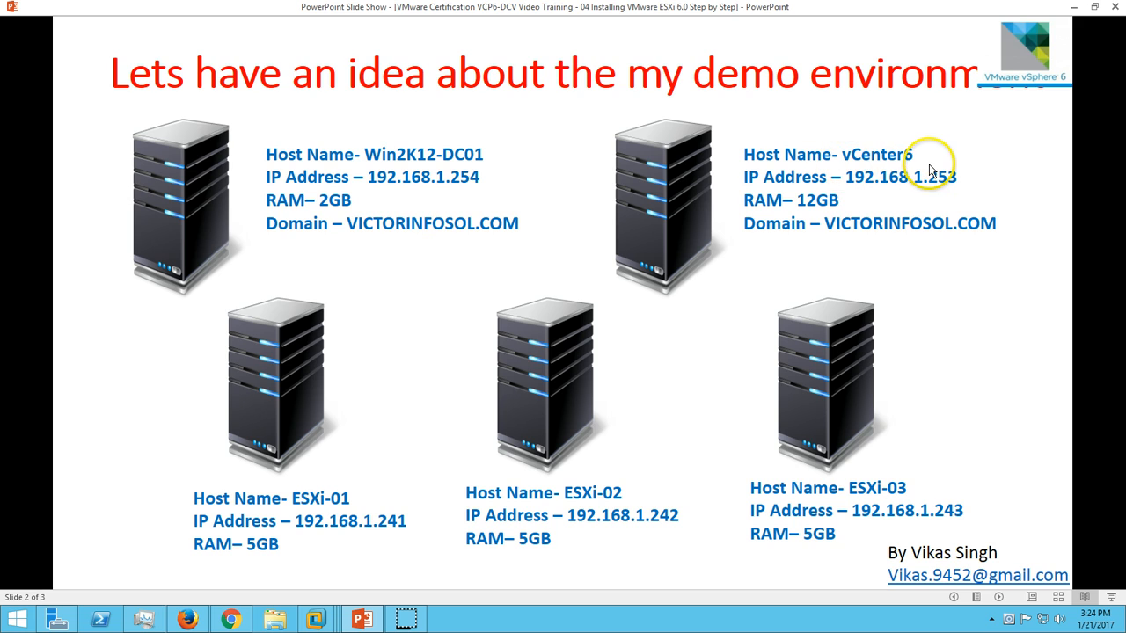
pyautogui.moveTo(868, 185)
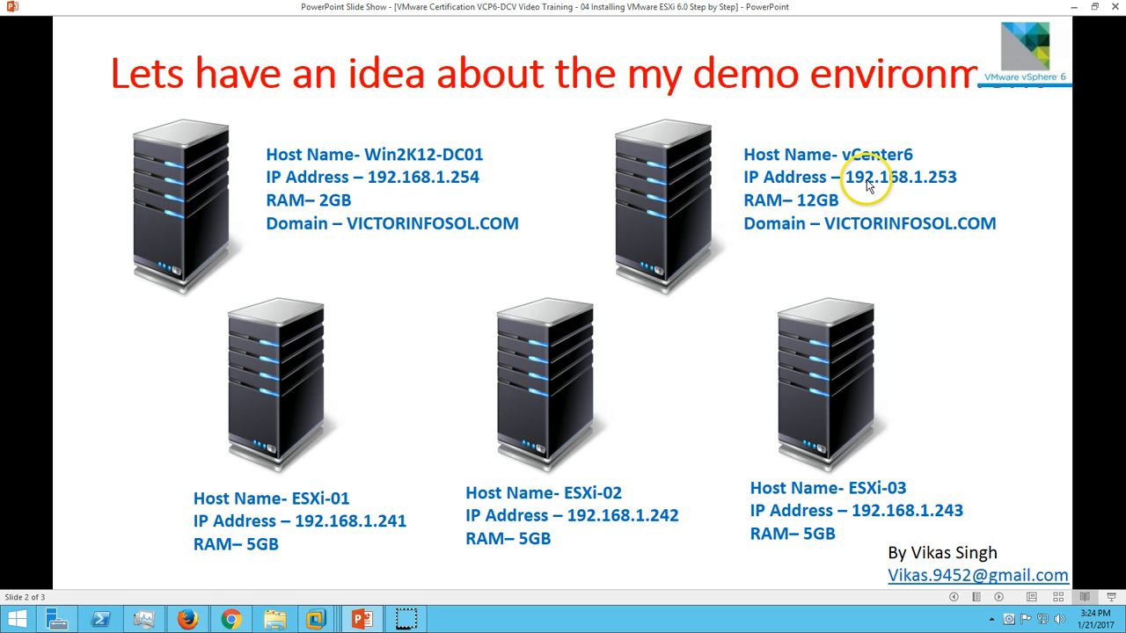
pyautogui.moveTo(887, 239)
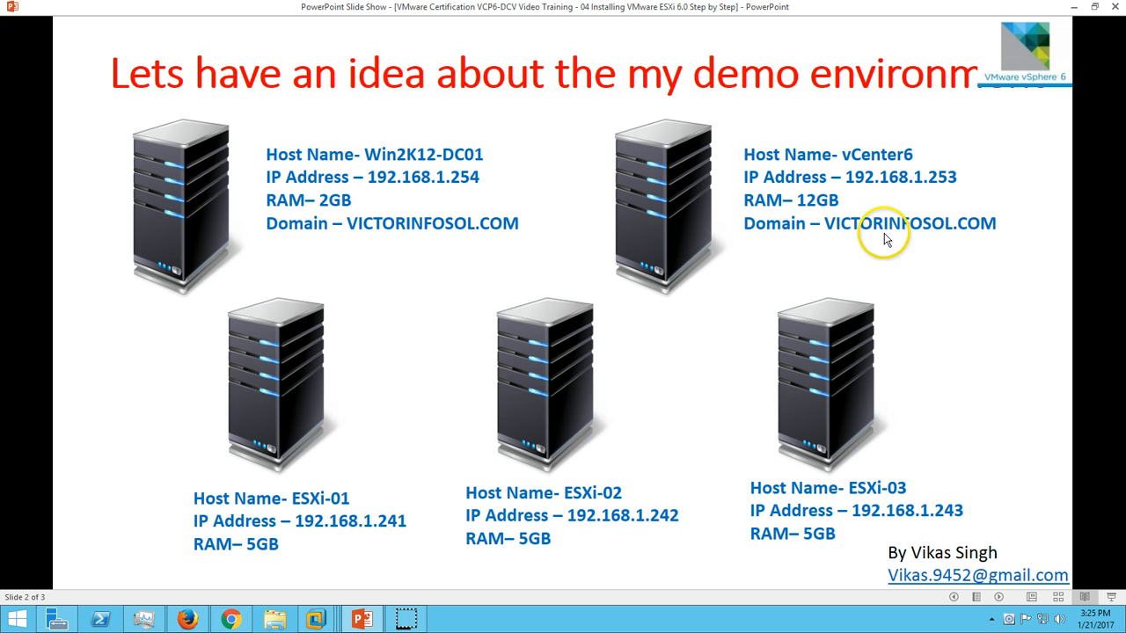
pyautogui.click(232, 619)
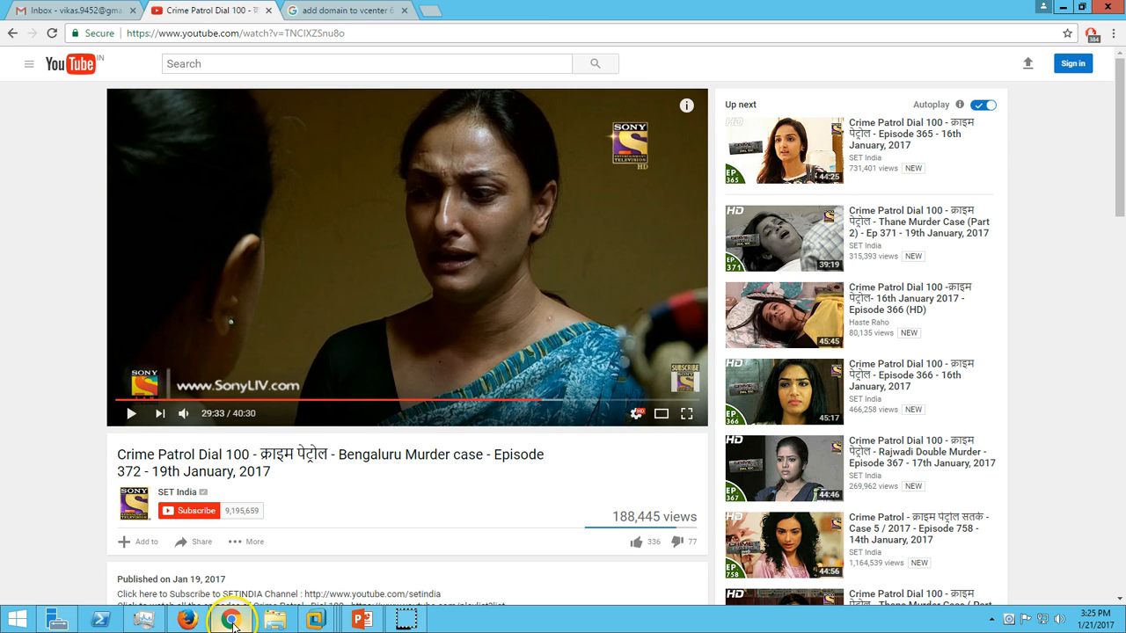
pyautogui.click(363, 619)
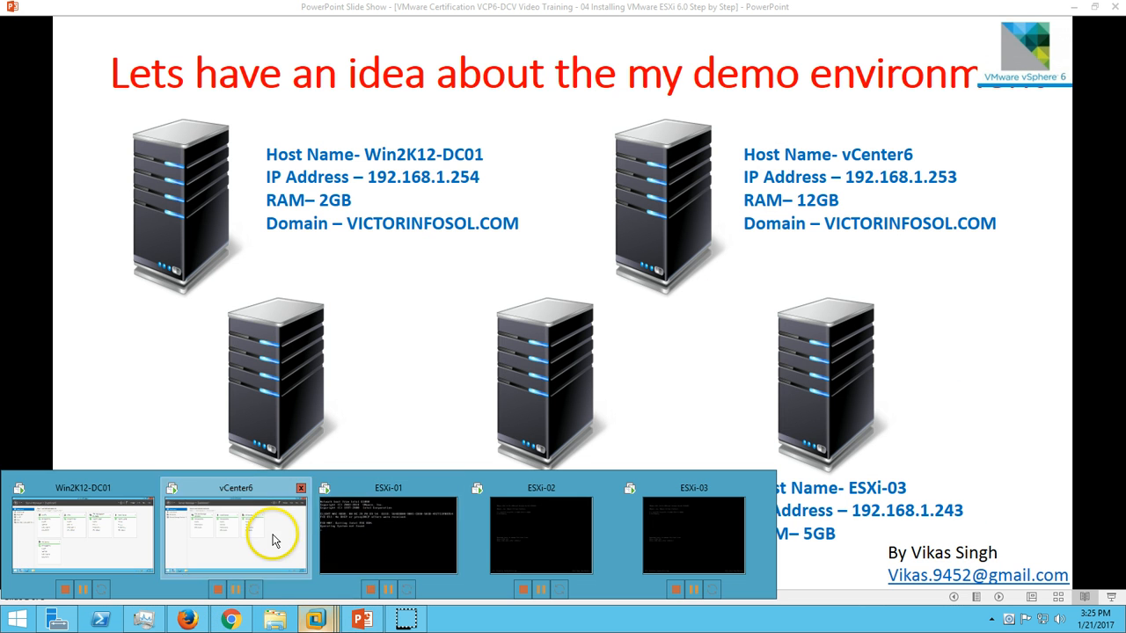
# Switch to the vCenter6 VM and launch the vSphere Client from the desktop shortcut.
pyautogui.click(236, 531)
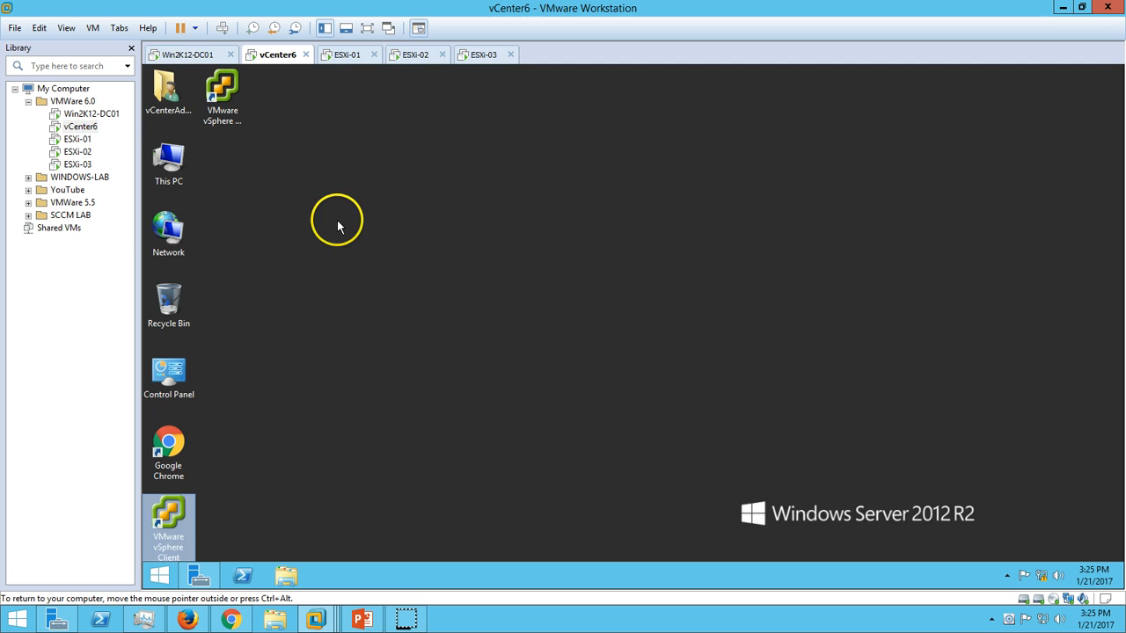
pyautogui.moveTo(222, 91)
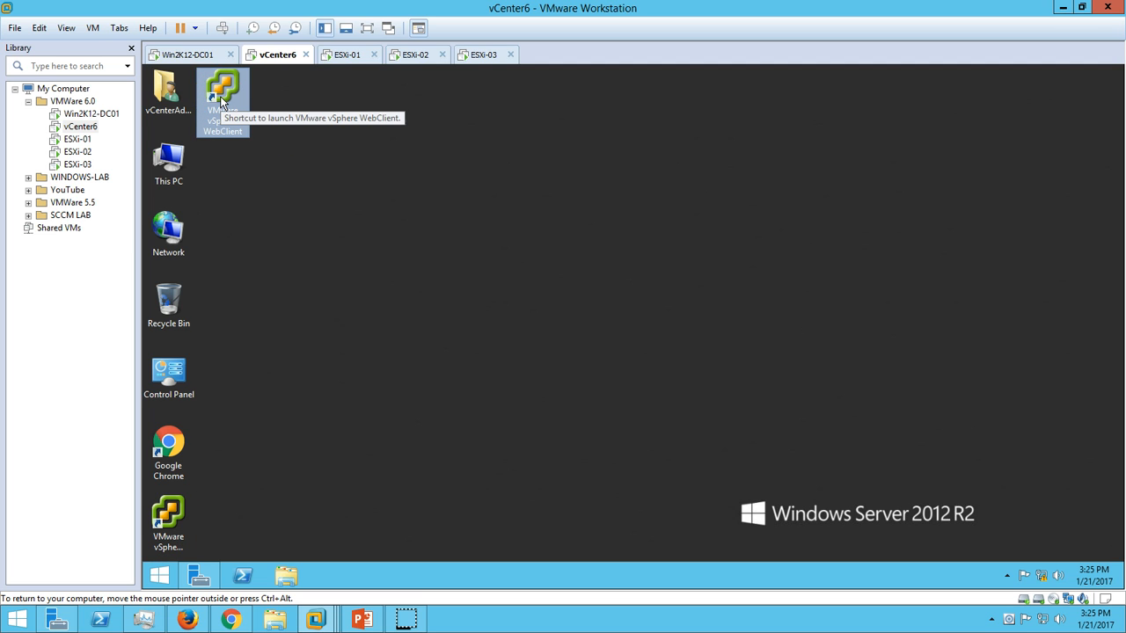
pyautogui.moveTo(173, 519)
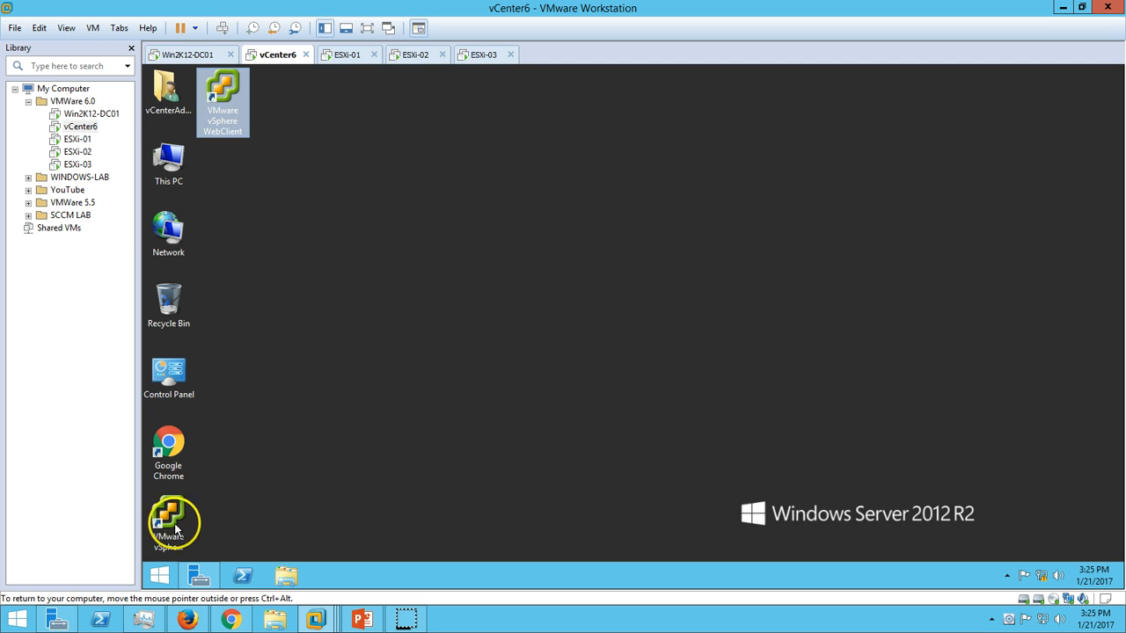
pyautogui.rightClick(496, 318)
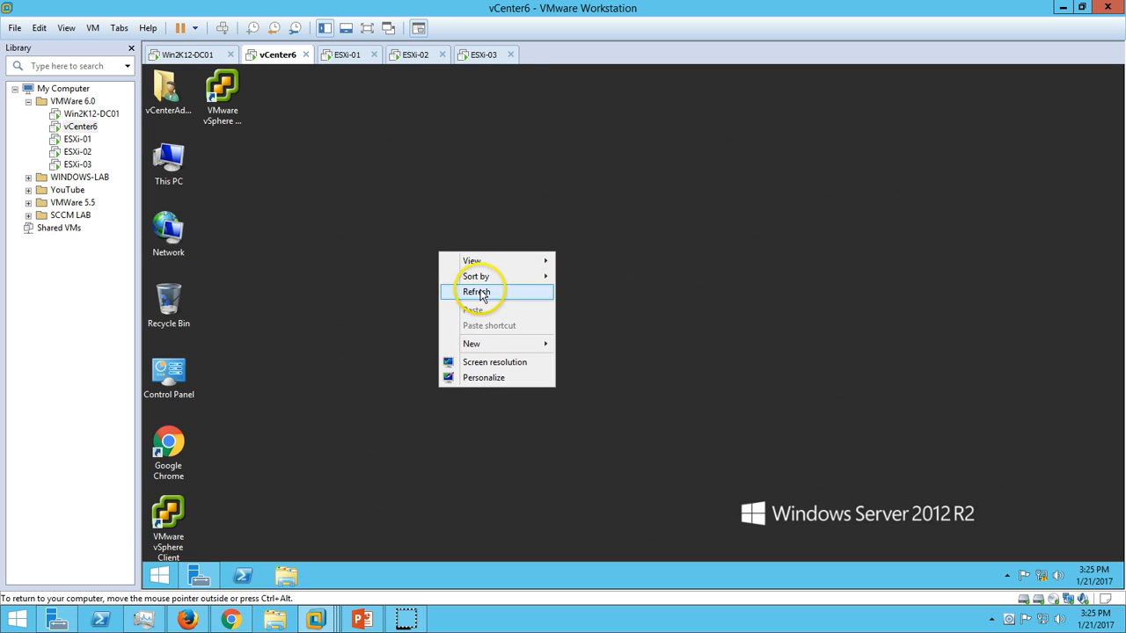
pyautogui.click(475, 292)
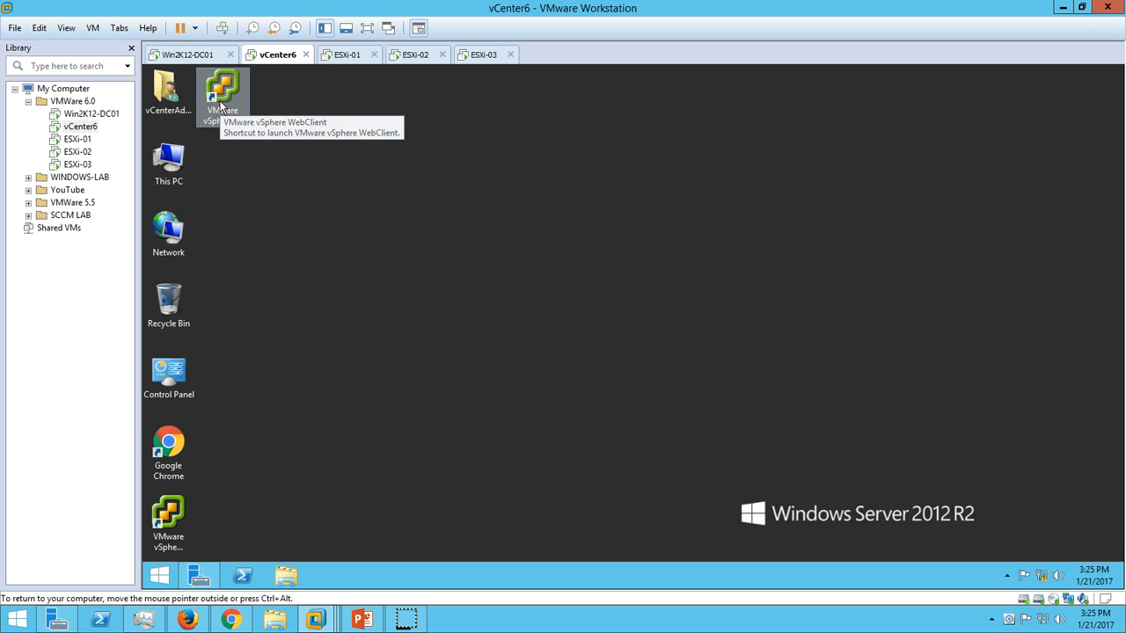
pyautogui.doubleClick(222, 91)
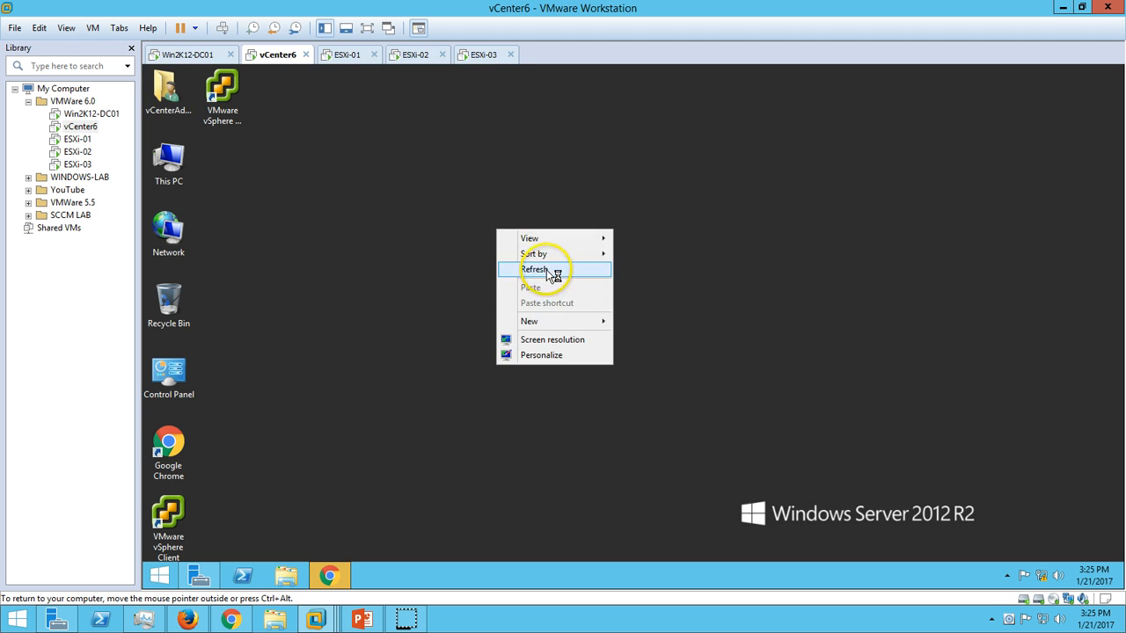
# Log in to the vCenter server, ignore the untrusted certificate warning, and return to the demo slide.
pyautogui.doubleClick(169, 519)
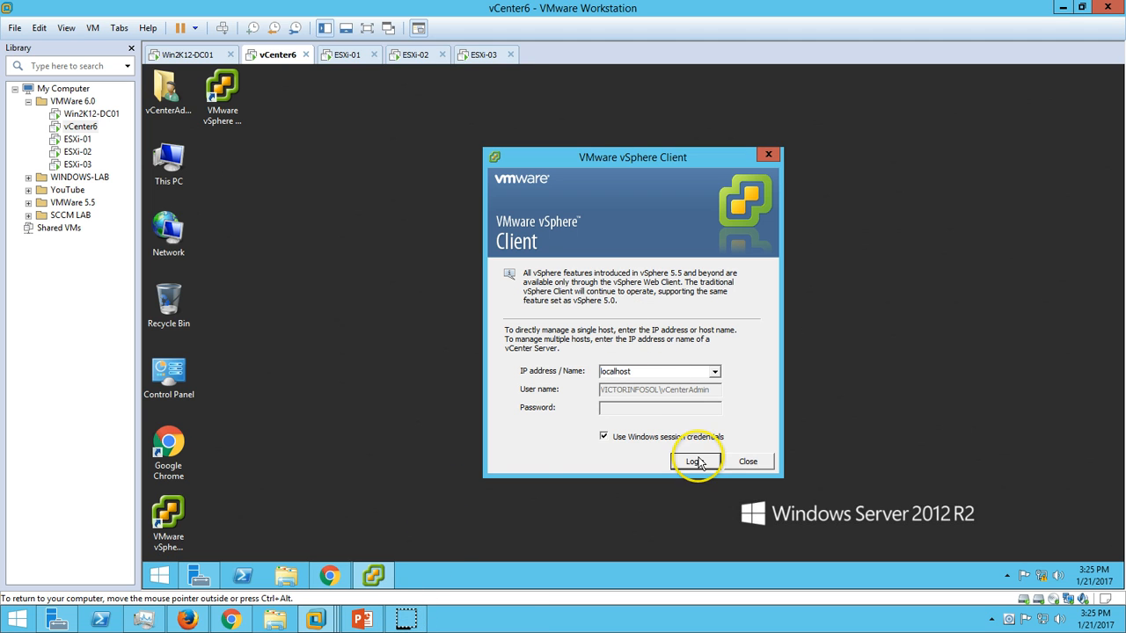
pyautogui.click(695, 461)
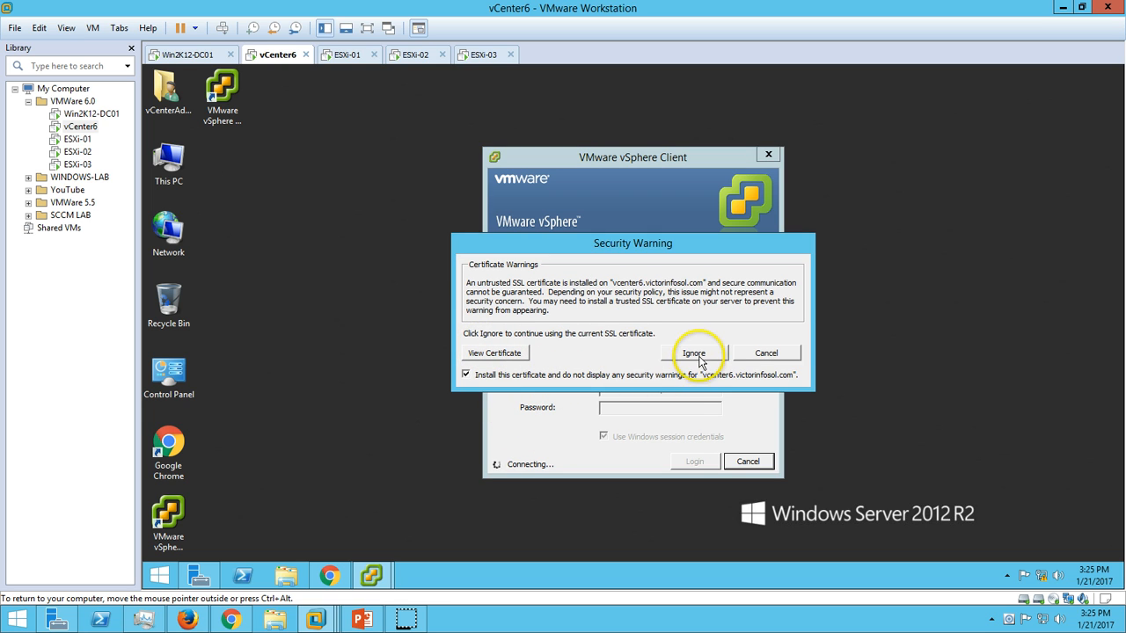
pyautogui.click(693, 352)
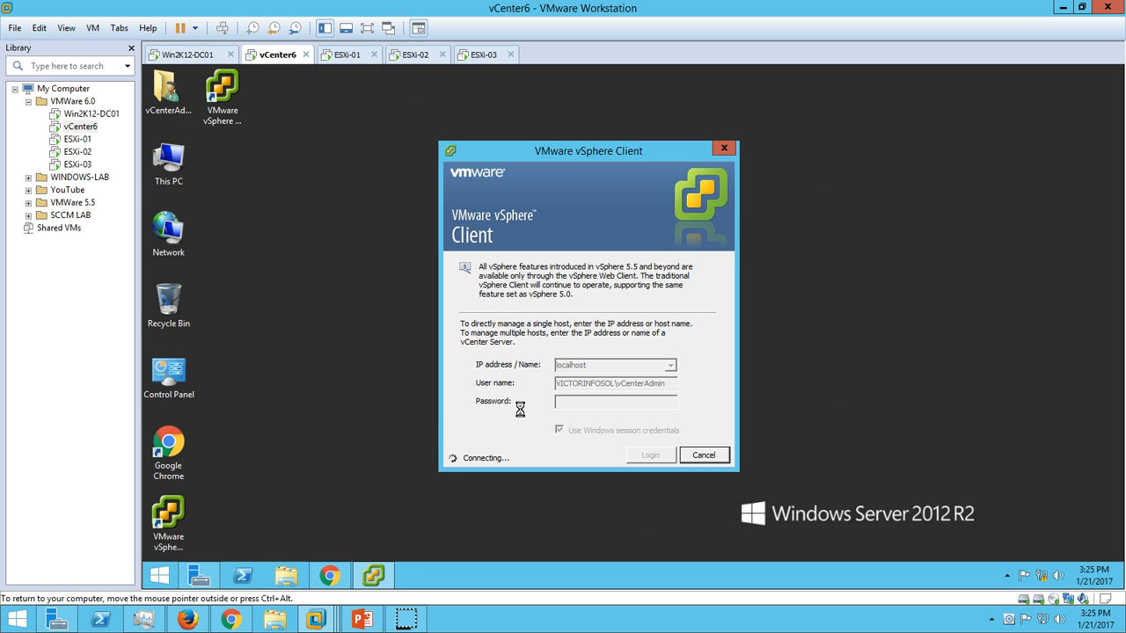
pyautogui.click(362, 619)
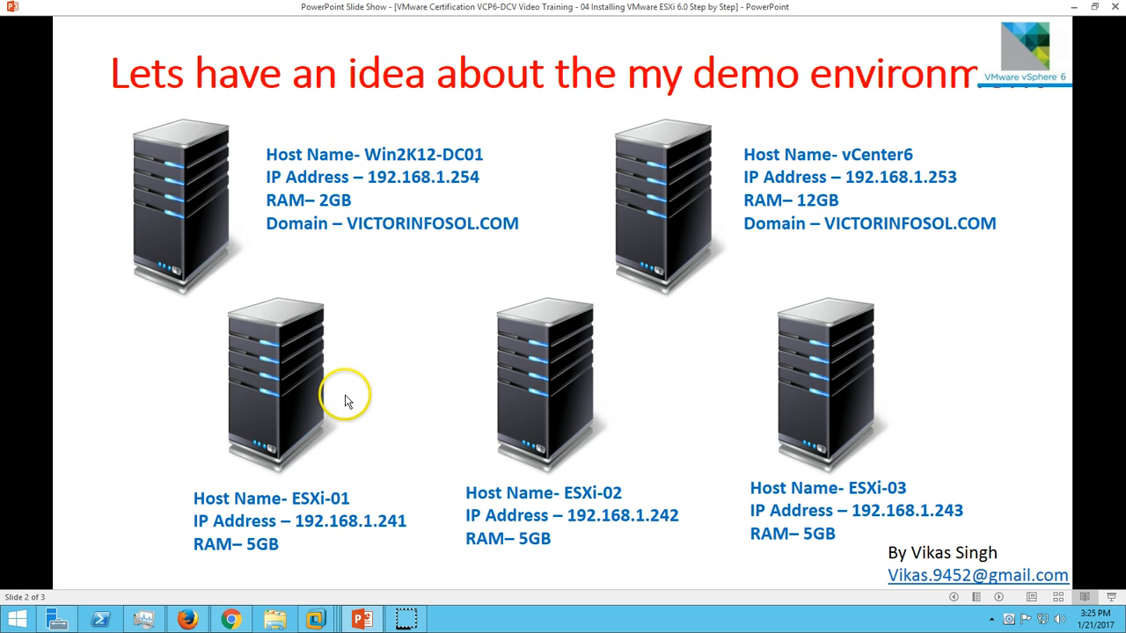
pyautogui.moveTo(482, 378)
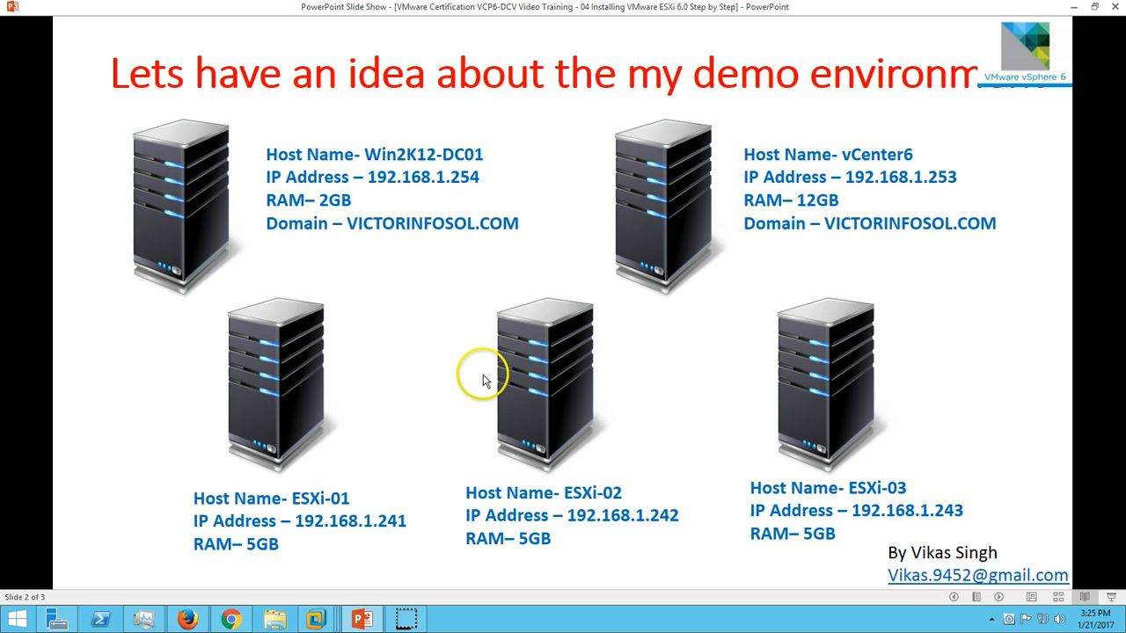
pyautogui.moveTo(1030, 124)
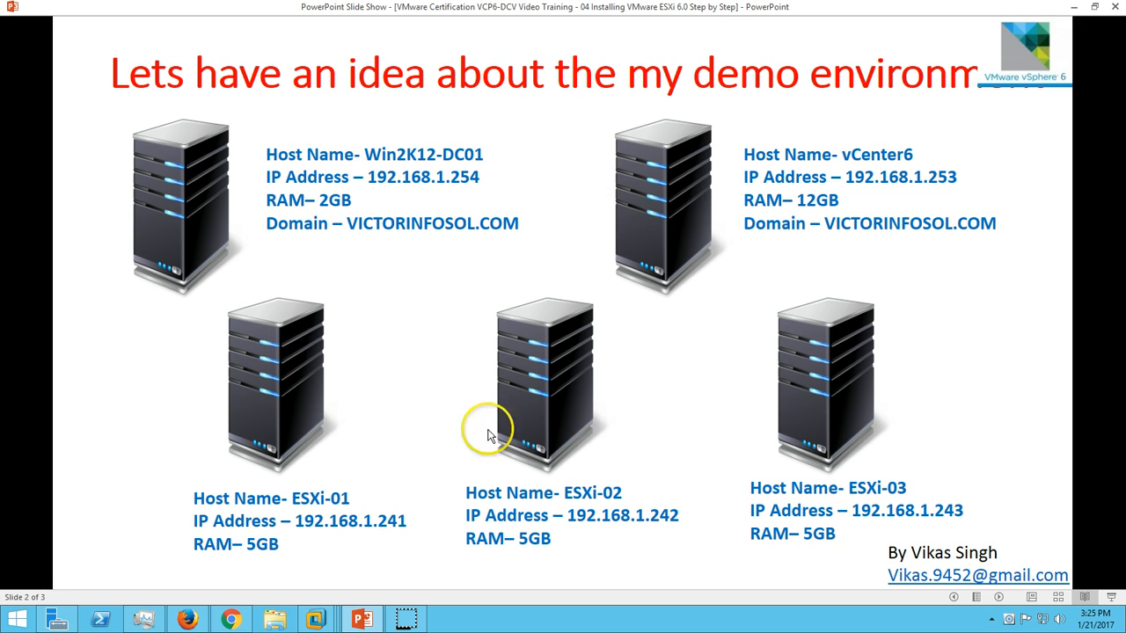
pyautogui.moveTo(761, 503)
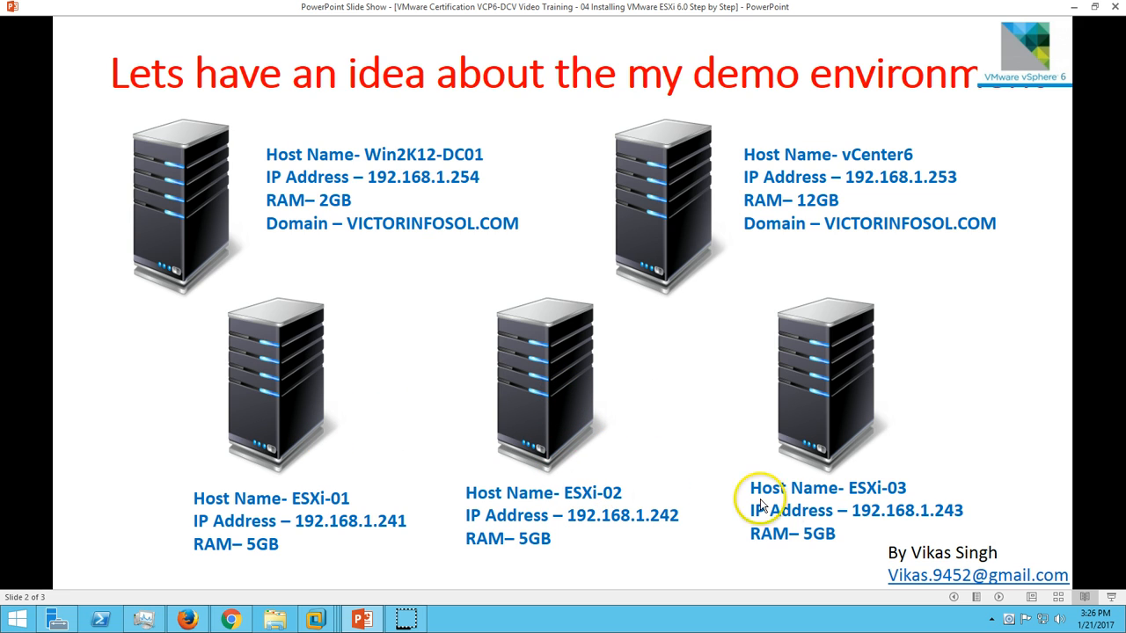
pyautogui.moveTo(702, 270)
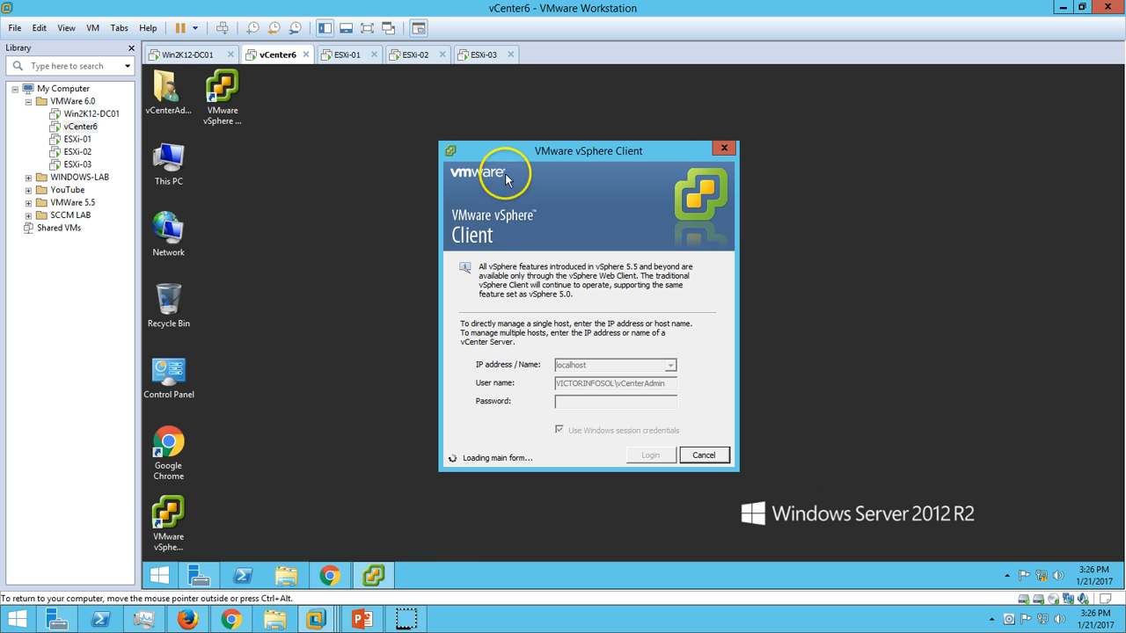
pyautogui.click(417, 55)
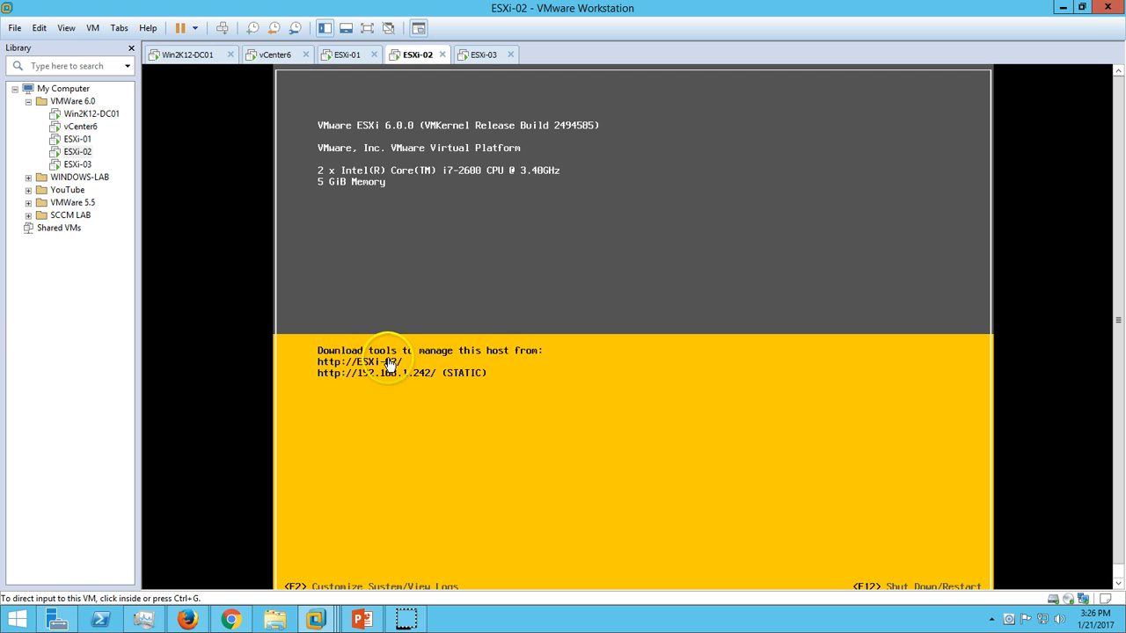
pyautogui.click(485, 55)
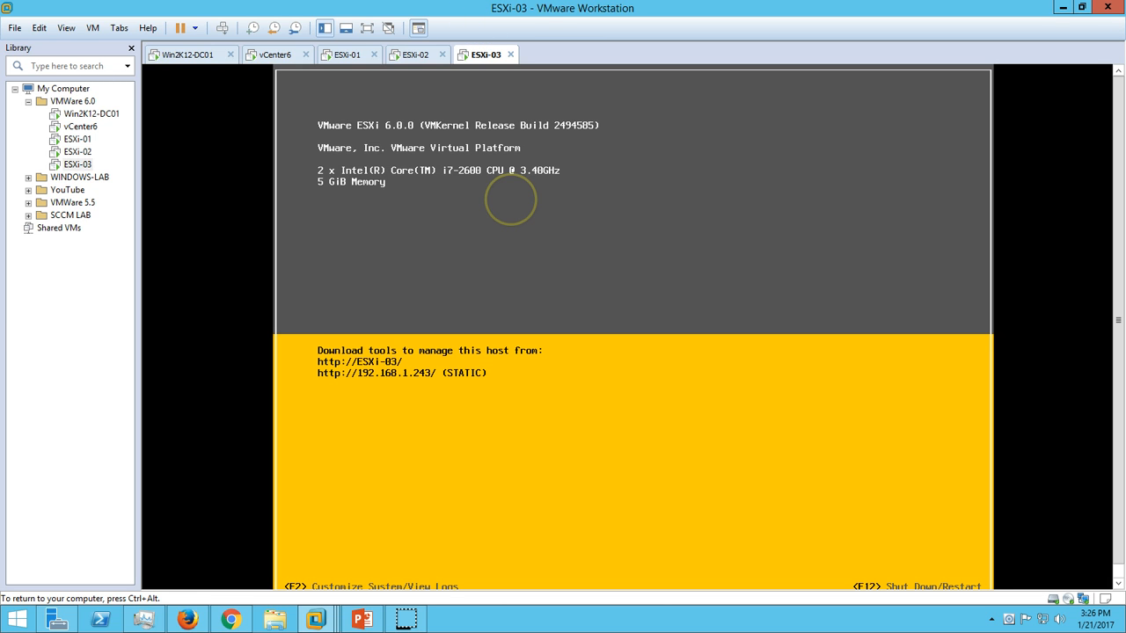
pyautogui.click(348, 54)
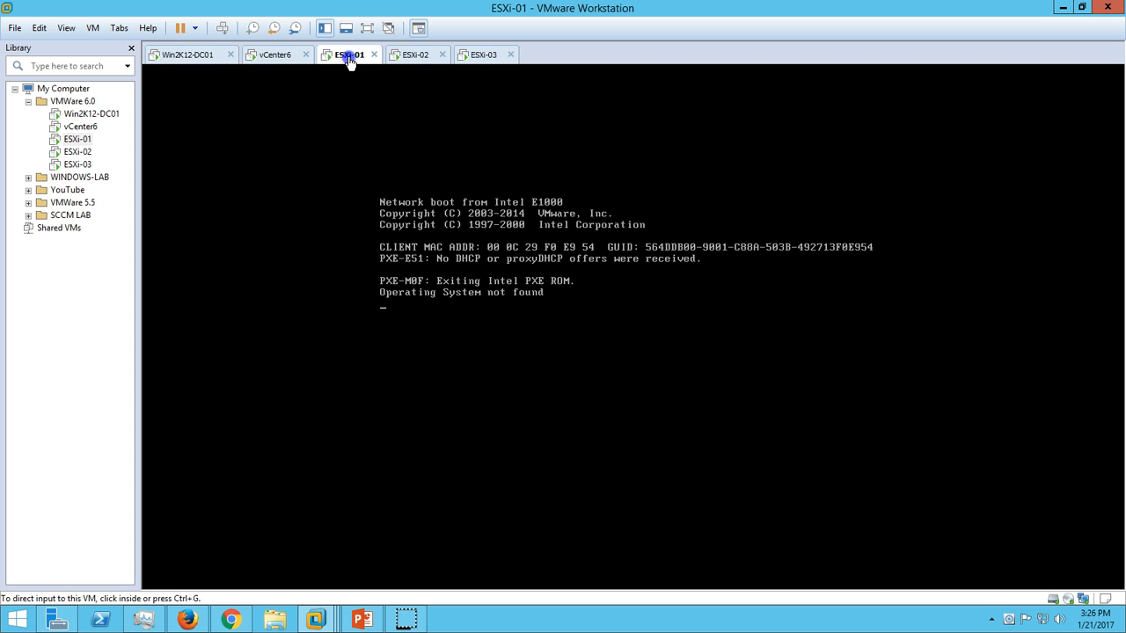
pyautogui.moveTo(299, 96)
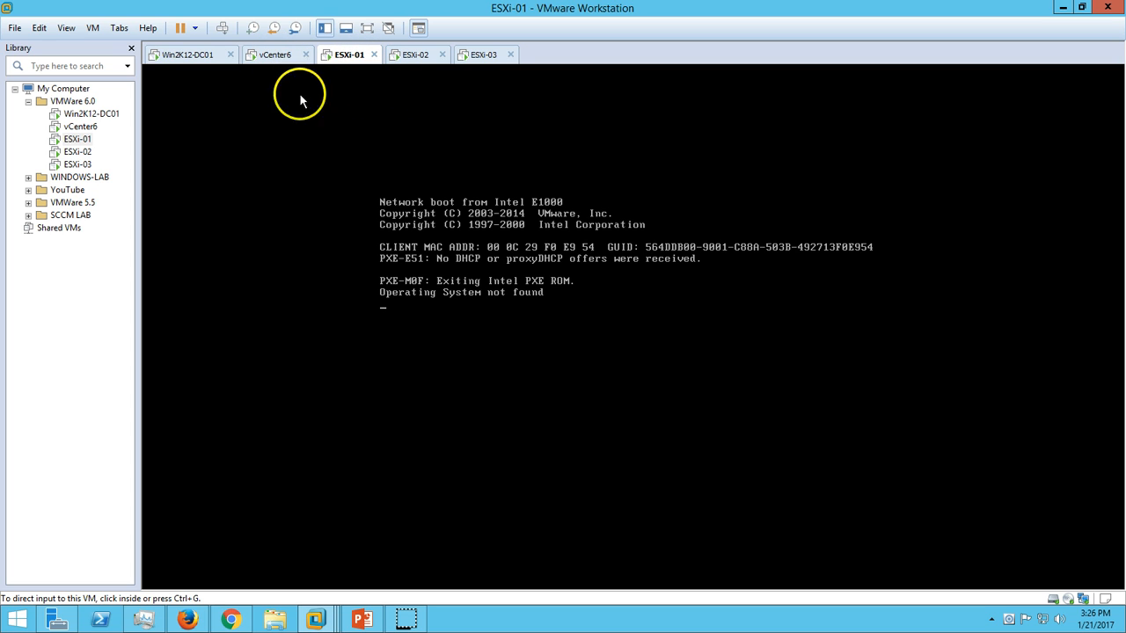
pyautogui.moveTo(404, 61)
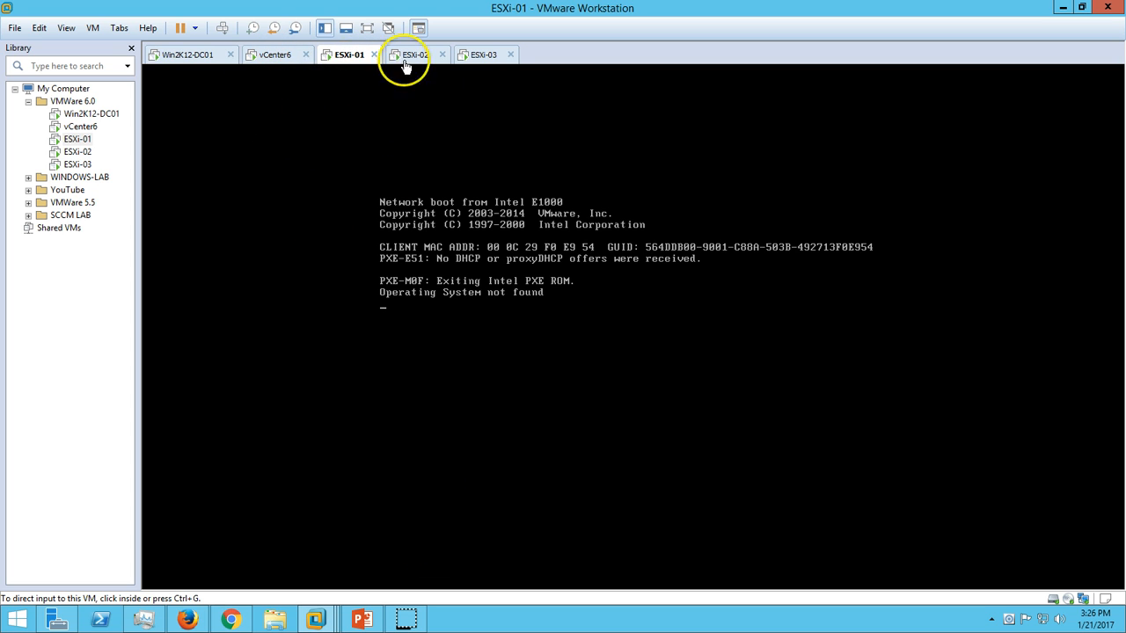
pyautogui.moveTo(524, 432)
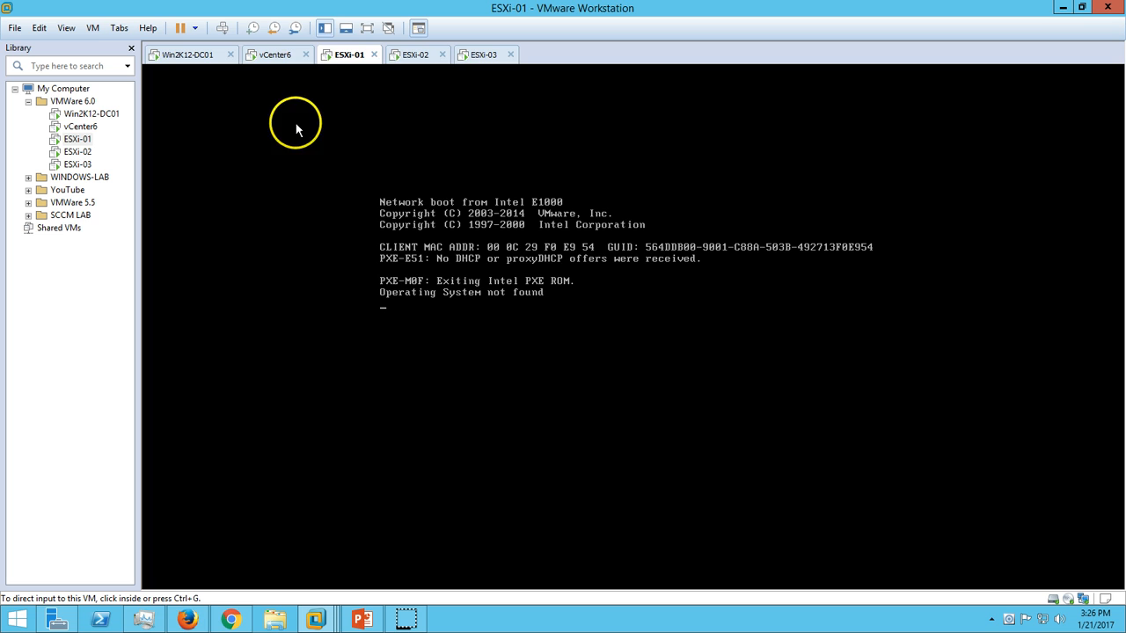
pyautogui.click(274, 54)
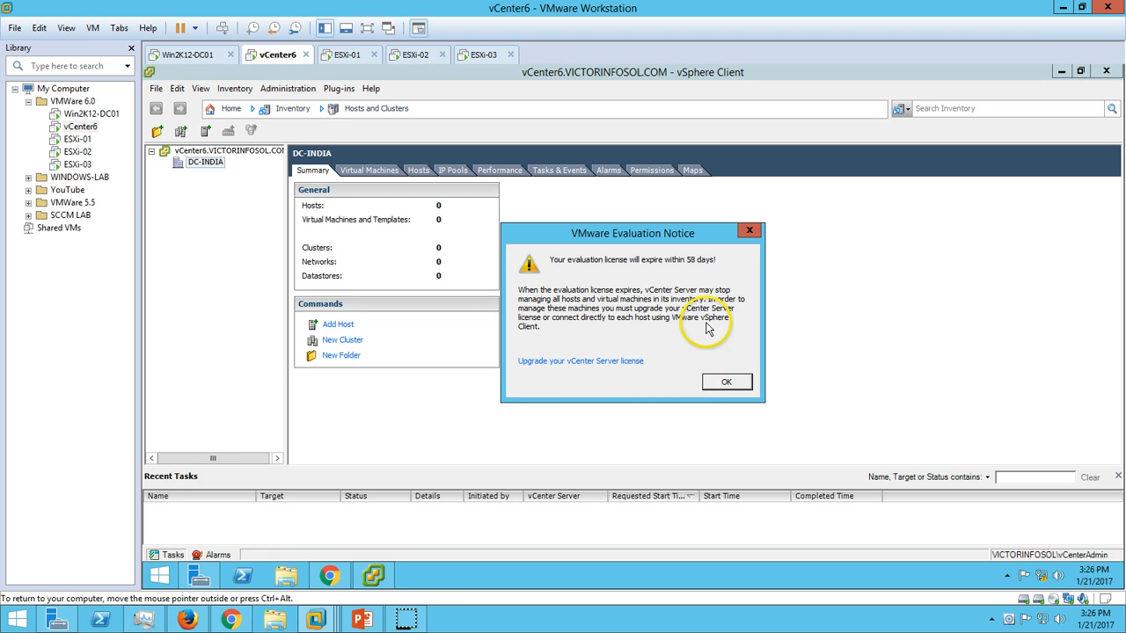
pyautogui.click(724, 379)
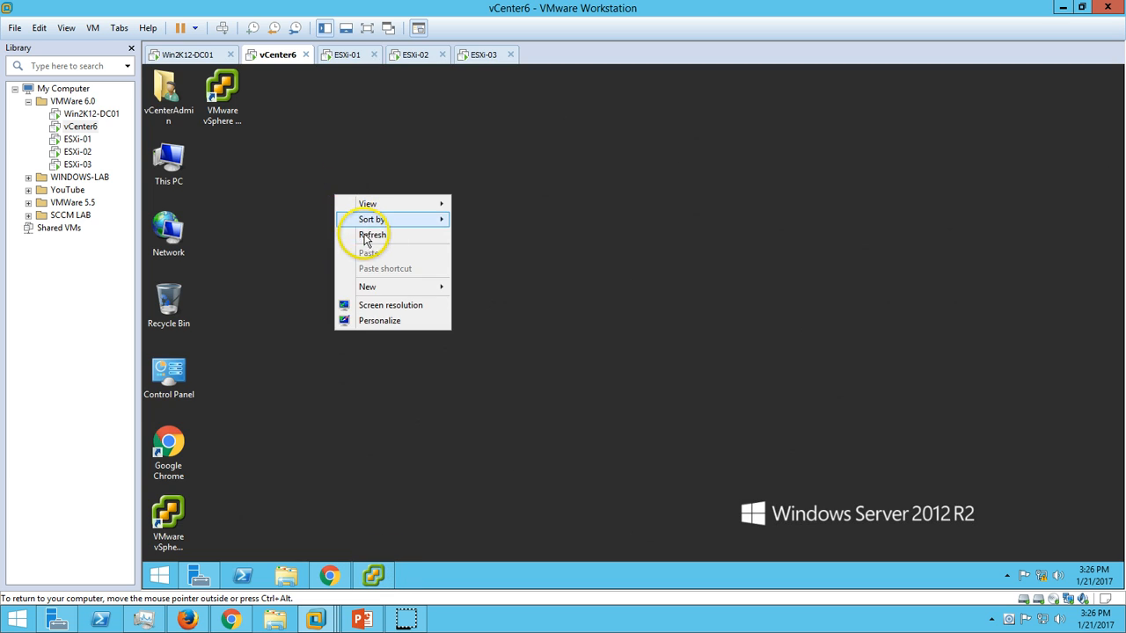
pyautogui.click(348, 55)
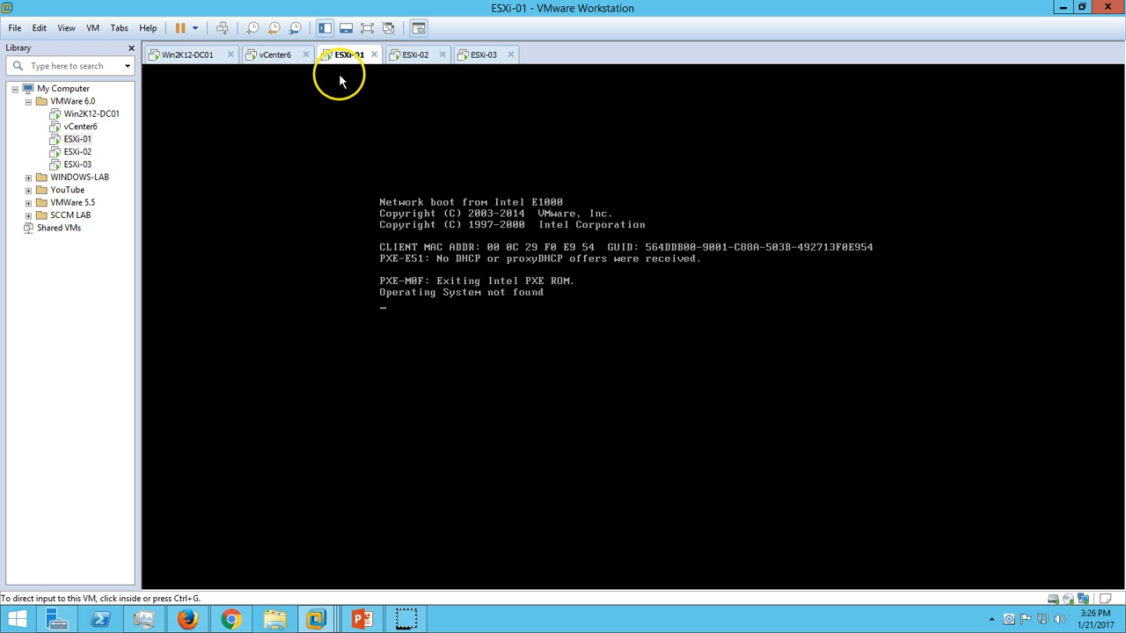
pyautogui.moveTo(348, 55)
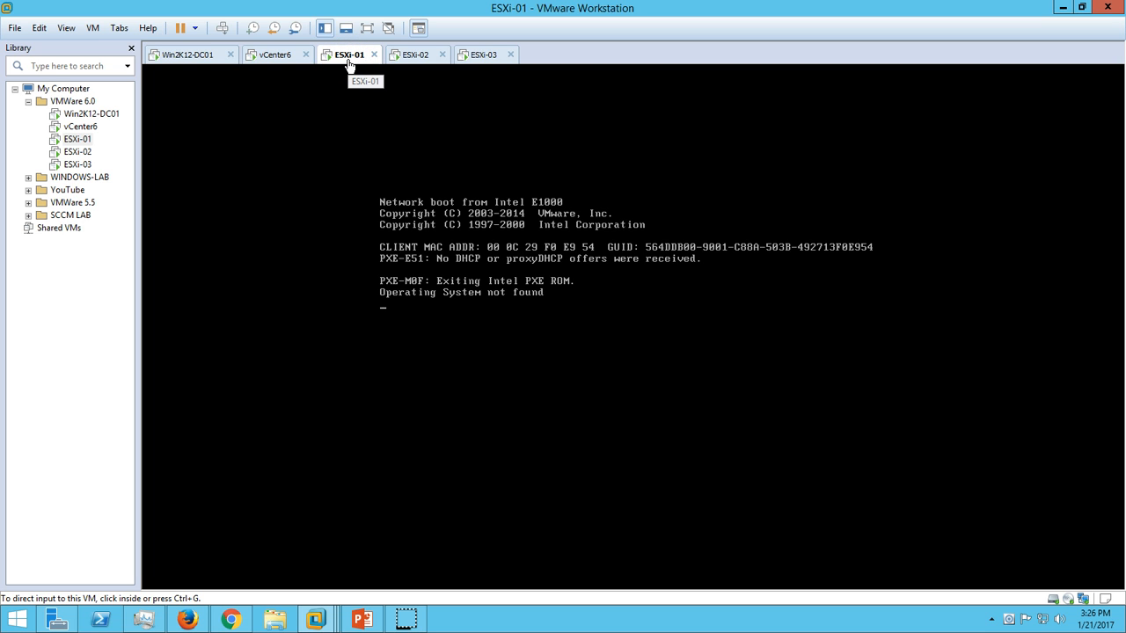
pyautogui.moveTo(419, 280)
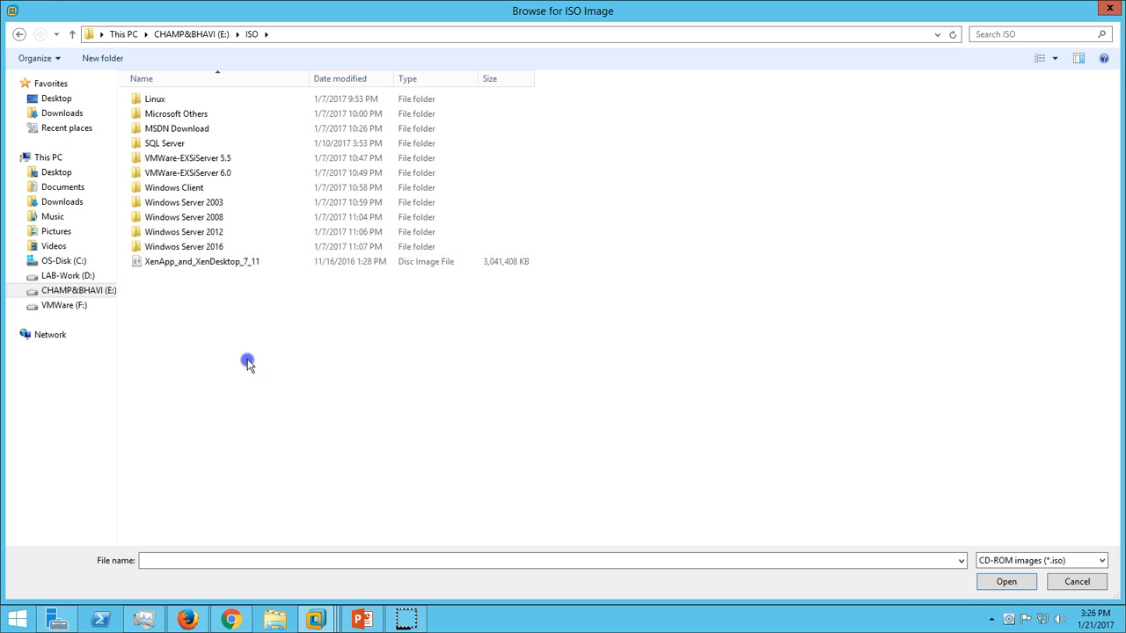
# Attach VMware-VMvisor-Installer-6.0.0-2494585.x86_64 ISO to ESXi-01's CD/DVD drive and save the settings.
pyautogui.doubleClick(187, 172)
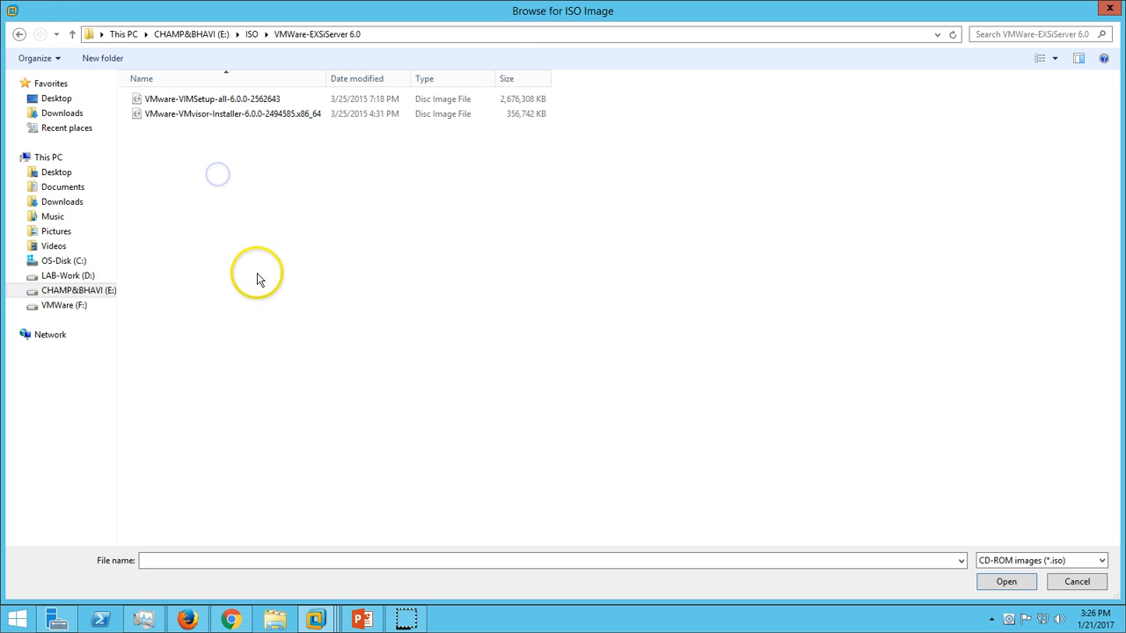
pyautogui.click(232, 113)
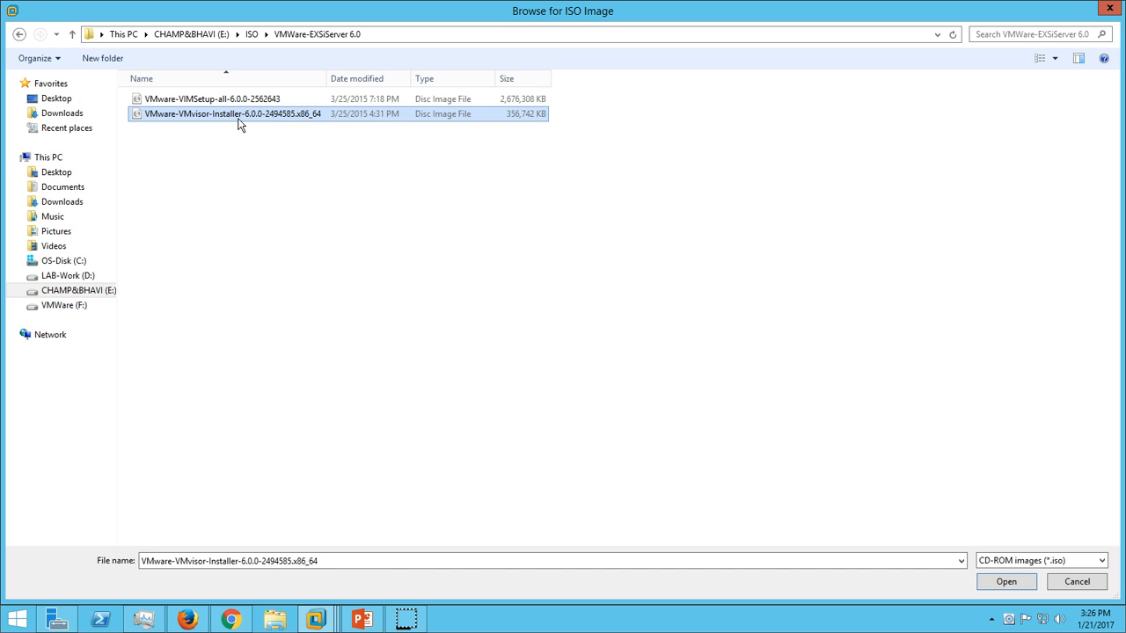
pyautogui.moveTo(220, 117)
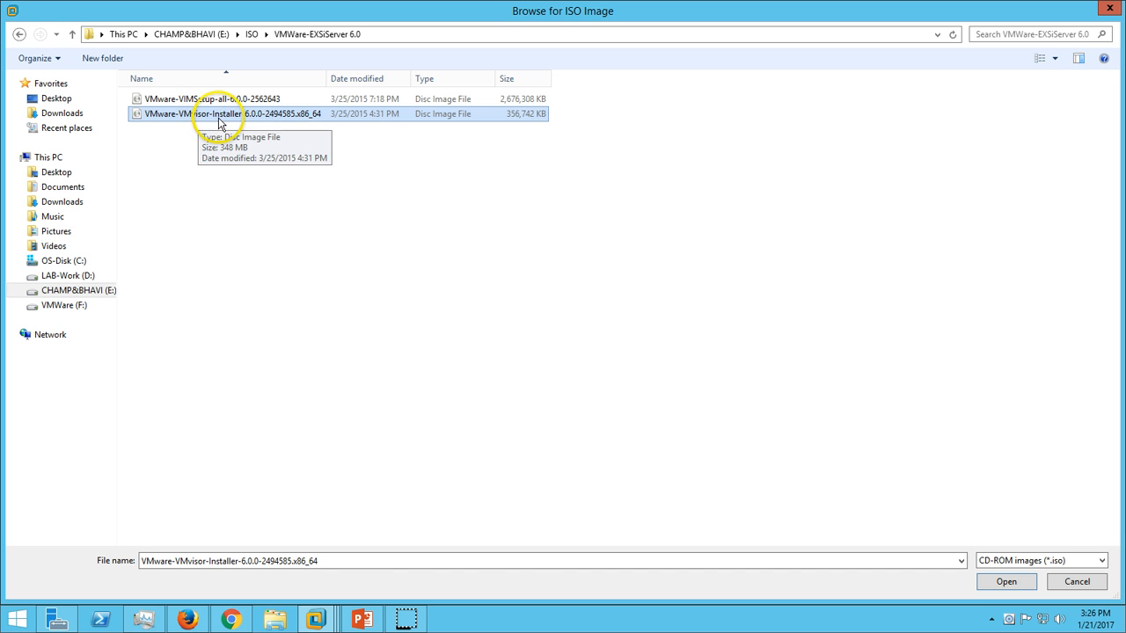
pyautogui.click(1006, 580)
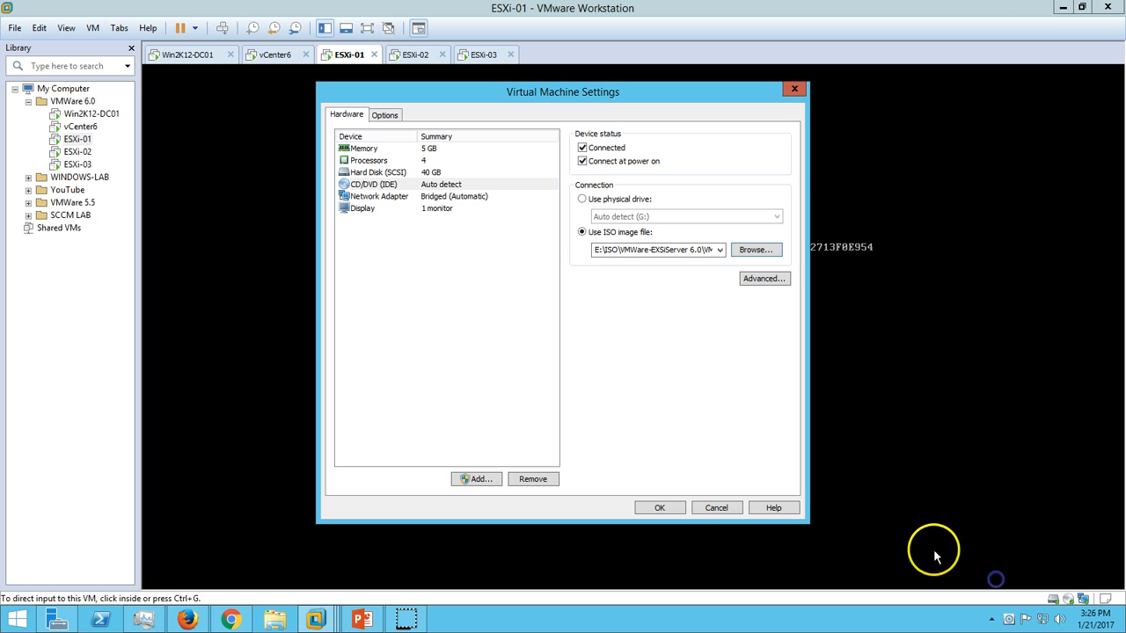
pyautogui.click(657, 506)
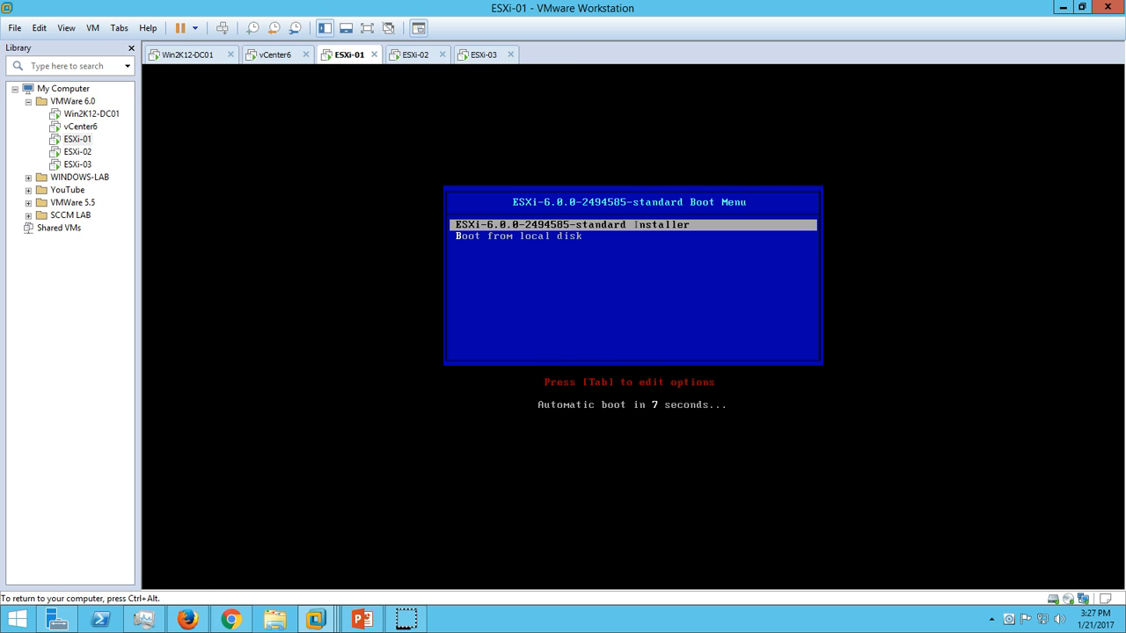
# Stop the boot countdown and start the ESXi 6.0 installer from the boot menu.
pyautogui.press('Down')
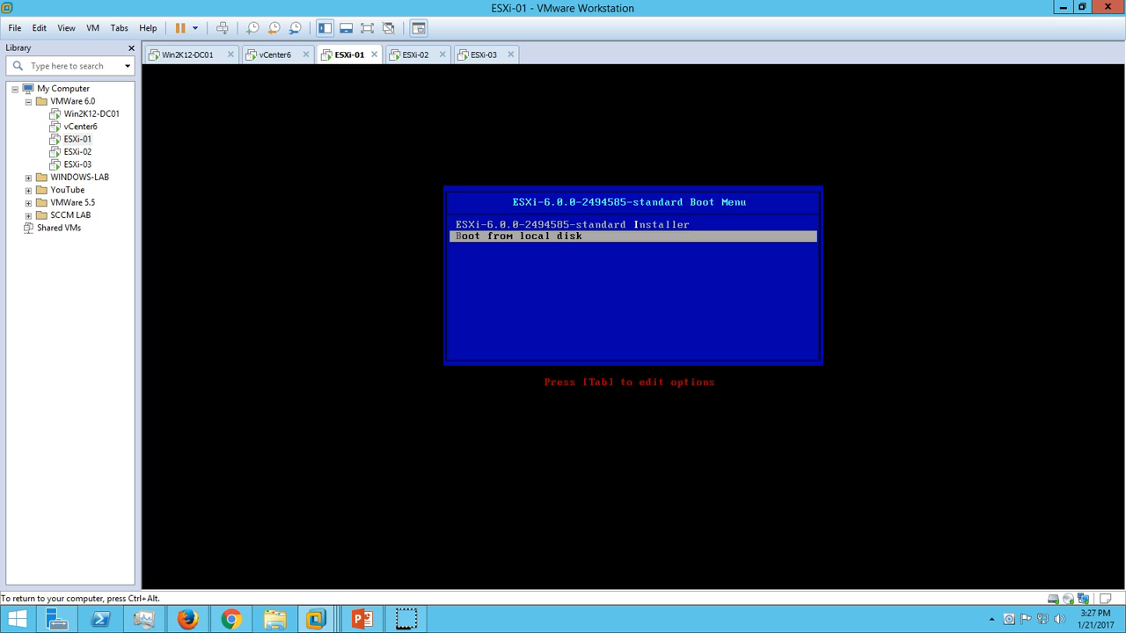
pyautogui.press('up')
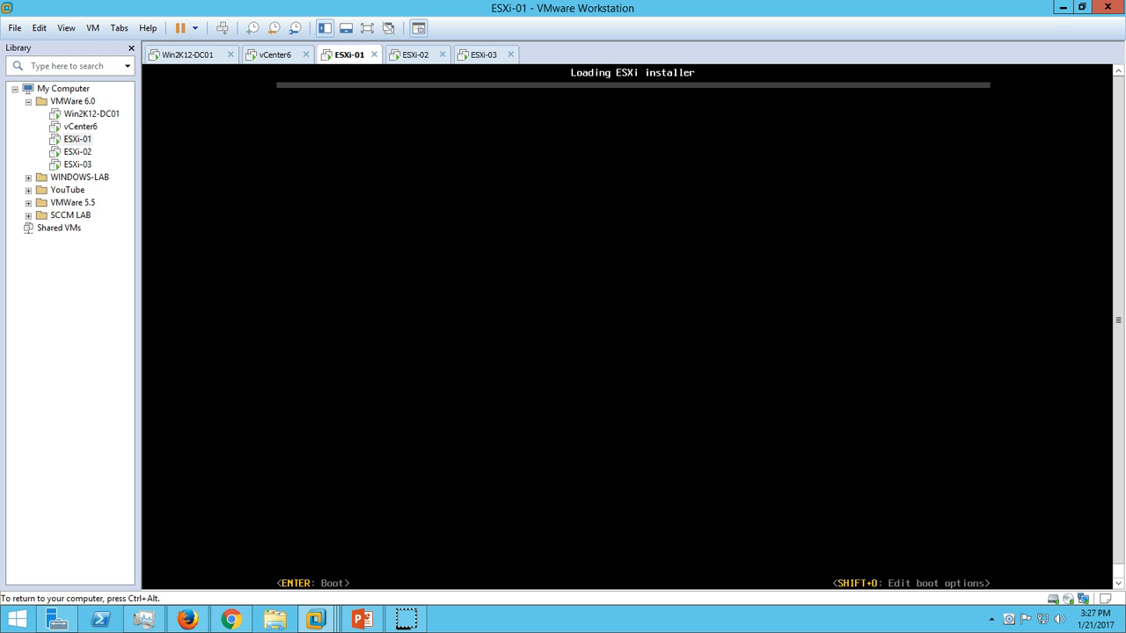
pyautogui.moveTo(642, 84)
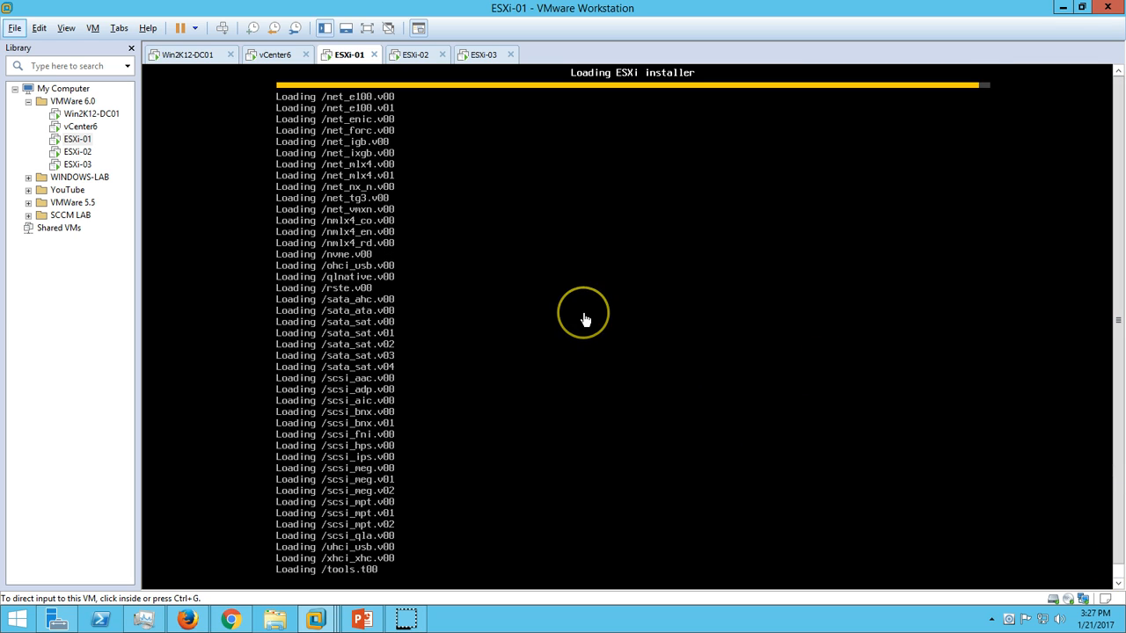
pyautogui.moveTo(585, 320)
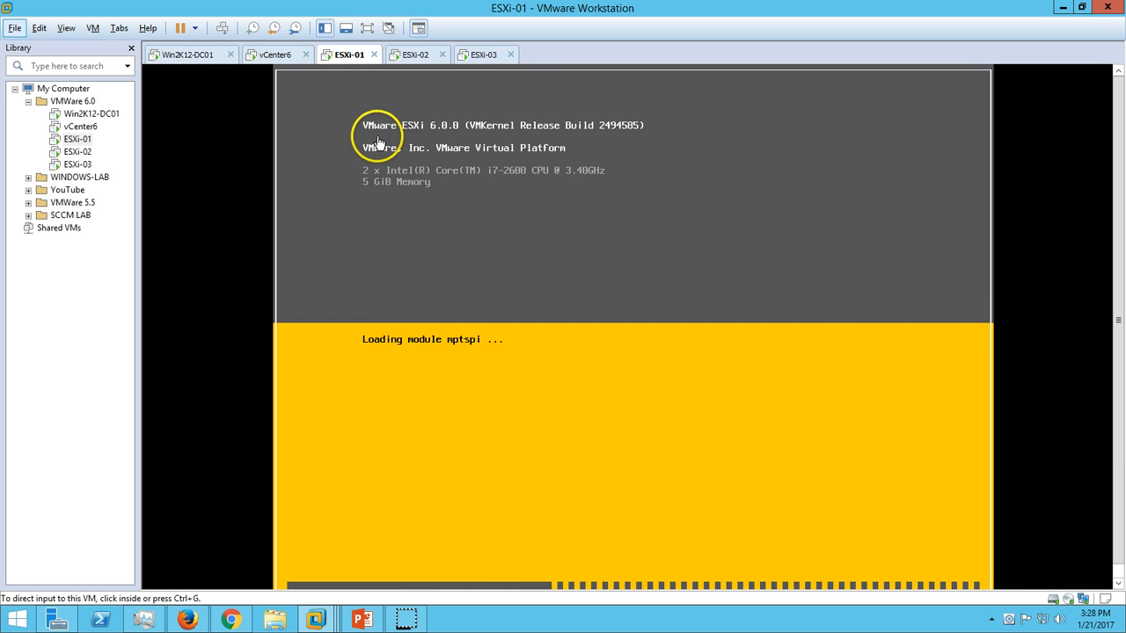
pyautogui.moveTo(455, 140)
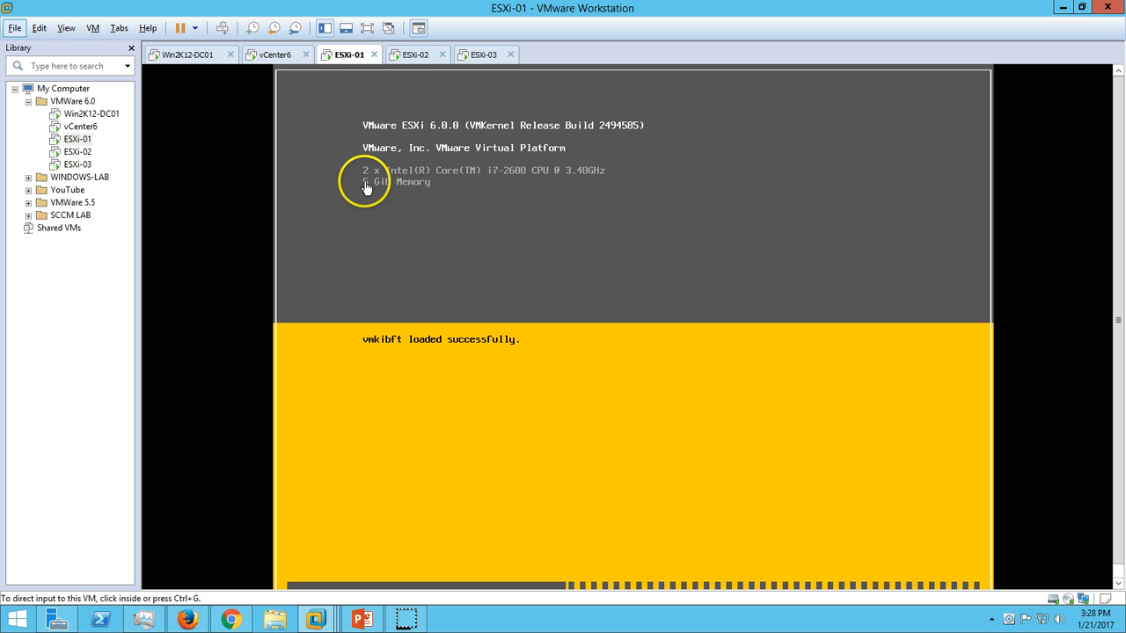
pyautogui.moveTo(503, 190)
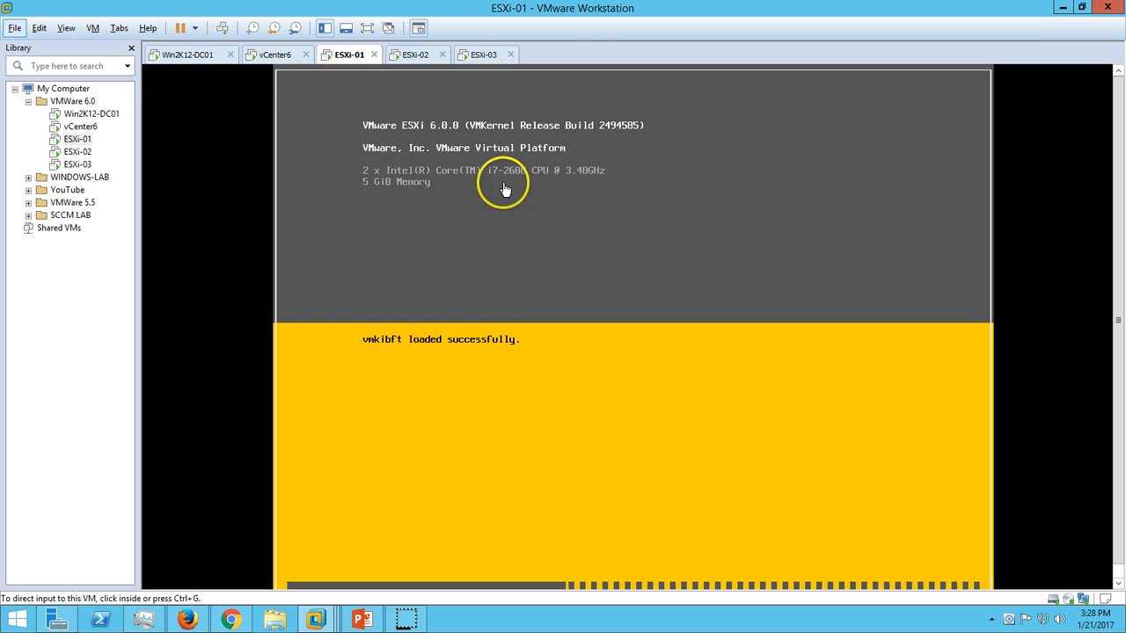
pyautogui.moveTo(628, 186)
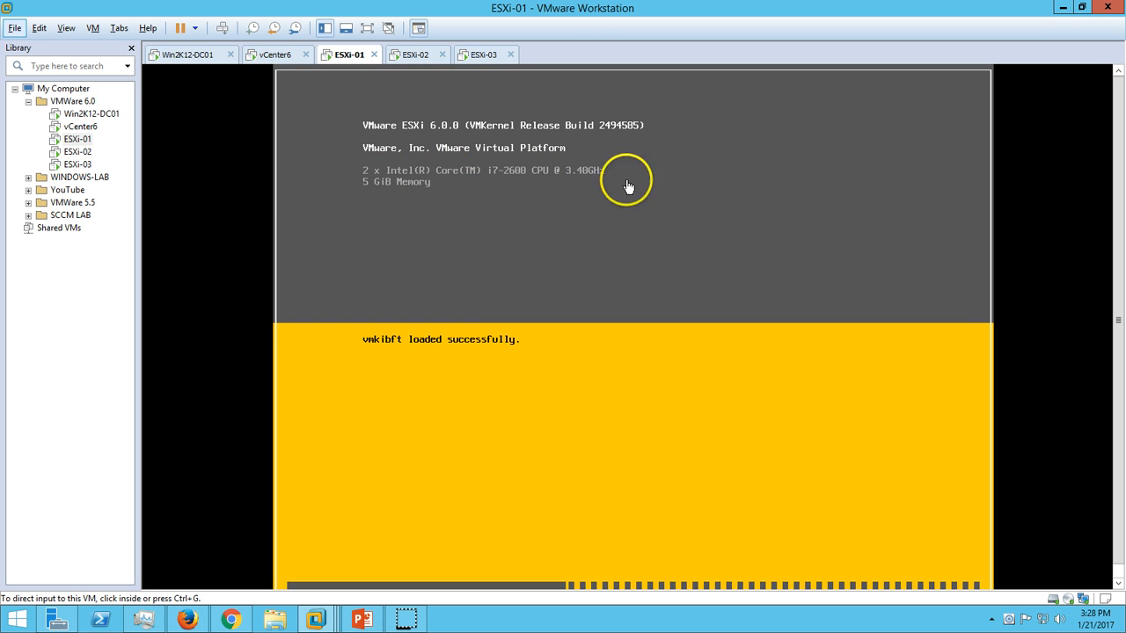
pyautogui.moveTo(474, 176)
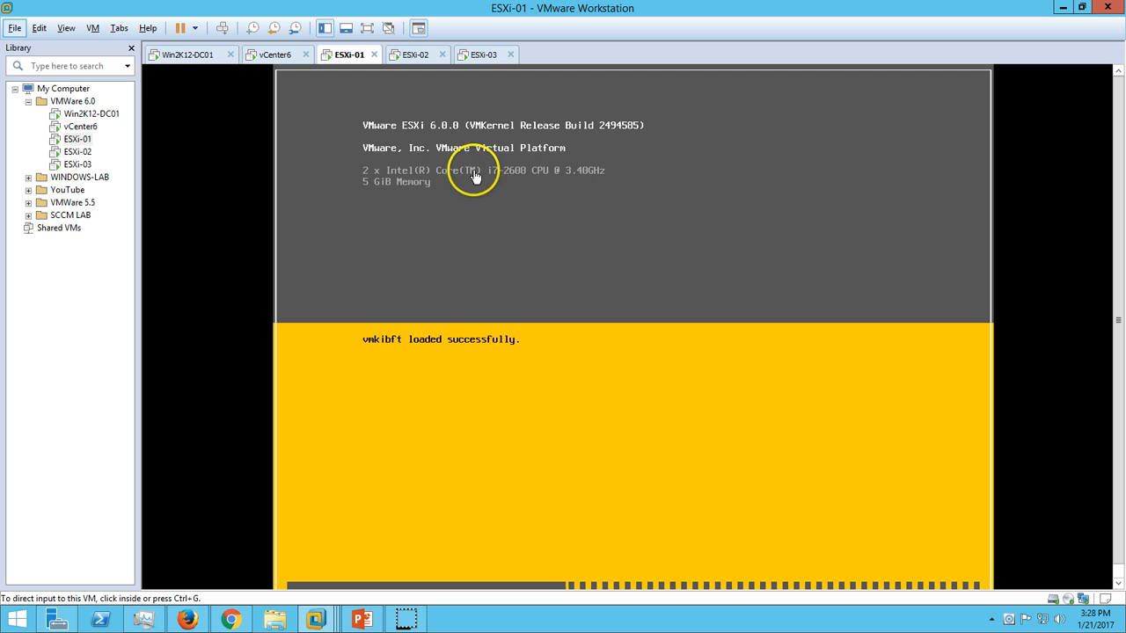
pyautogui.moveTo(373, 193)
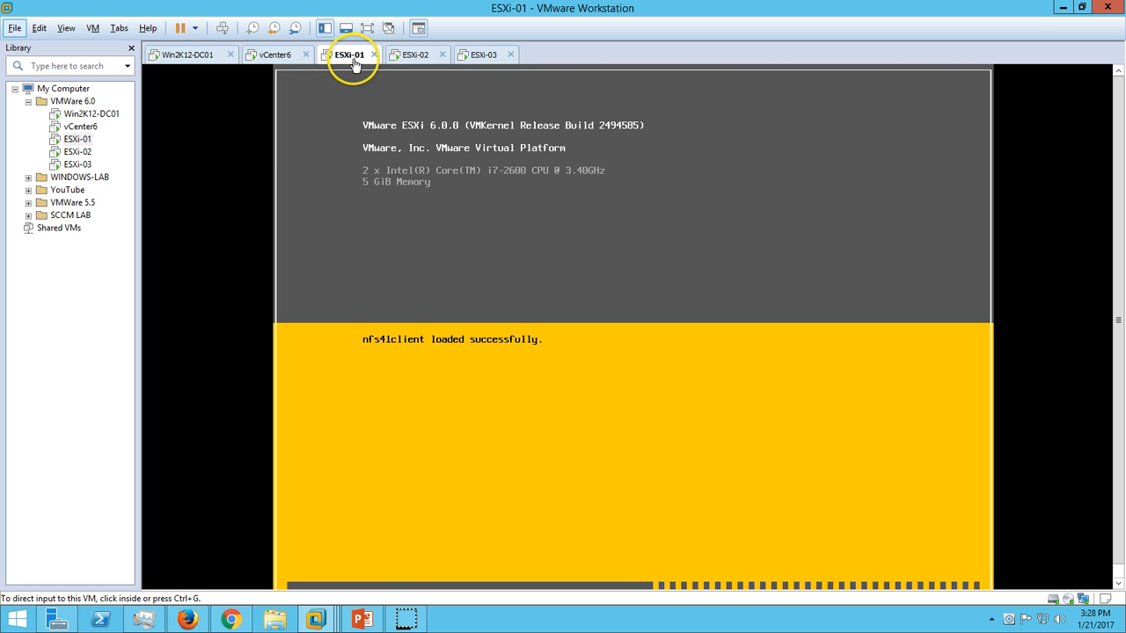
pyautogui.click(418, 54)
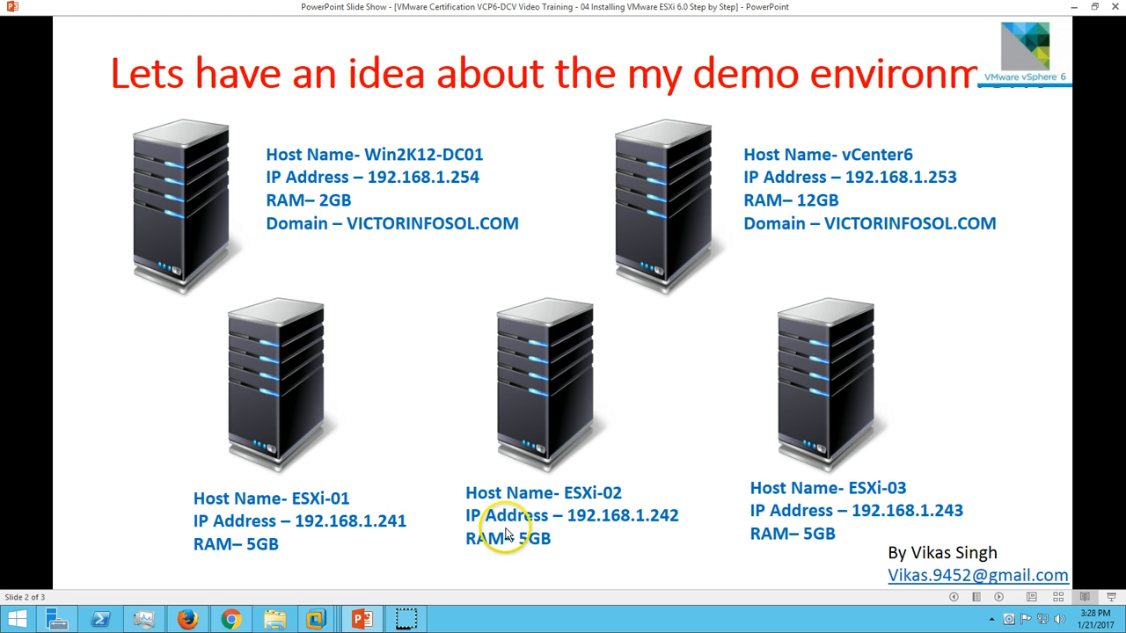
pyautogui.moveTo(331, 531)
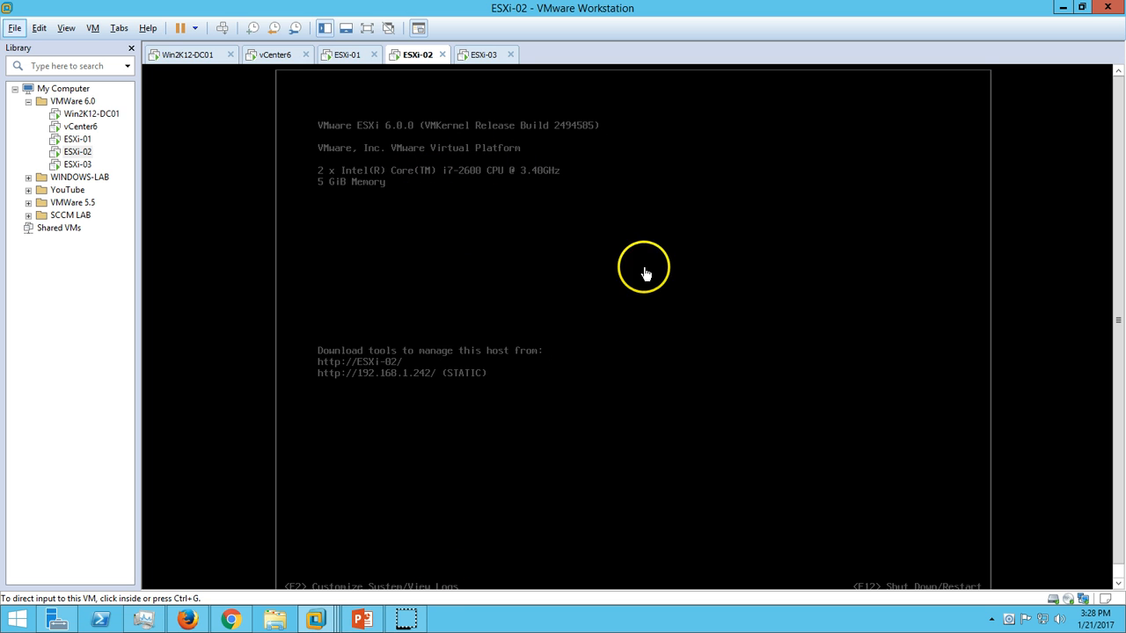
pyautogui.click(348, 54)
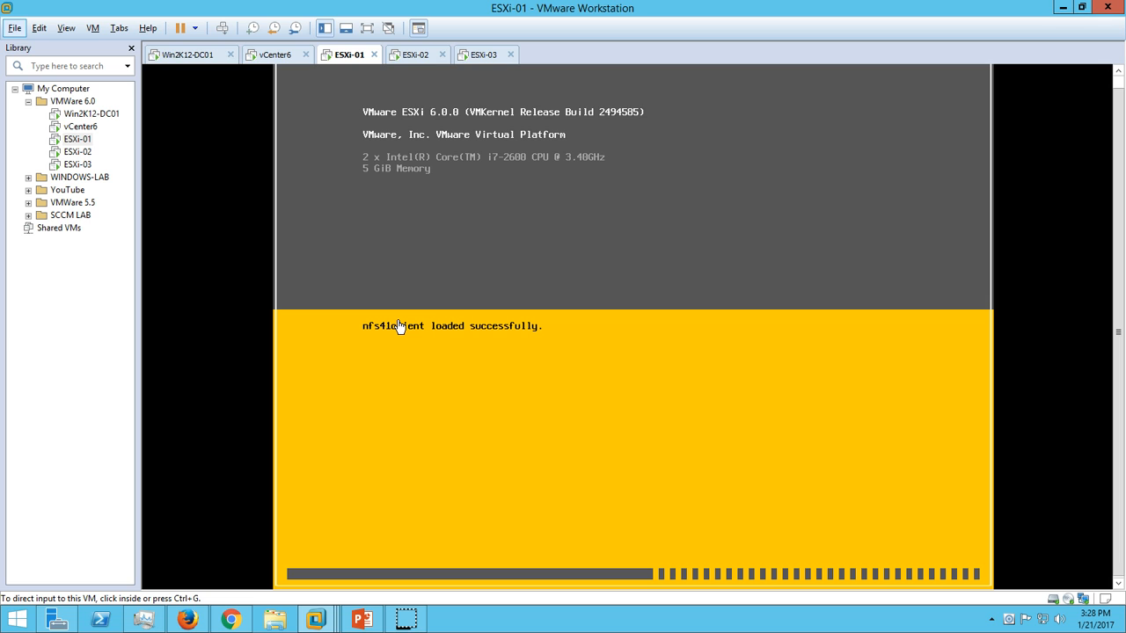
pyautogui.moveTo(373, 296)
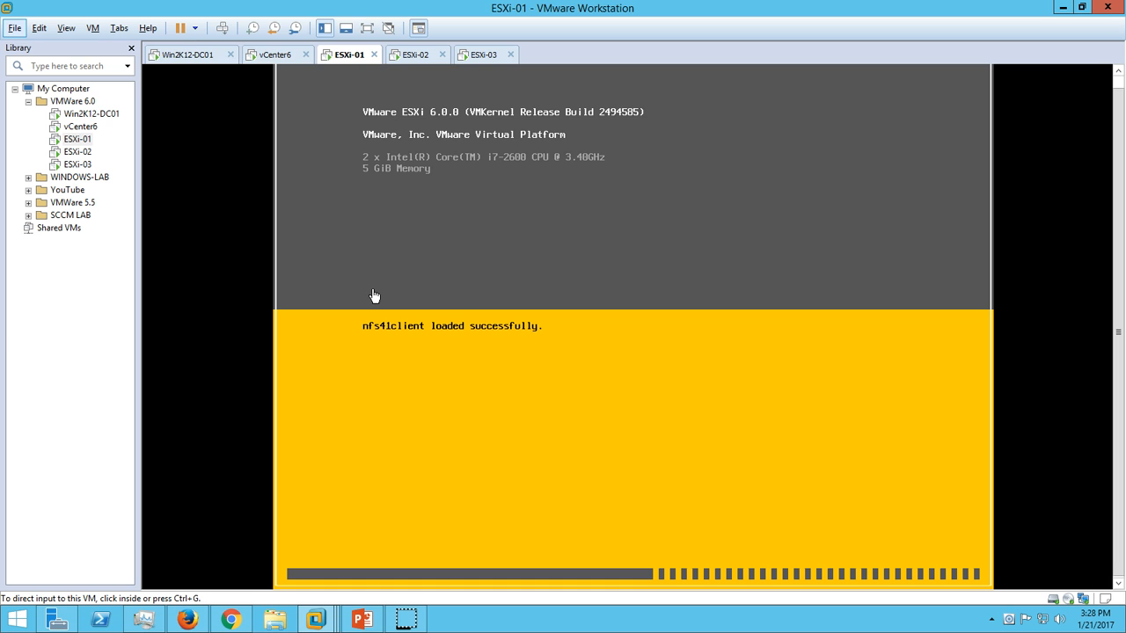
pyautogui.moveTo(365, 292)
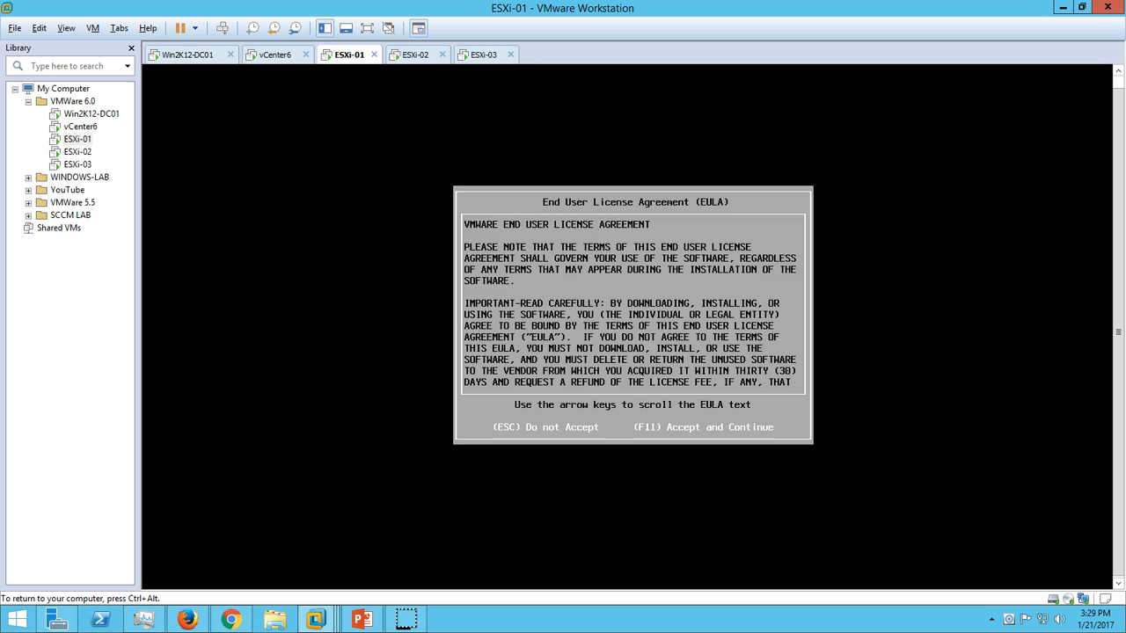
# Accept the VMware EULA with F11 to reach disk selection.
pyautogui.press('f11')
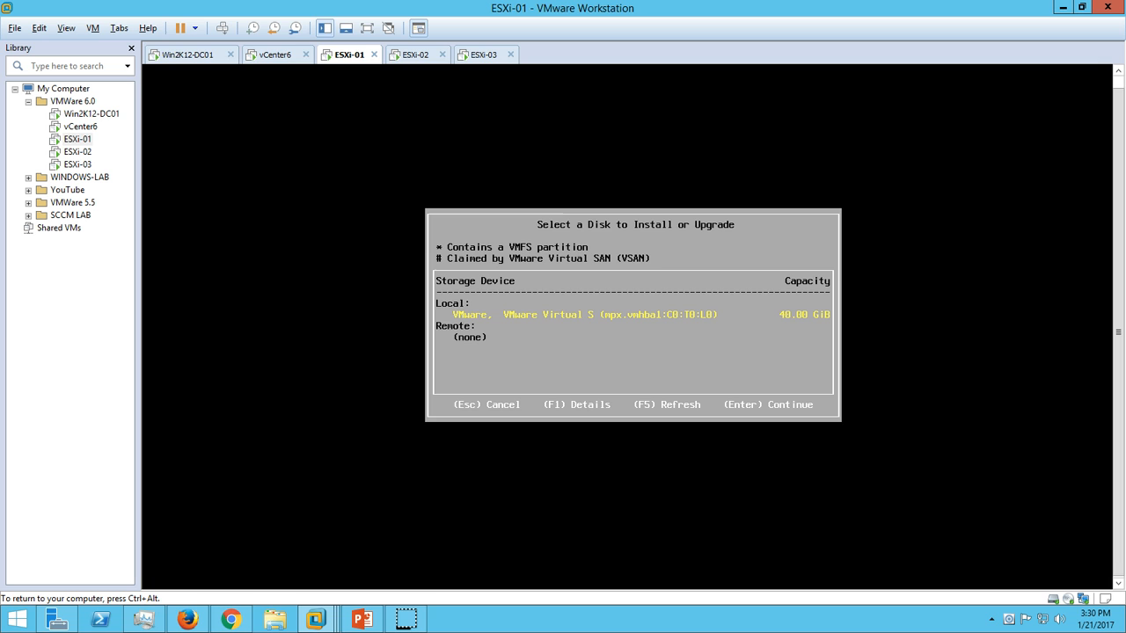
pyautogui.moveTo(285, 201)
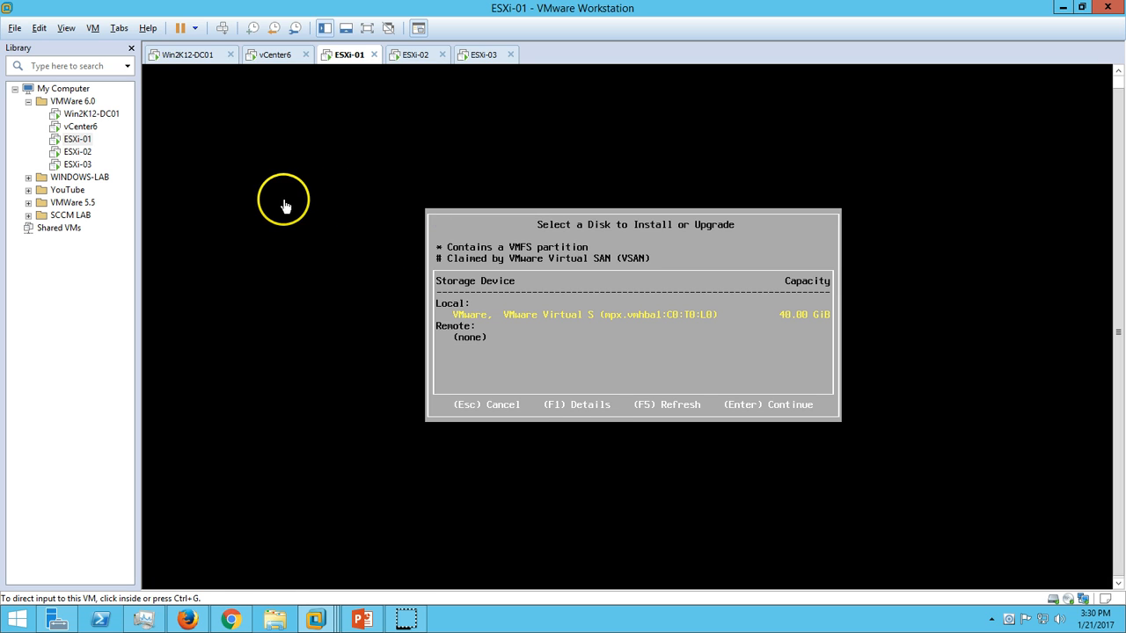
# Review ESXi-01's Virtual Machine Settings hardware list showing 5 GB memory and 40 GB disk.
pyautogui.rightClick(348, 52)
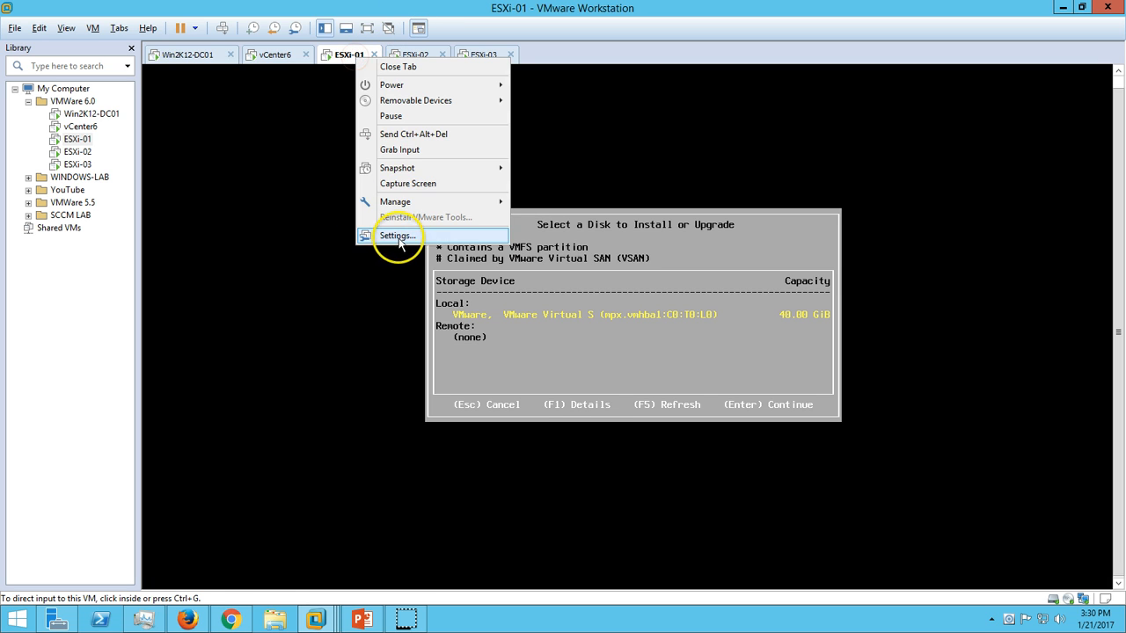
pyautogui.click(398, 236)
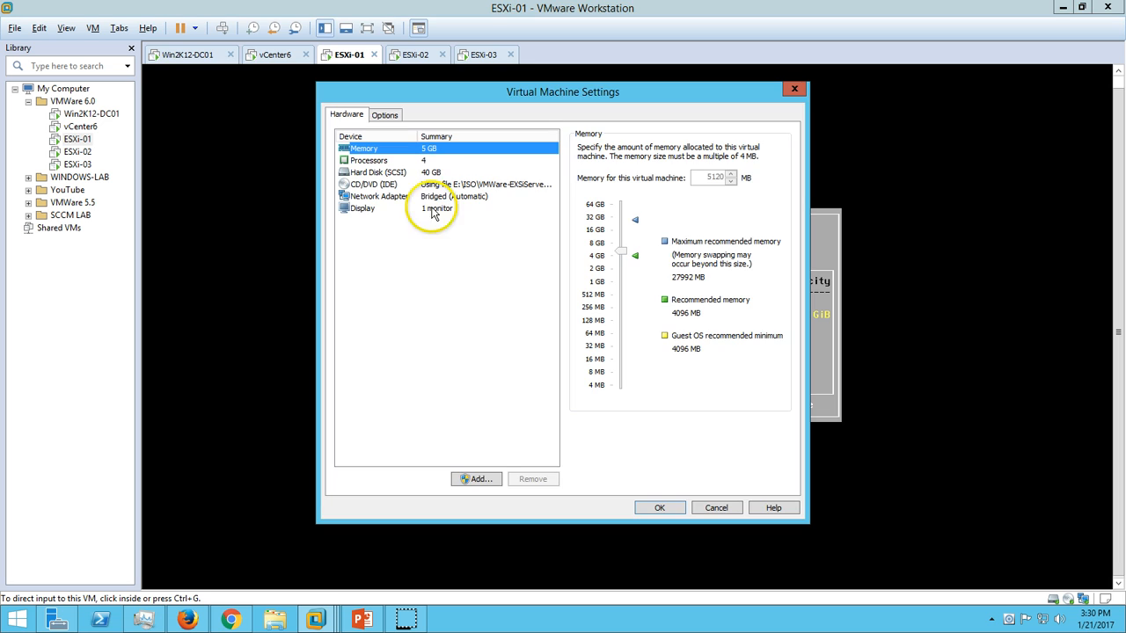
pyautogui.click(376, 172)
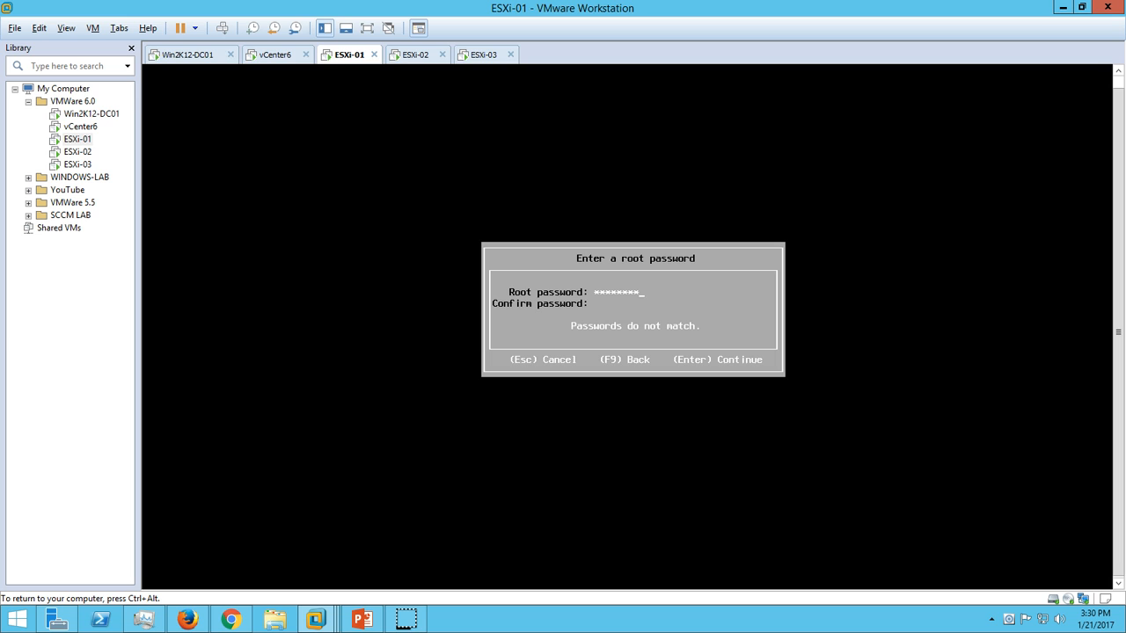
# Enter and confirm the root password to reach the Confirm Install screen.
pyautogui.write('****')
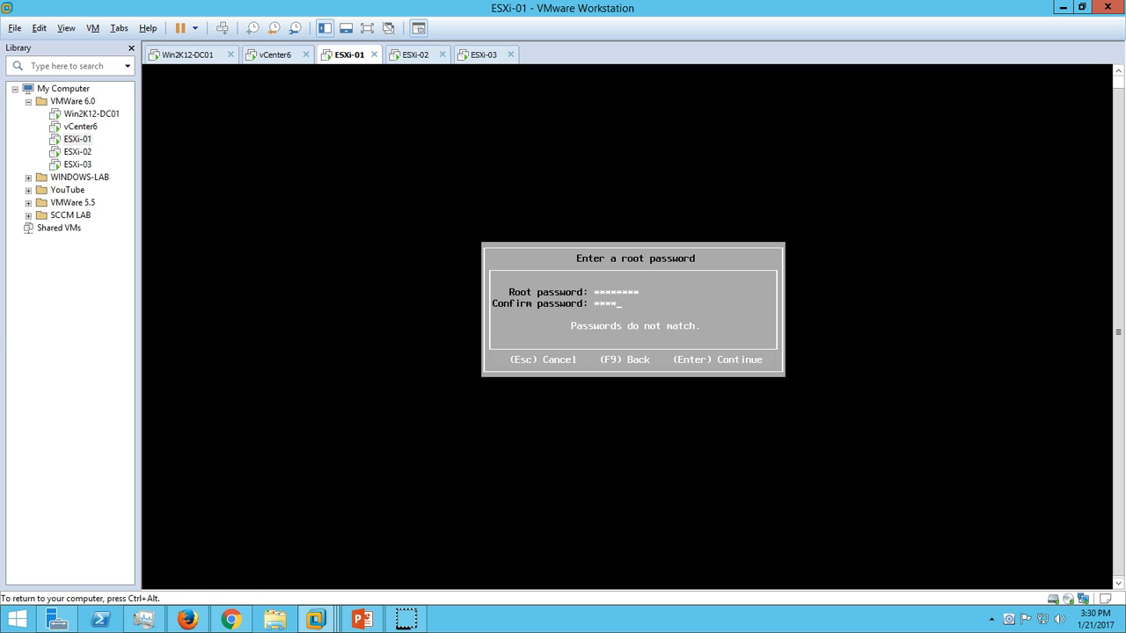
pyautogui.press('Return')
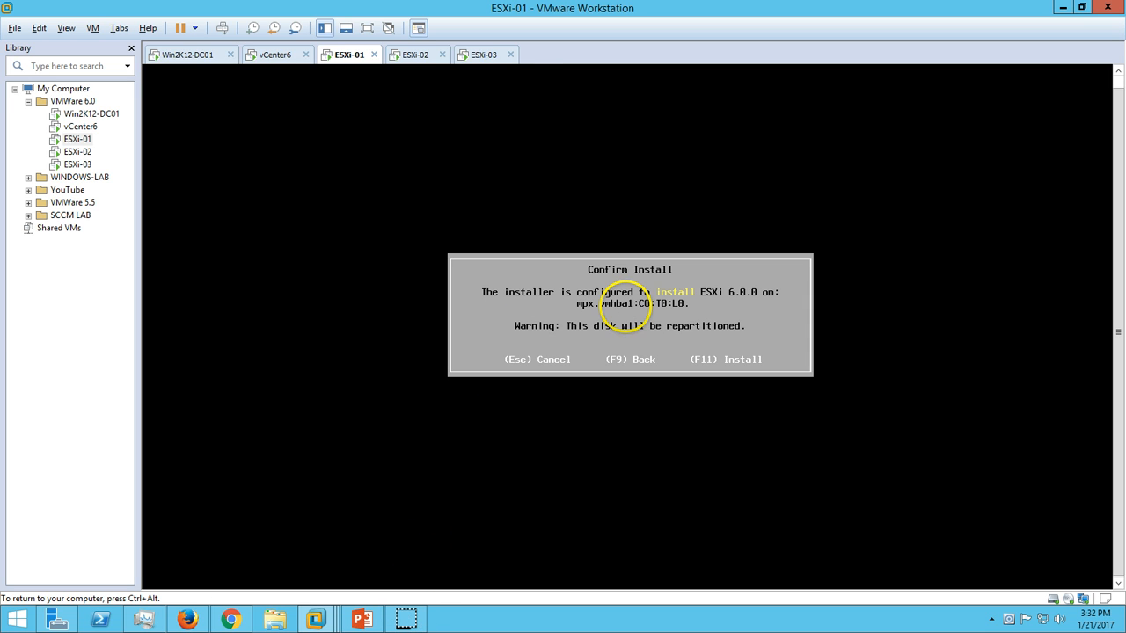
# Start installing ESXi 6.0.0 onto the 40 GB disk with F11.
pyautogui.press('f11')
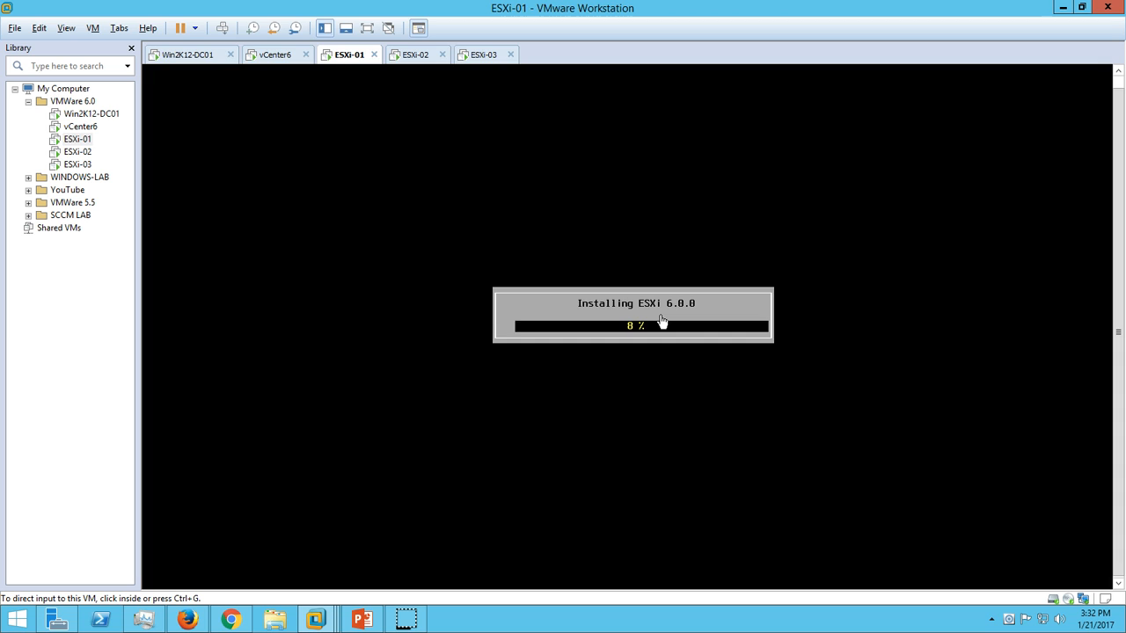
pyautogui.moveTo(640, 362)
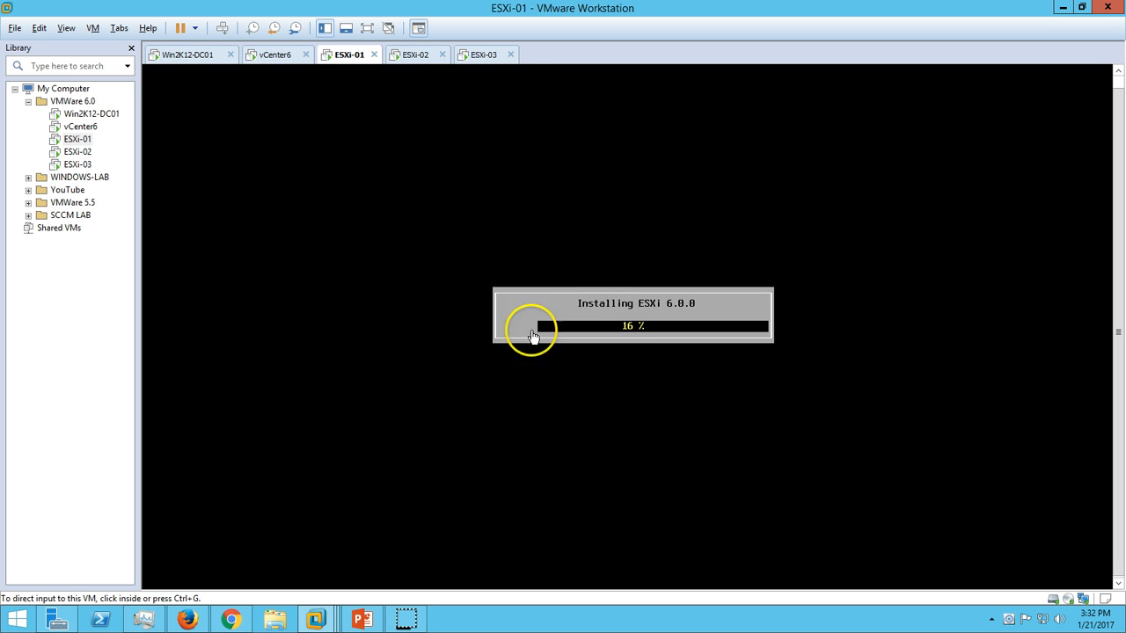
pyautogui.moveTo(383, 475)
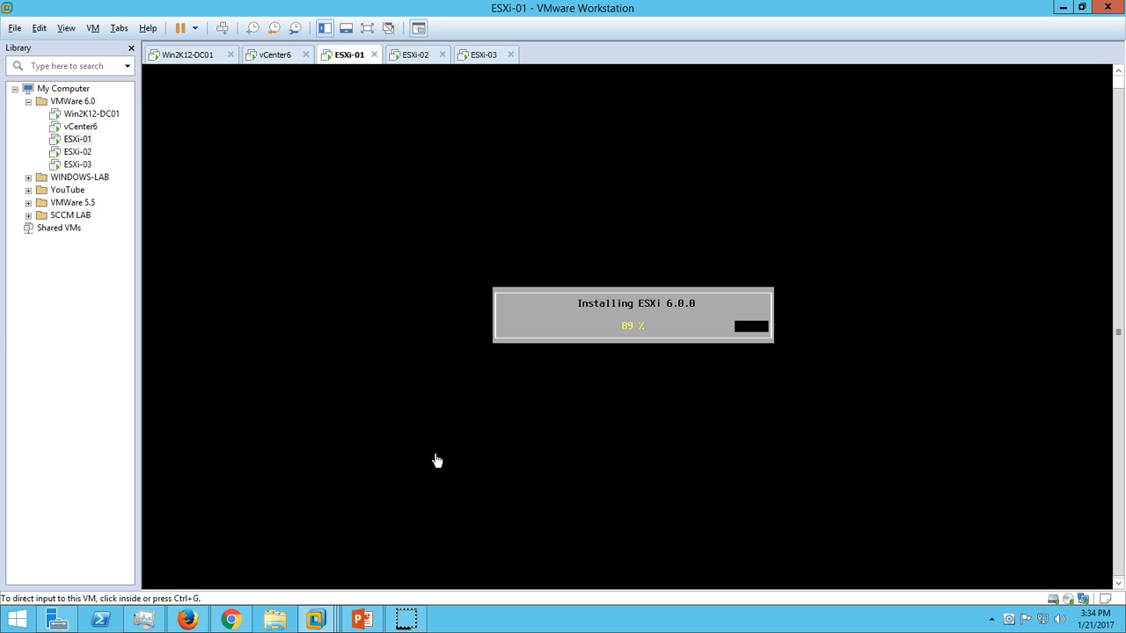
pyautogui.moveTo(438, 394)
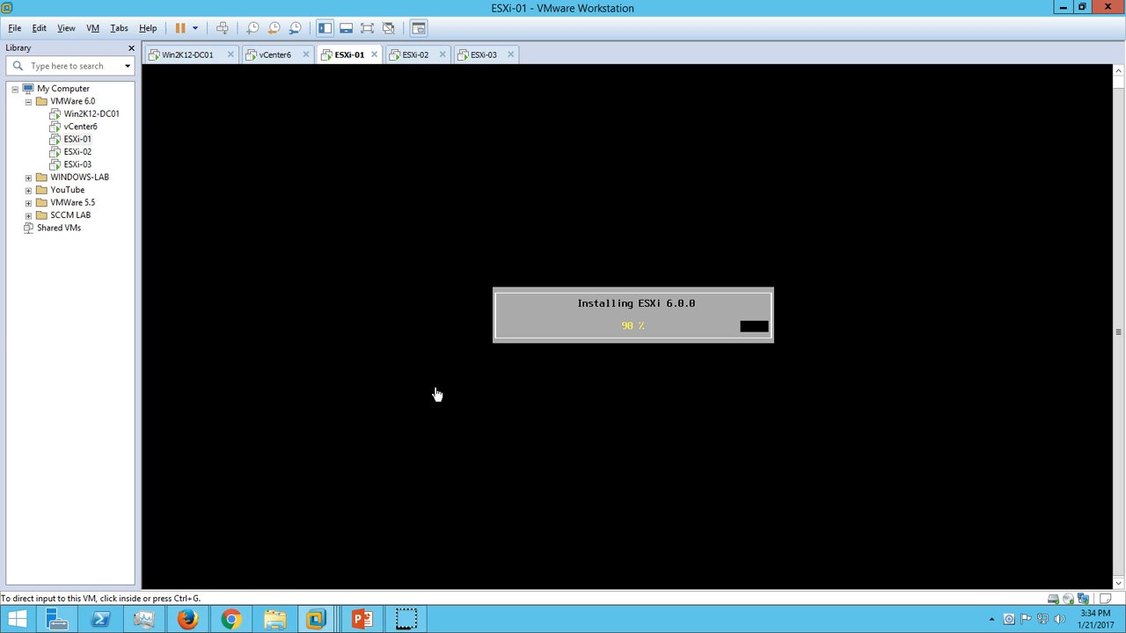
pyautogui.moveTo(457, 478)
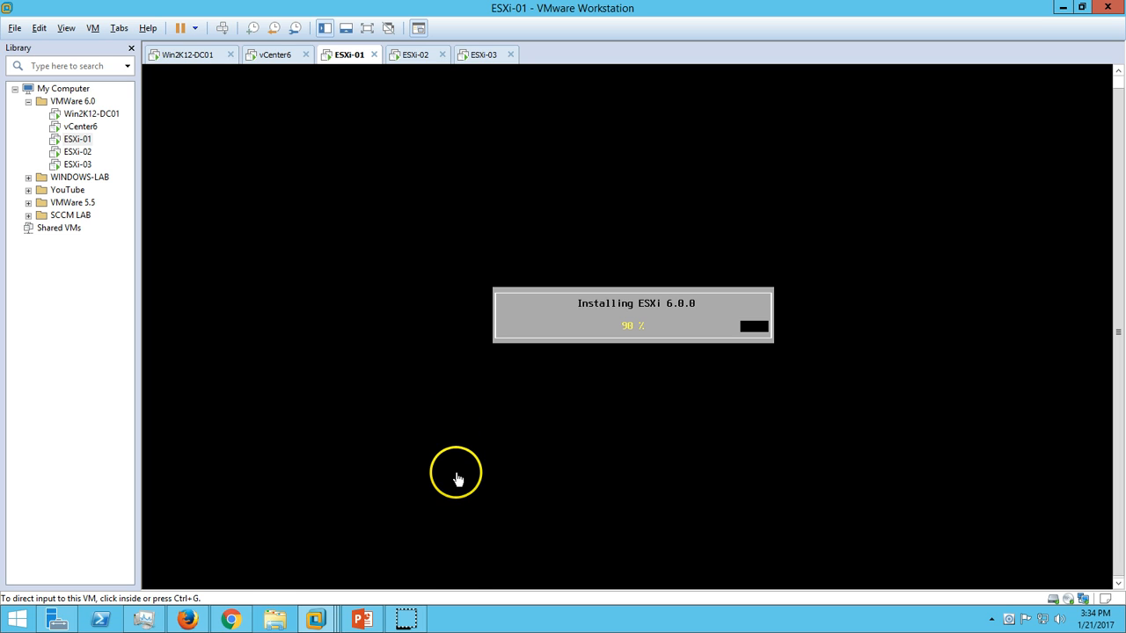
pyautogui.moveTo(457, 510)
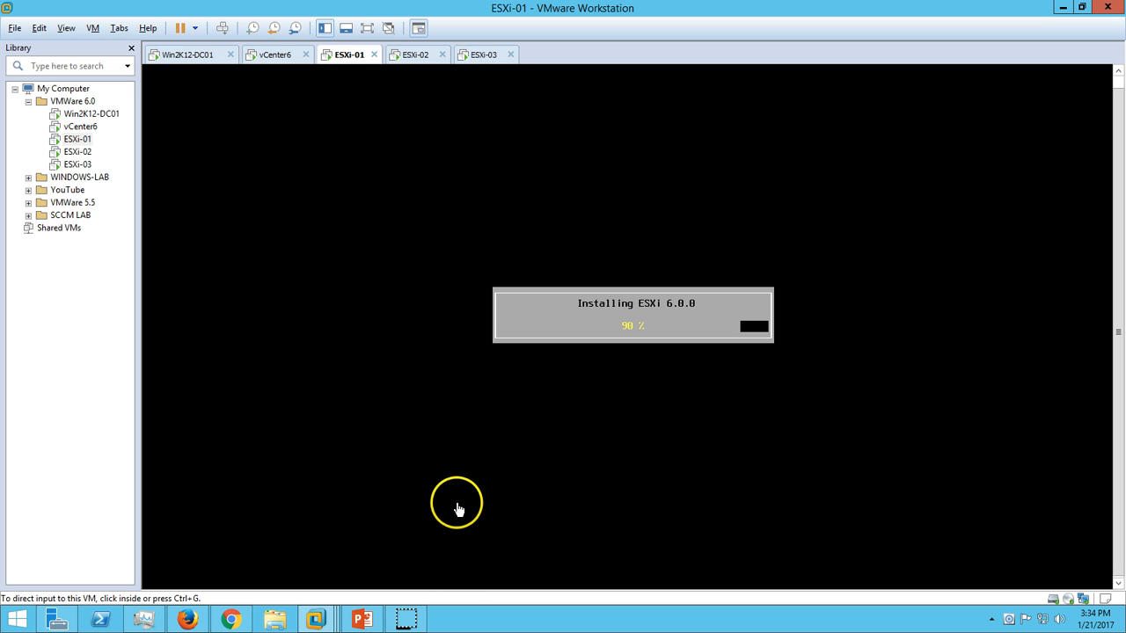
pyautogui.moveTo(408, 615)
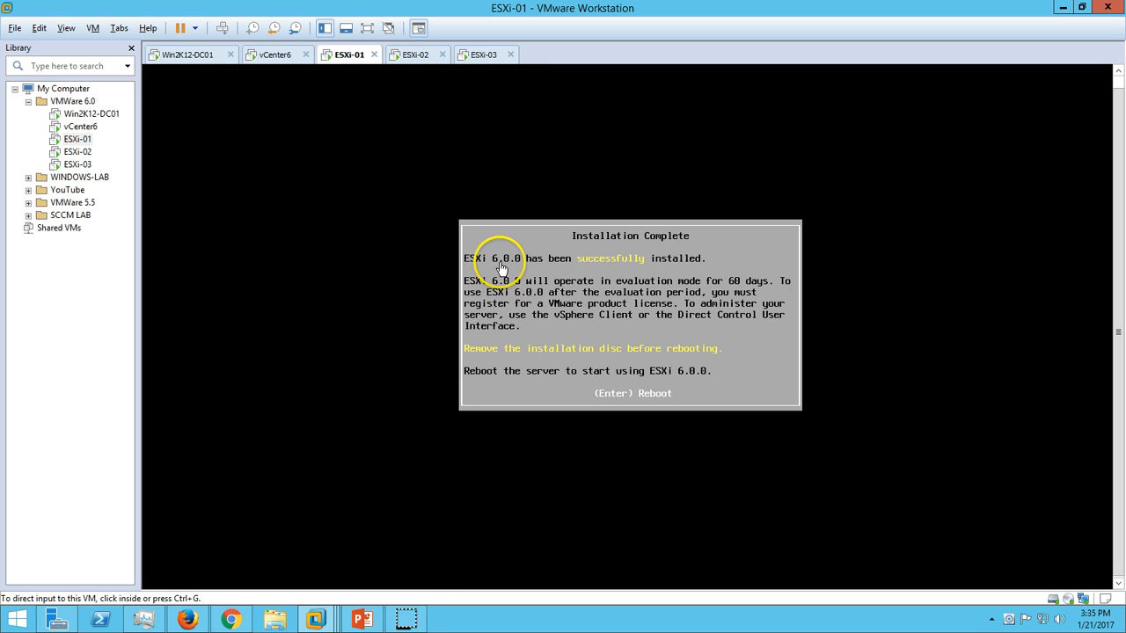
pyautogui.moveTo(657, 299)
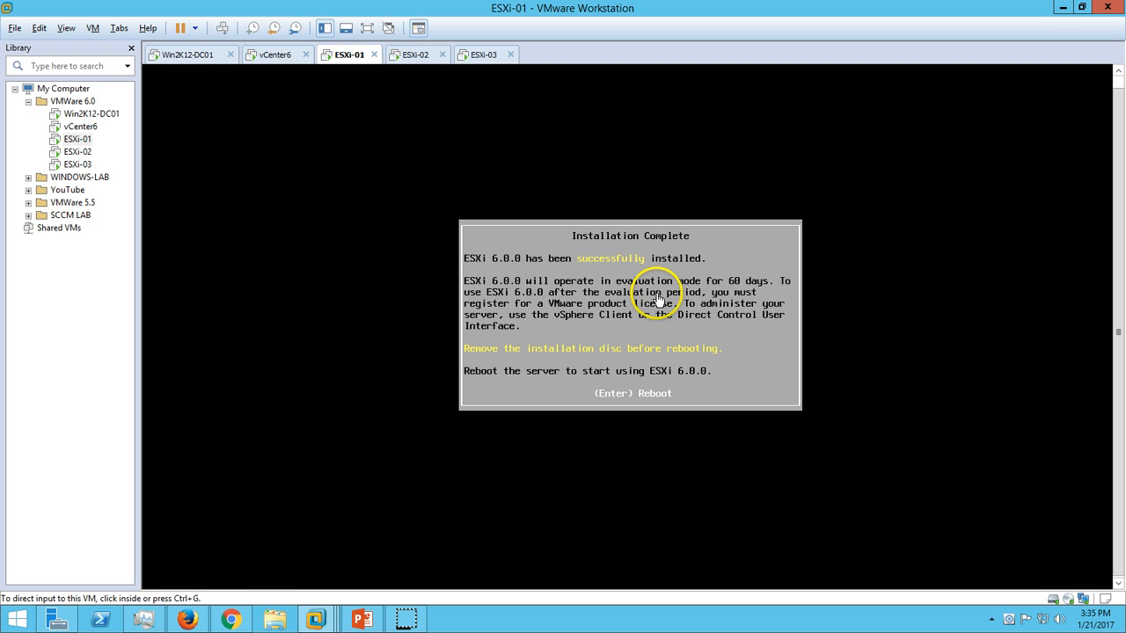
# Reboot ESXi-01 from the Installation Complete screen so ESXi 6.0.0 boots.
pyautogui.press('Return')
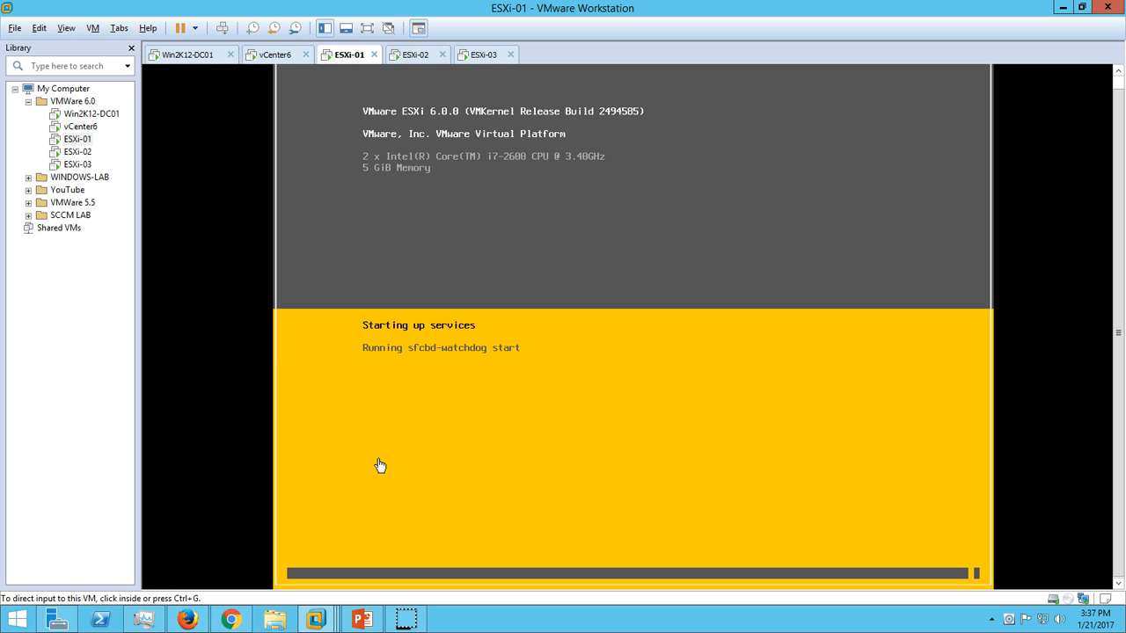
pyautogui.moveTo(408, 572)
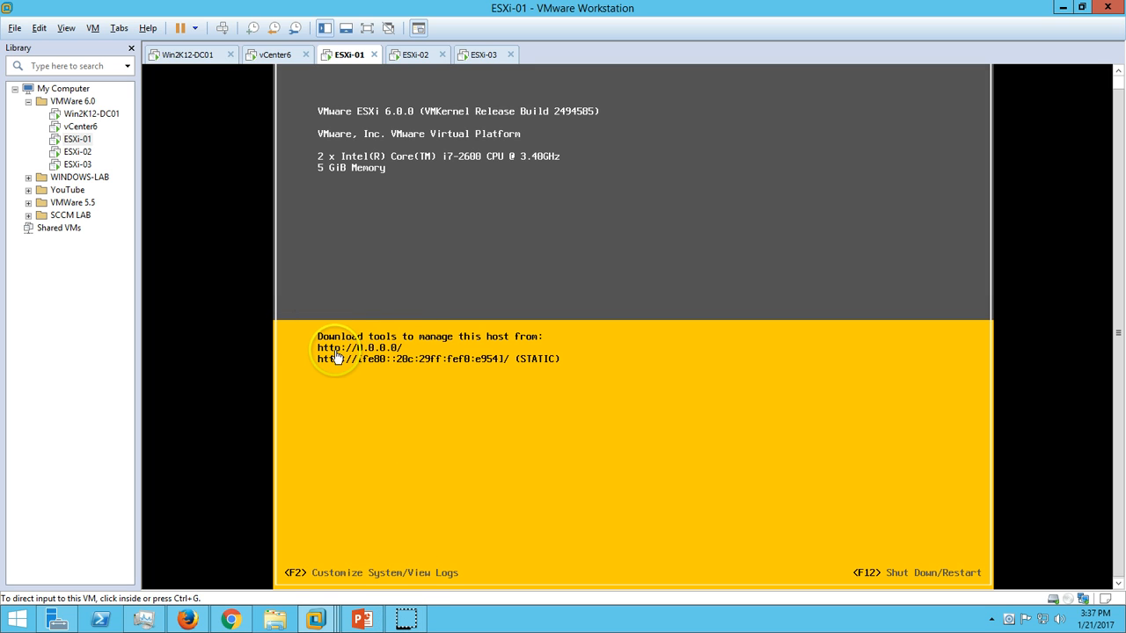
pyautogui.moveTo(383, 524)
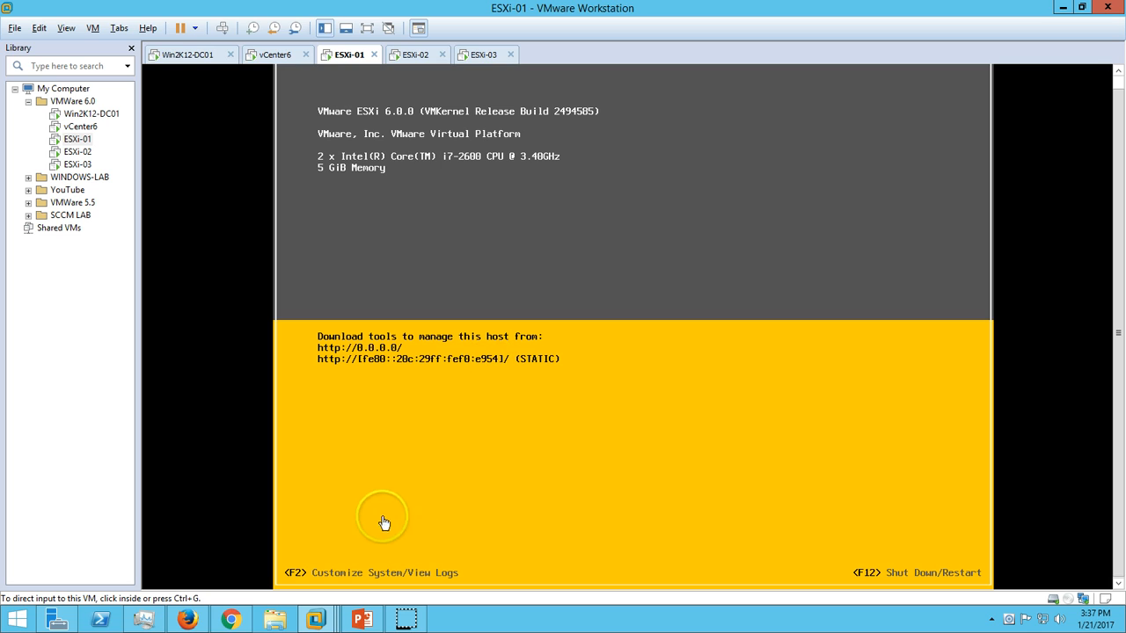
# Log in to the DCUI with F2 and reach Configure Management Network's IPv4 Configuration.
pyautogui.click(383, 519)
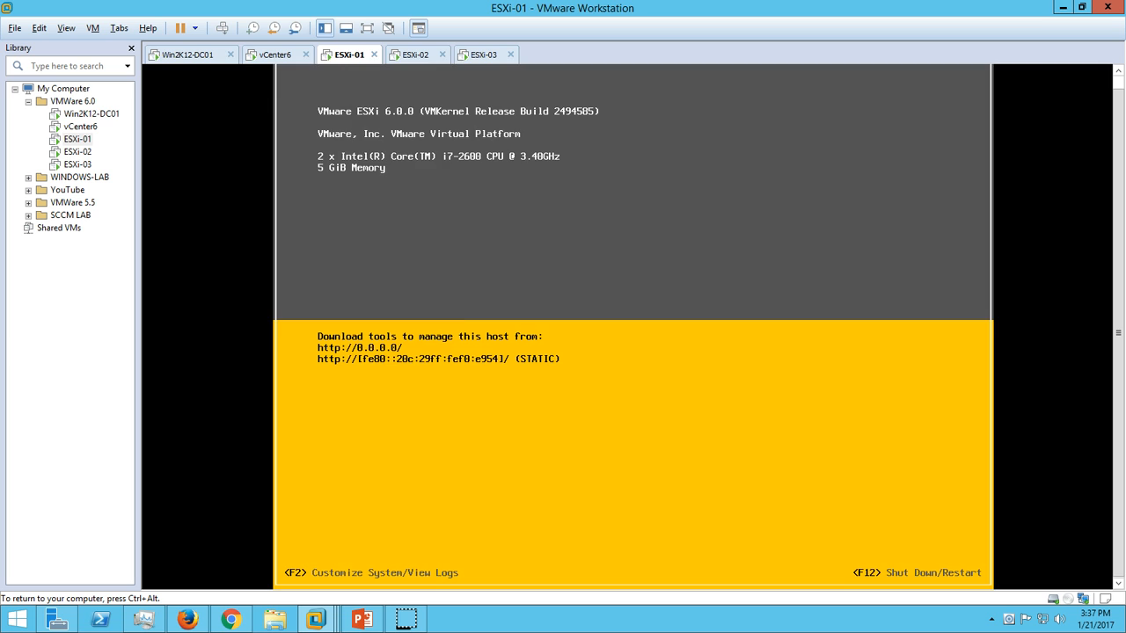
pyautogui.press('f2')
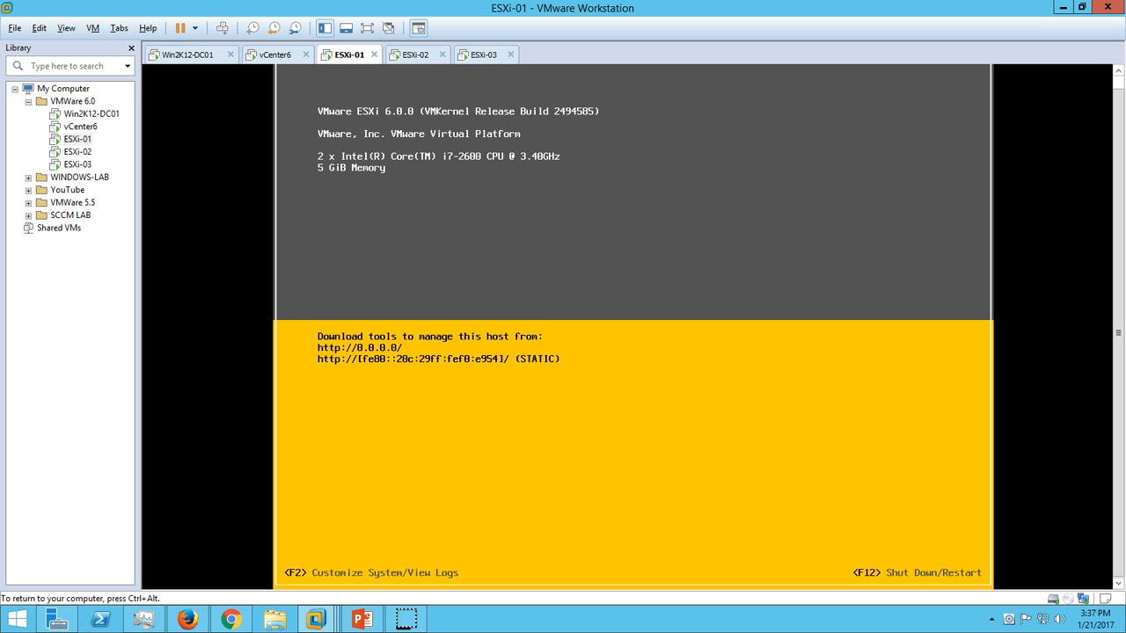
pyautogui.press('f2')
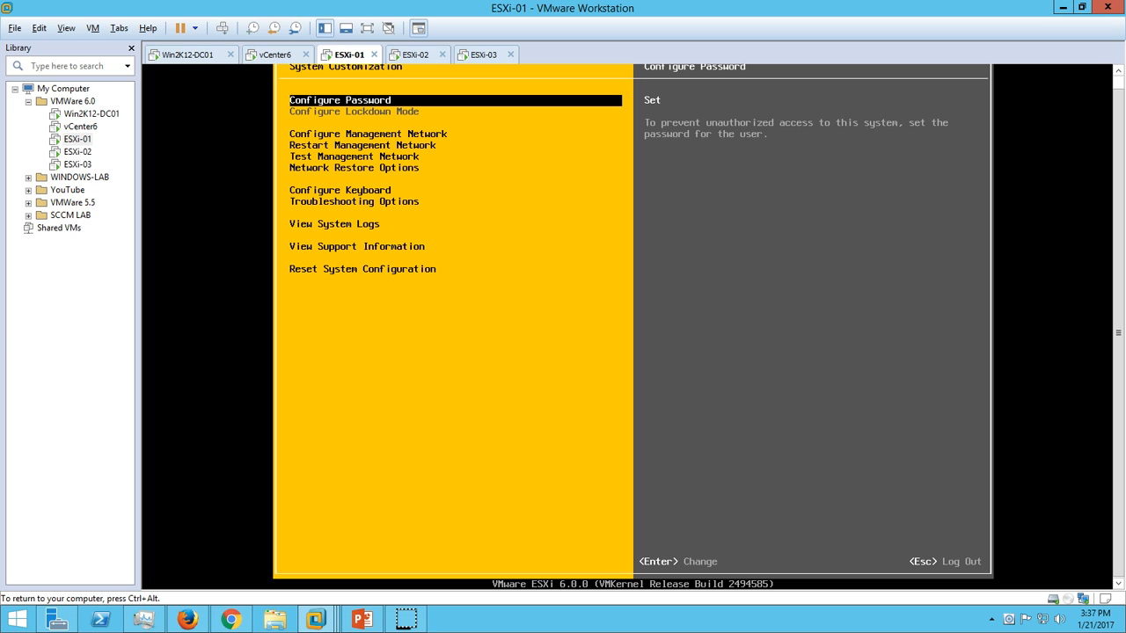
pyautogui.press('Down')
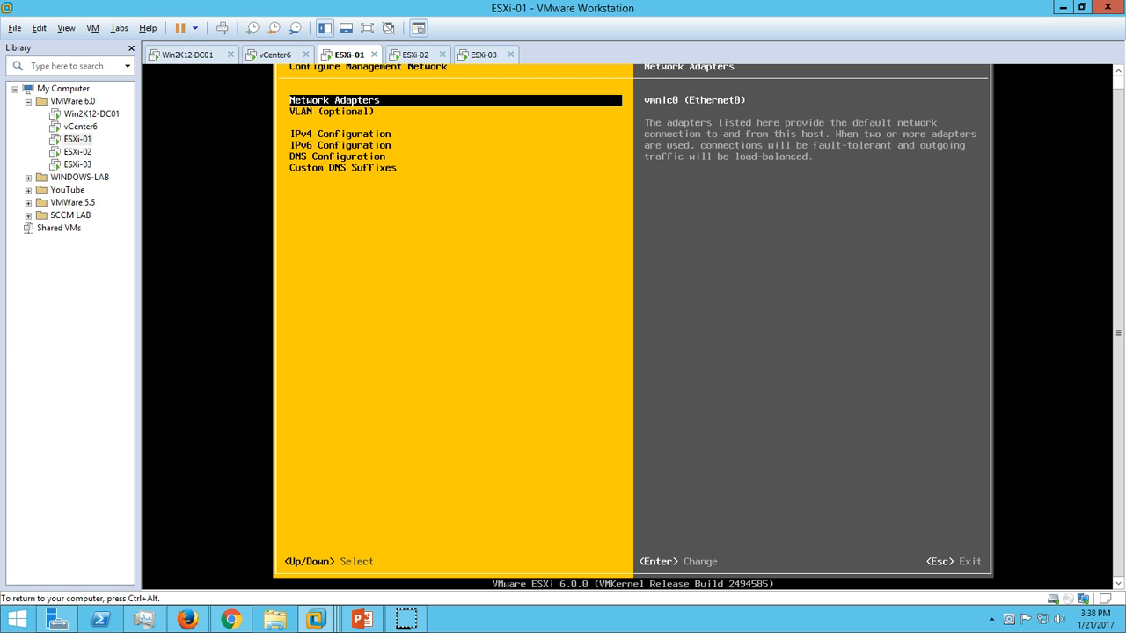
pyautogui.press('Down')
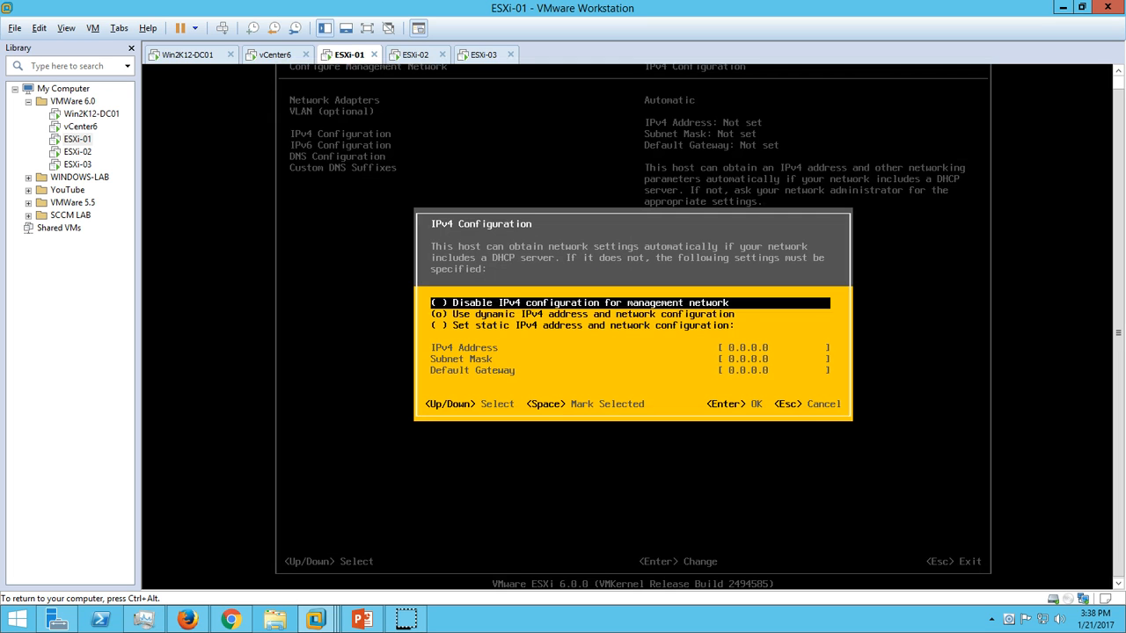
# Set a static IPv4 address 192.168.1.241 with subnet mask 255.255.255.0 and apply it.
pyautogui.press('Down')
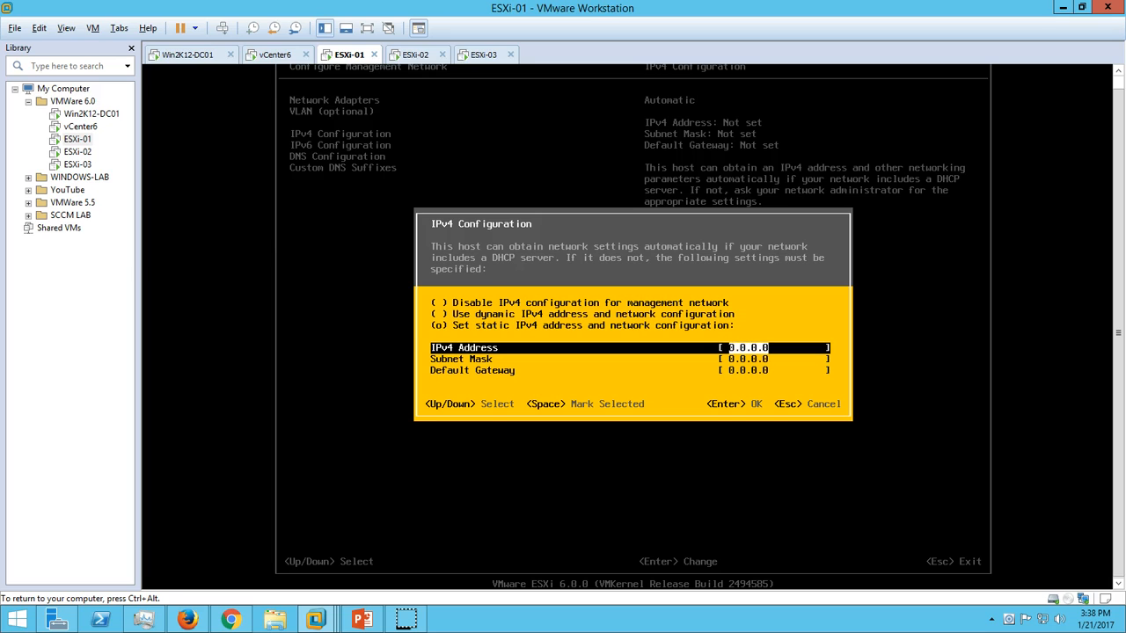
pyautogui.write('1')
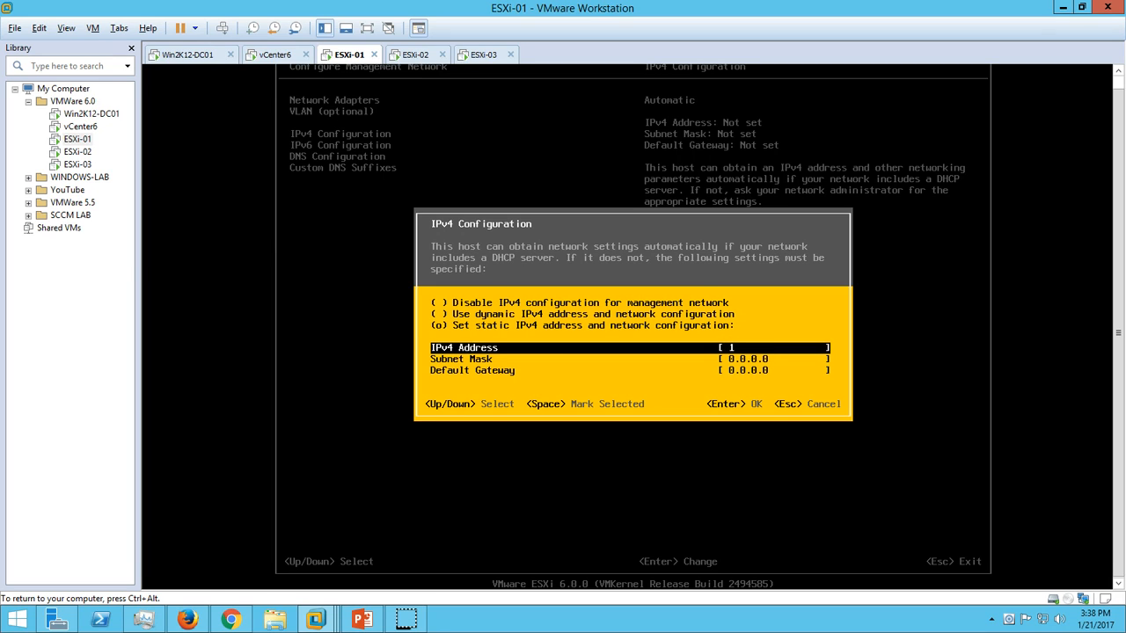
pyautogui.write('192.168.1.241')
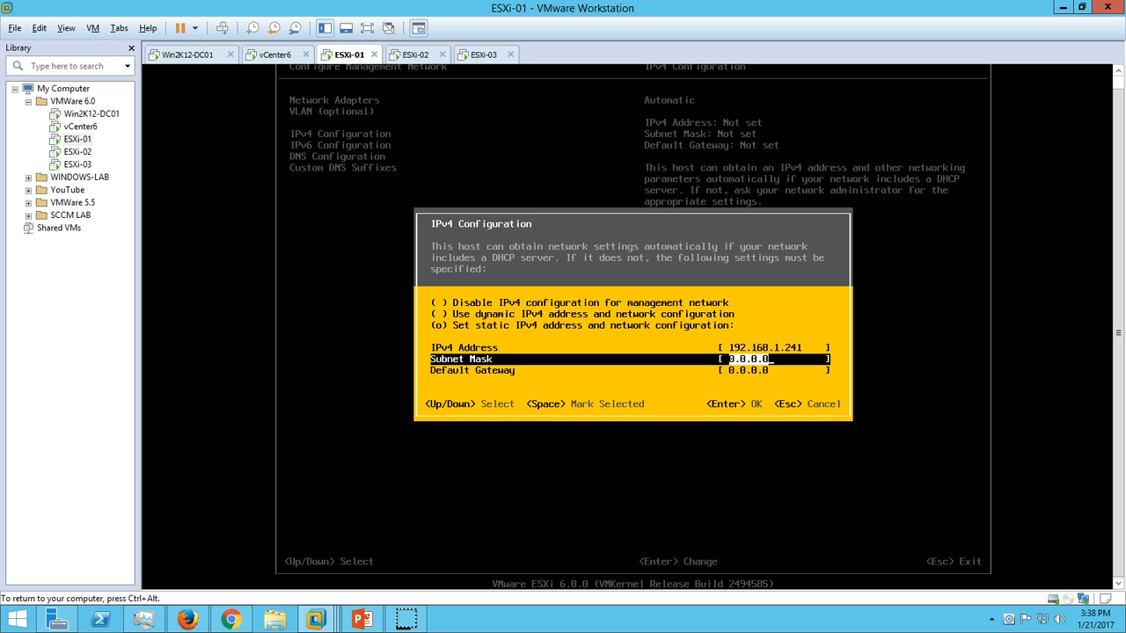
pyautogui.write('255.255.255')
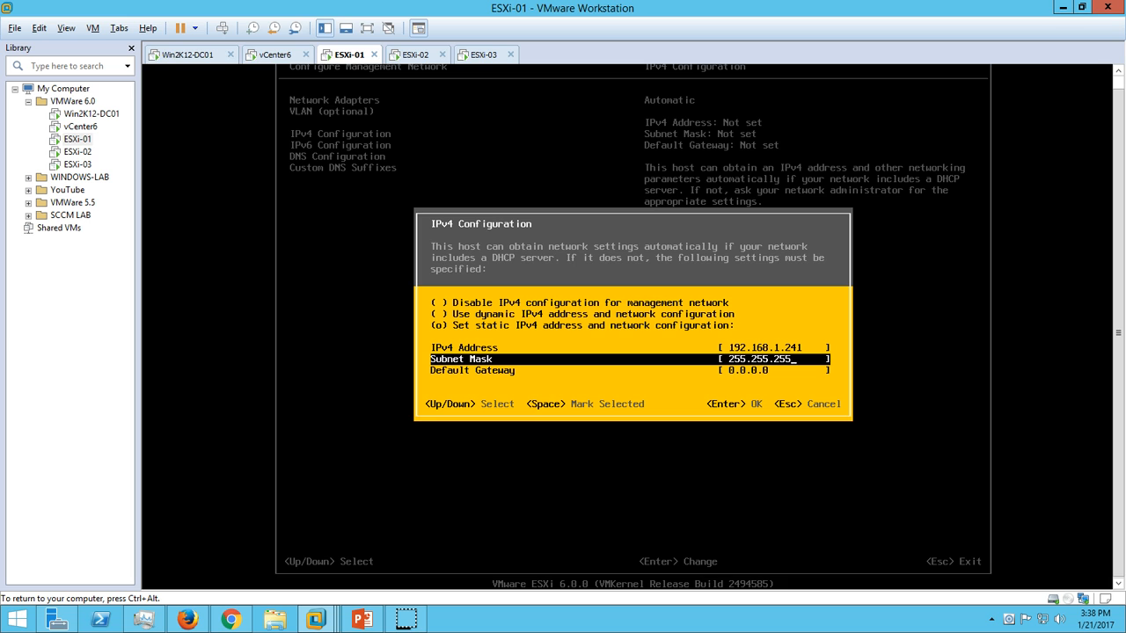
pyautogui.press('Return')
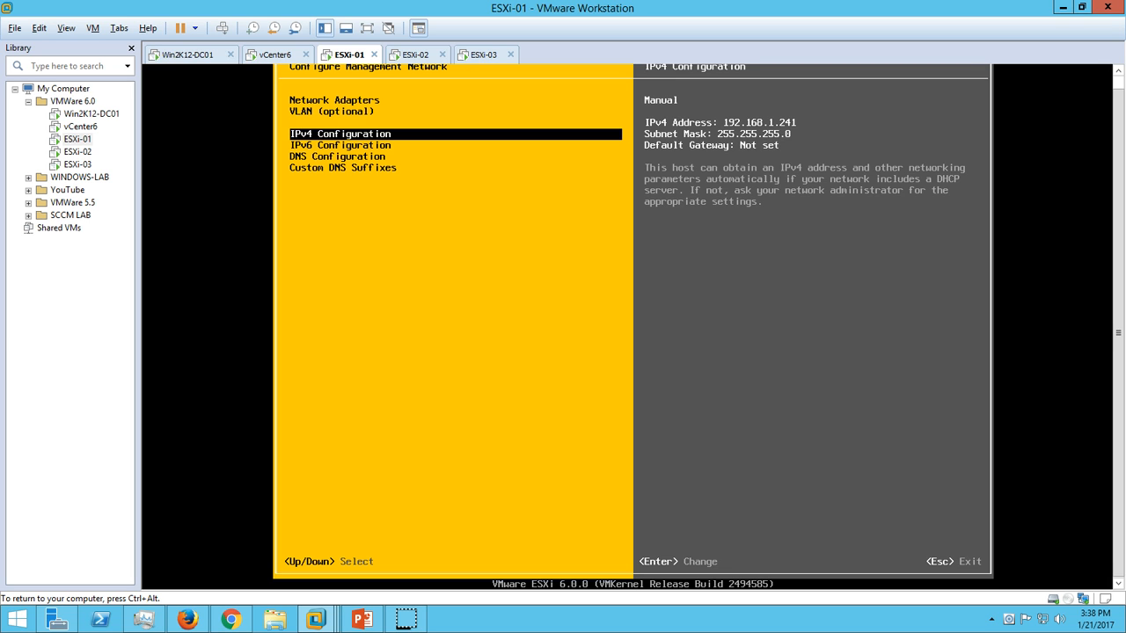
# In DNS Configuration set primary DNS 192.168.1.254 and hostname ESXi-01.
pyautogui.press('Down')
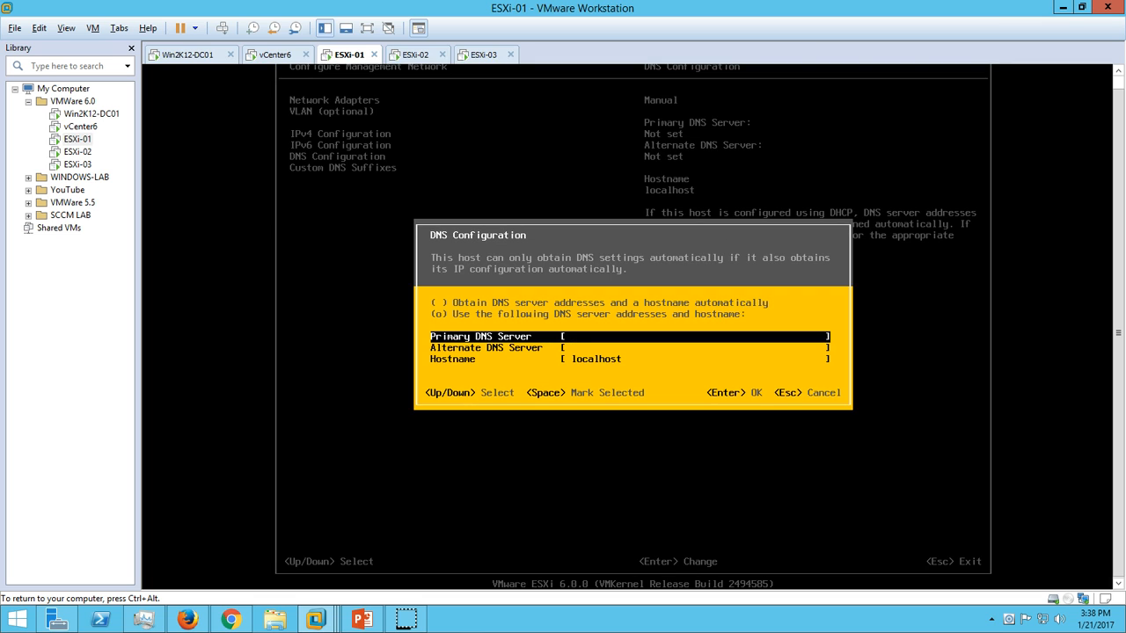
pyautogui.write('192.1')
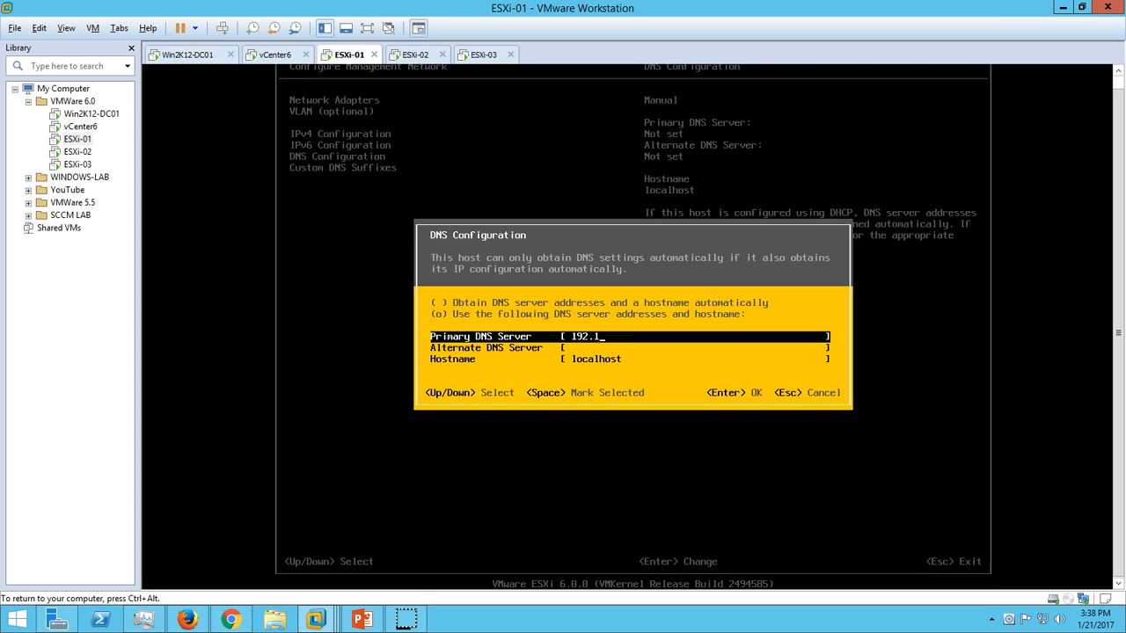
pyautogui.write('68.1.254')
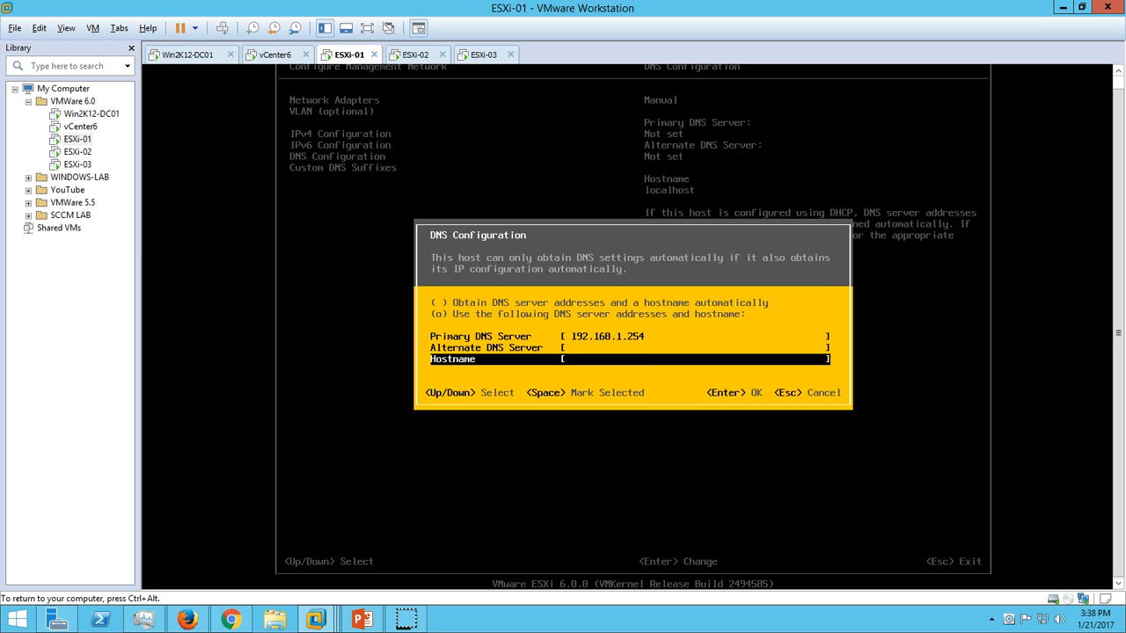
pyautogui.write('ESX')
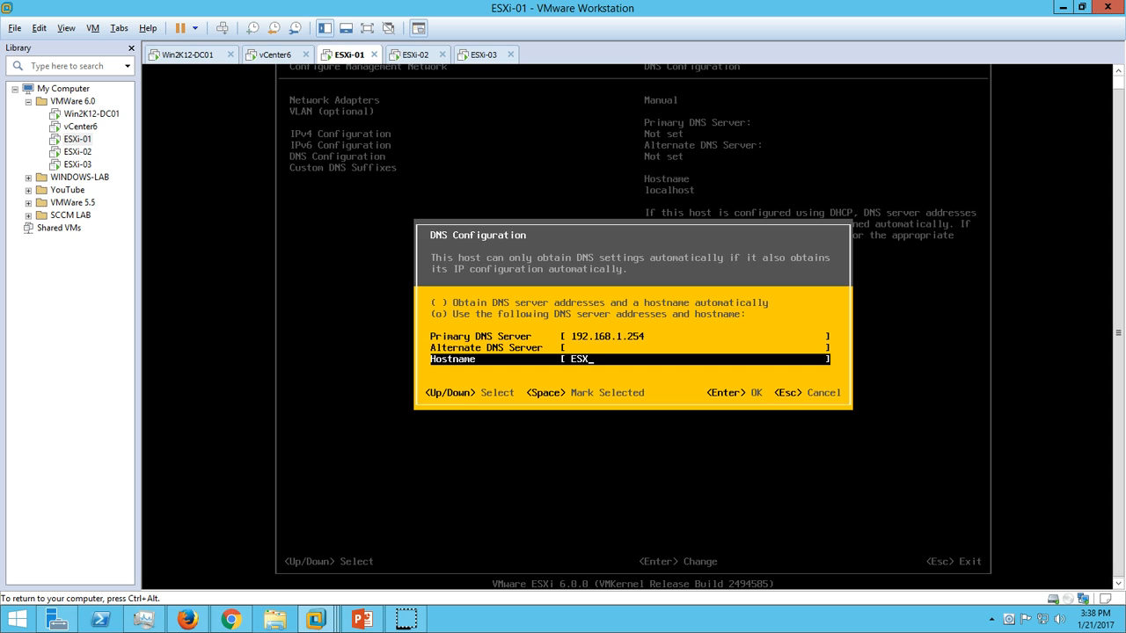
pyautogui.write('i-01')
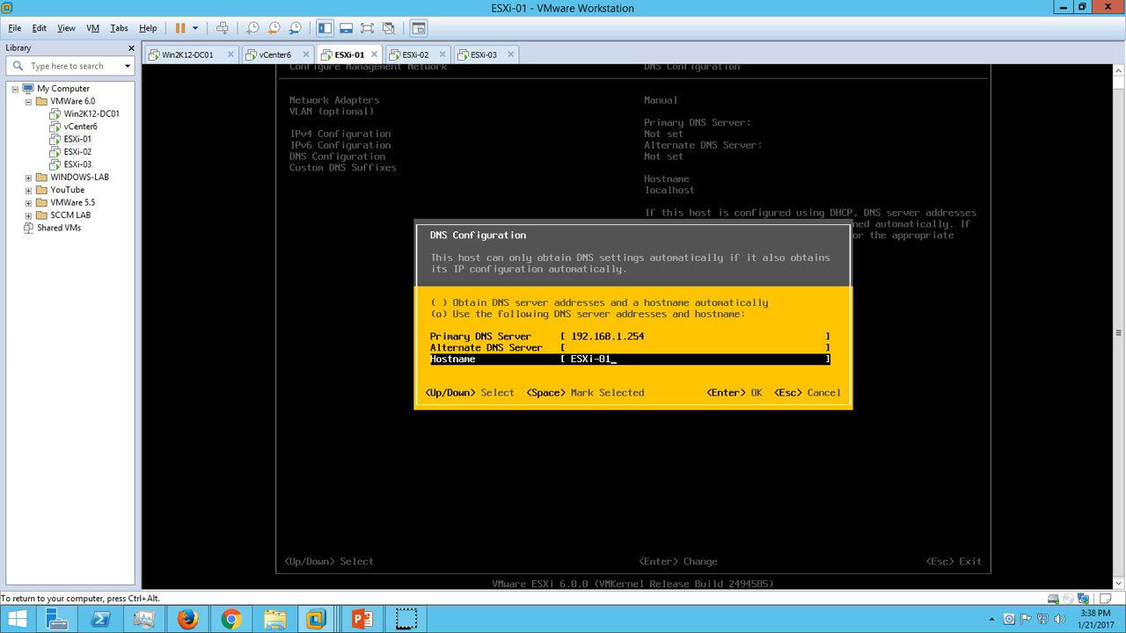
pyautogui.write('.VIC')
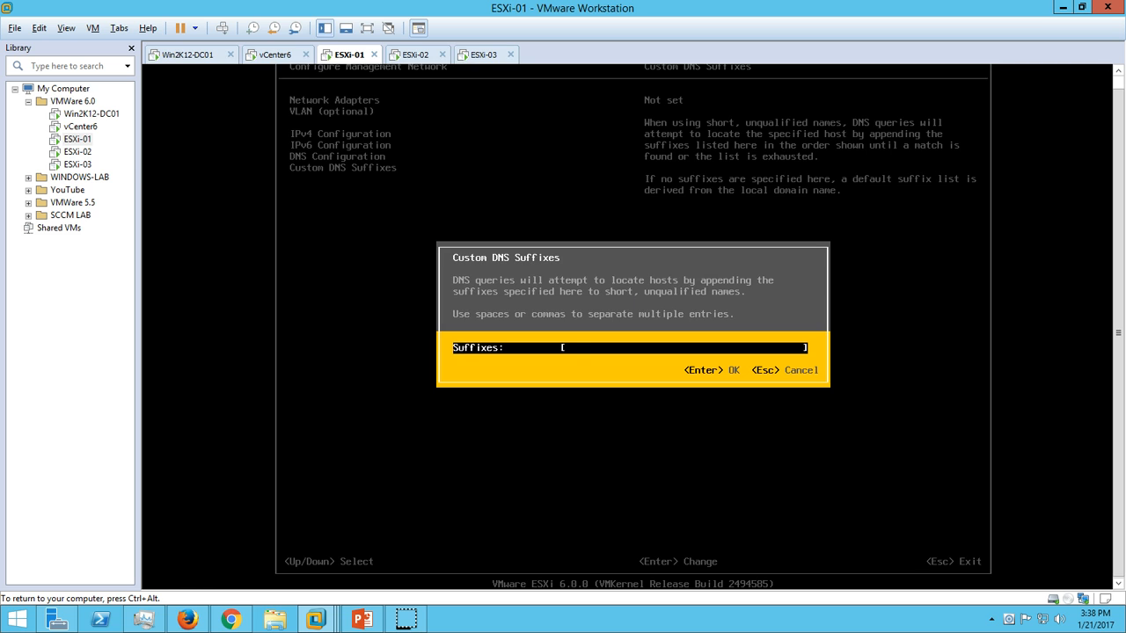
# Enter custom DNS suffix ESXi-01.VICTORINFOSOL.COM and leave Configure Management Network to the apply prompt.
pyautogui.write('esx')
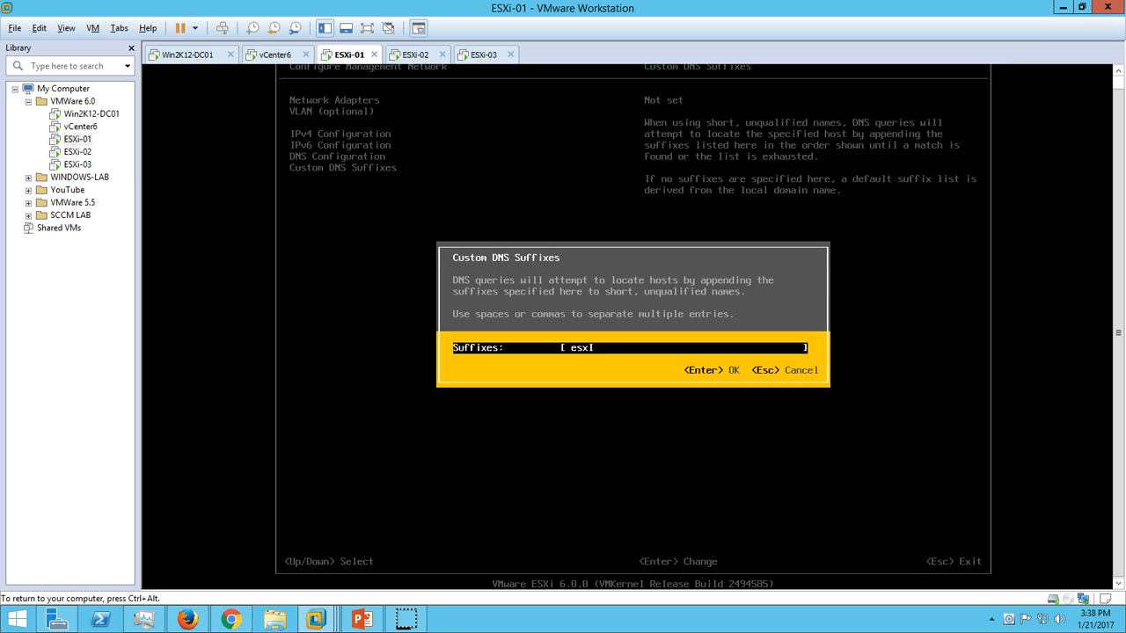
pyautogui.write('I-0')
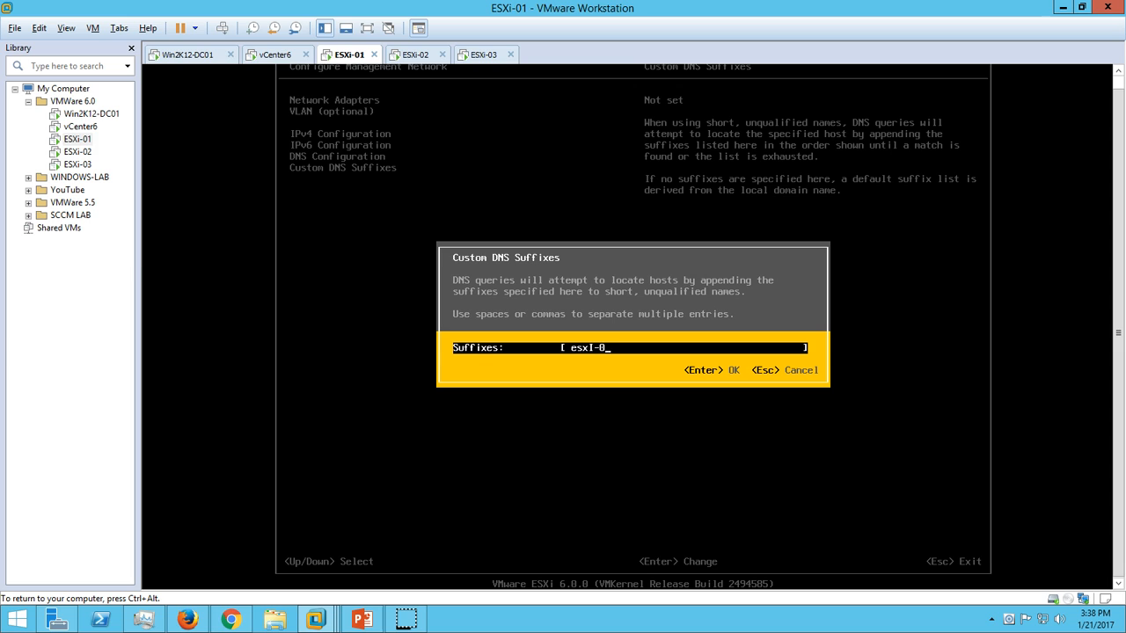
pyautogui.press('BackSpace')
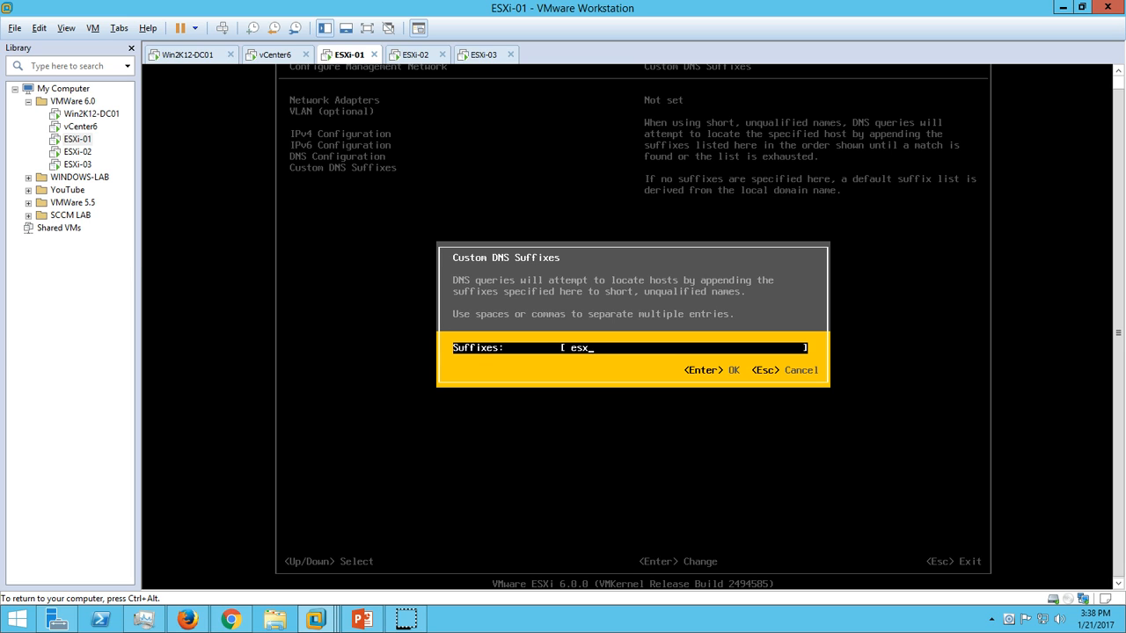
pyautogui.write('I-01')
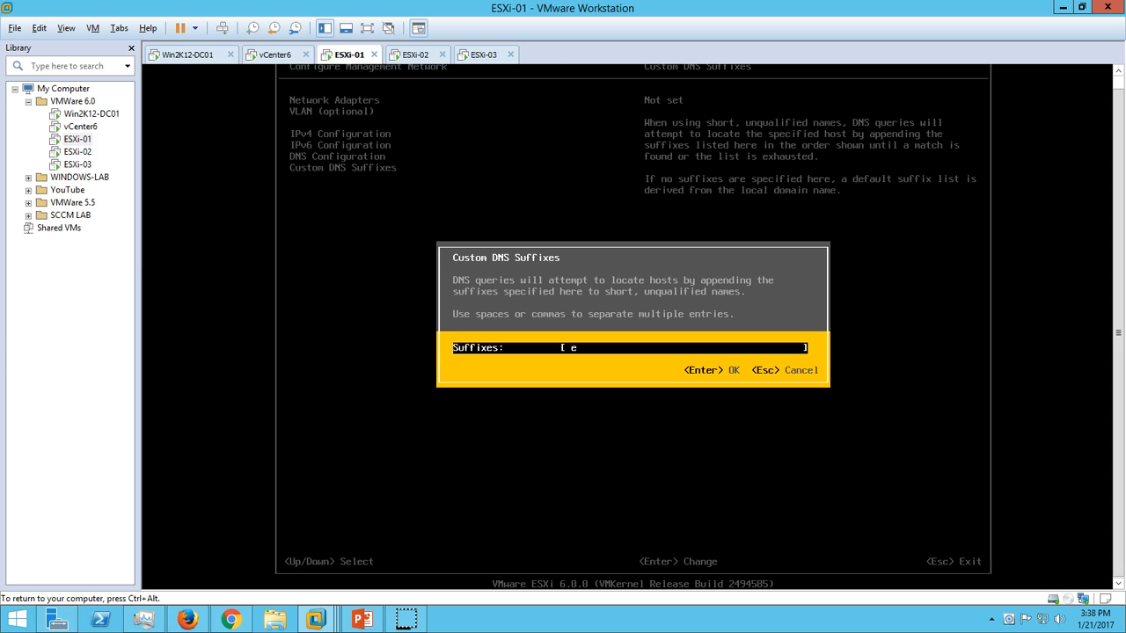
pyautogui.write('ESXi-01')
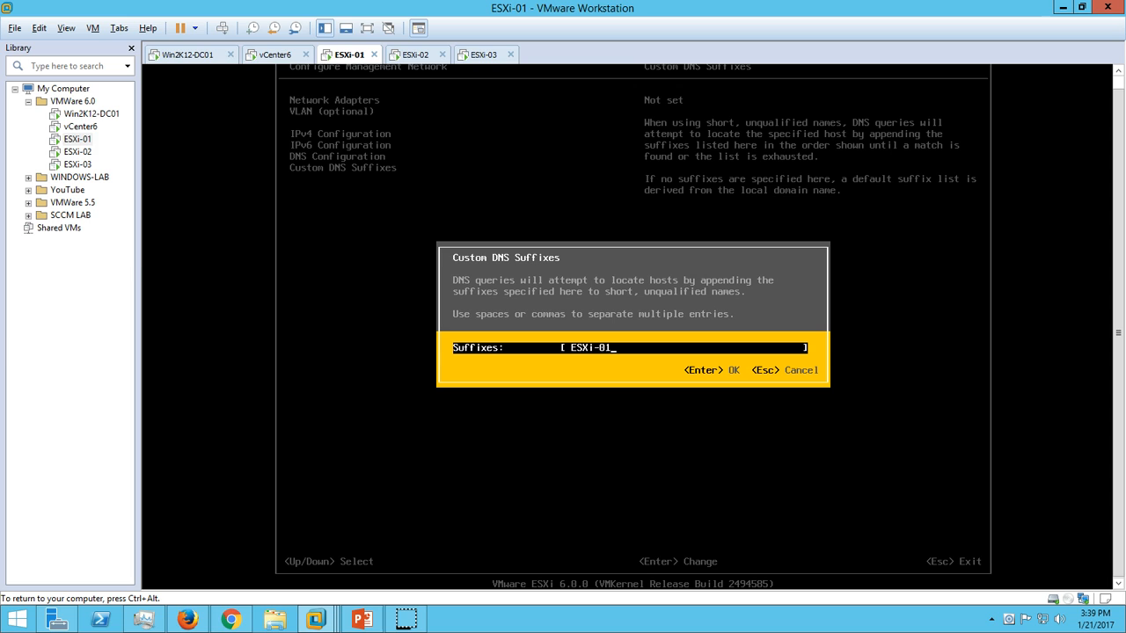
pyautogui.write('.VIC')
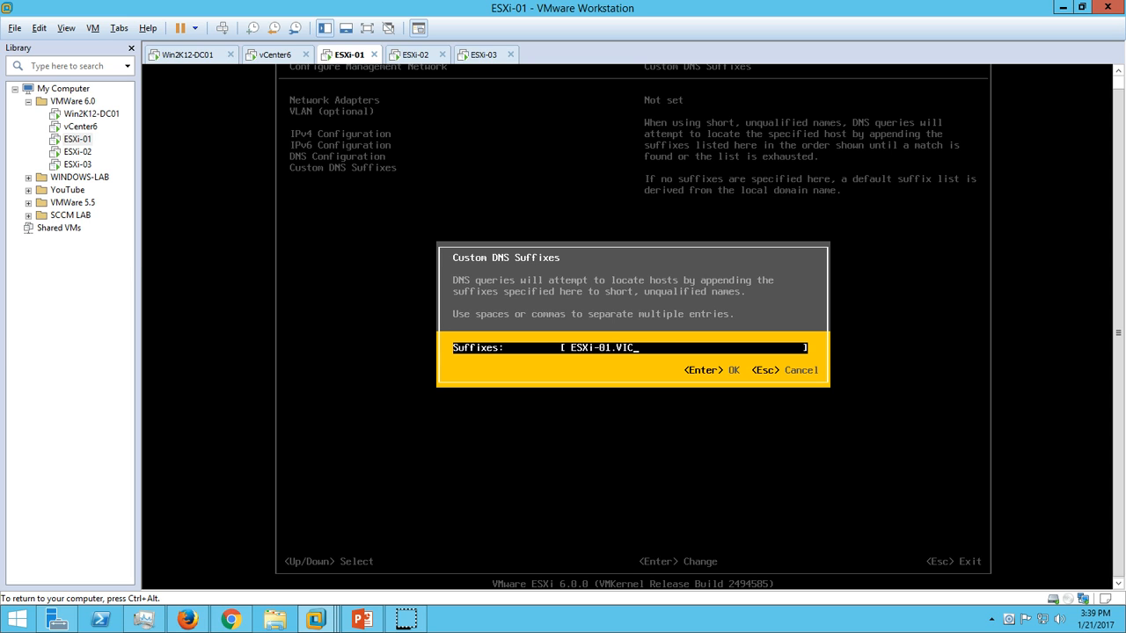
pyautogui.write('TORINFOSOL.C')
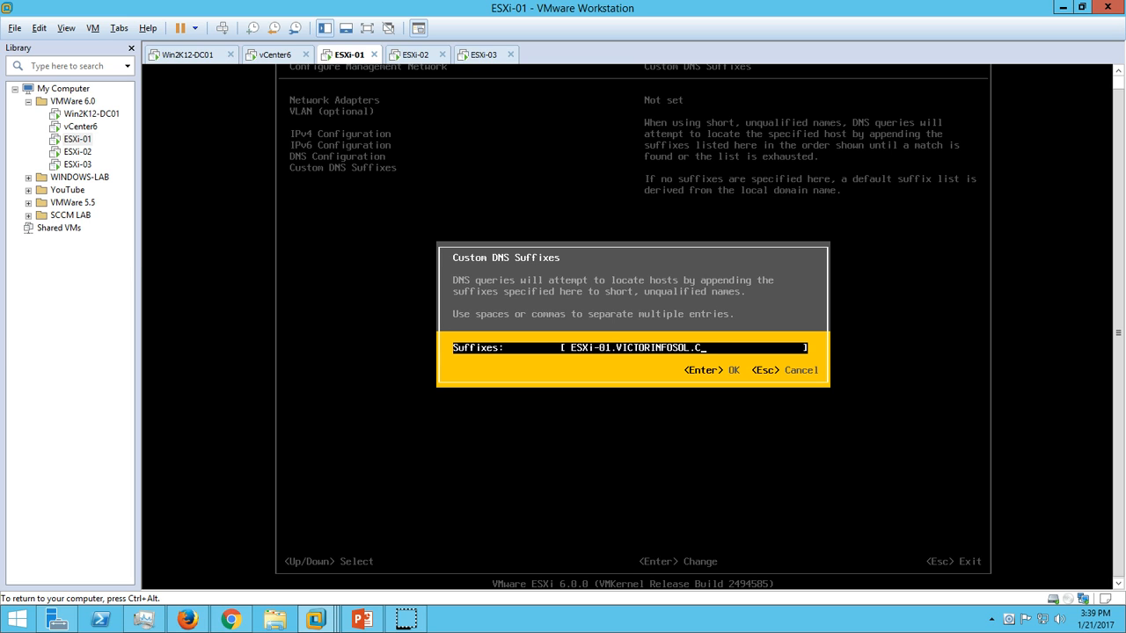
pyautogui.write('OM')
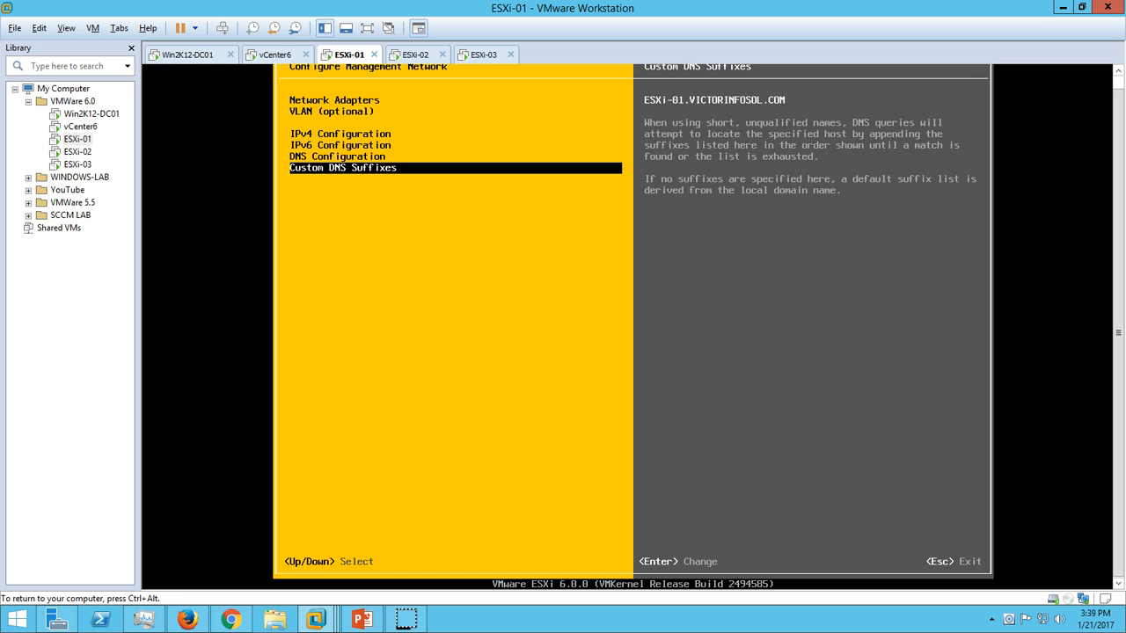
pyautogui.press('Escape')
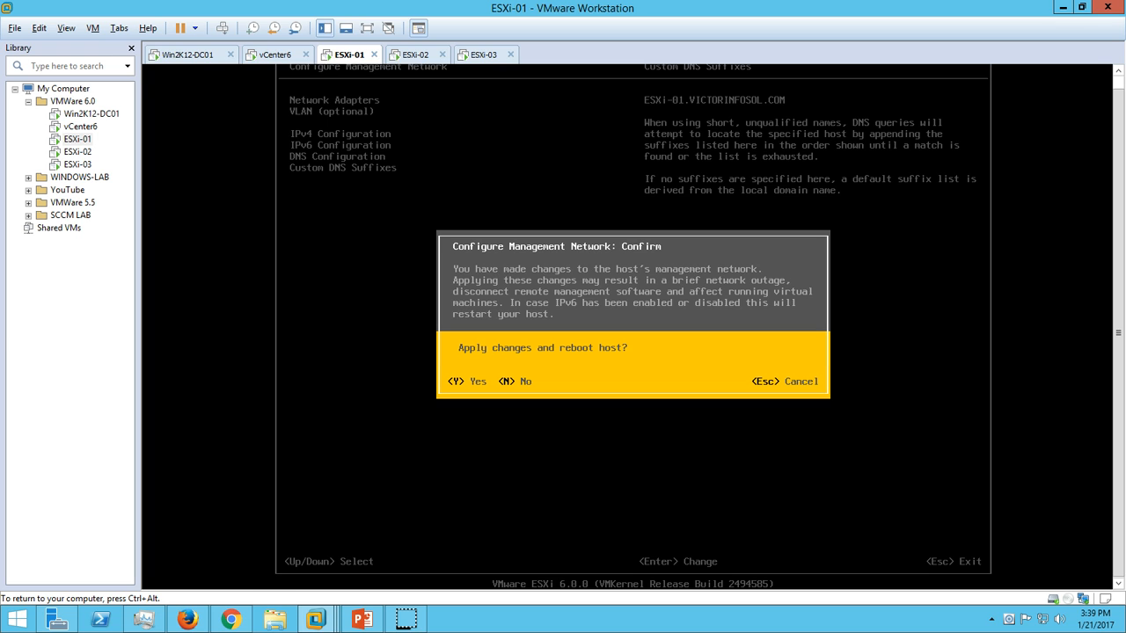
# Confirm applying the network changes and rebooting the ESXi-01 host.
pyautogui.press('Escape')
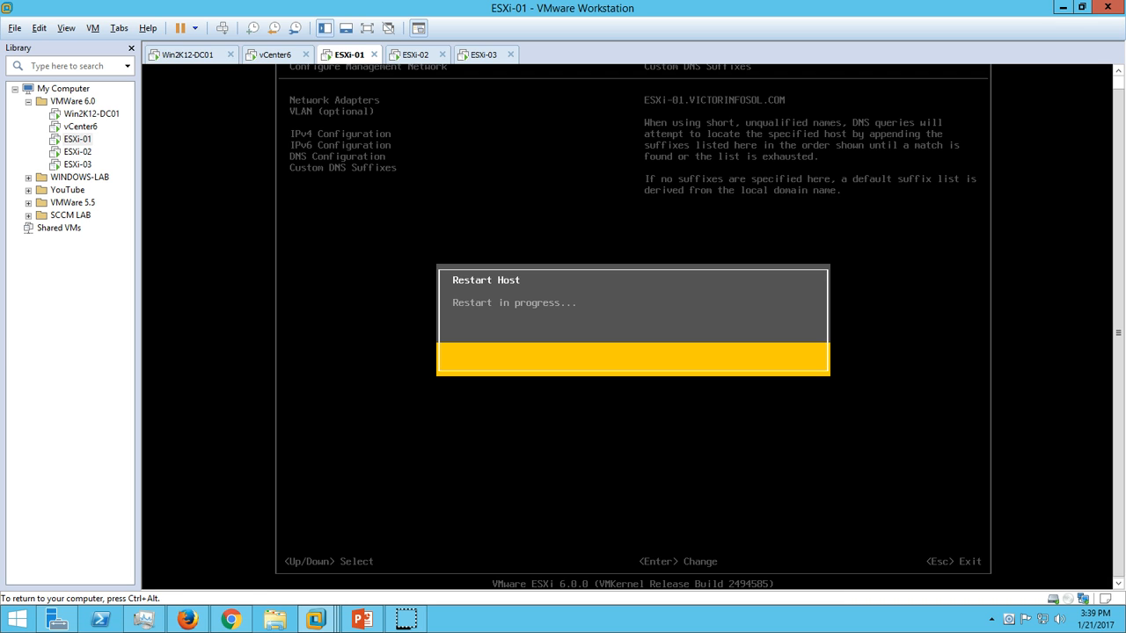
pyautogui.moveTo(415, 510)
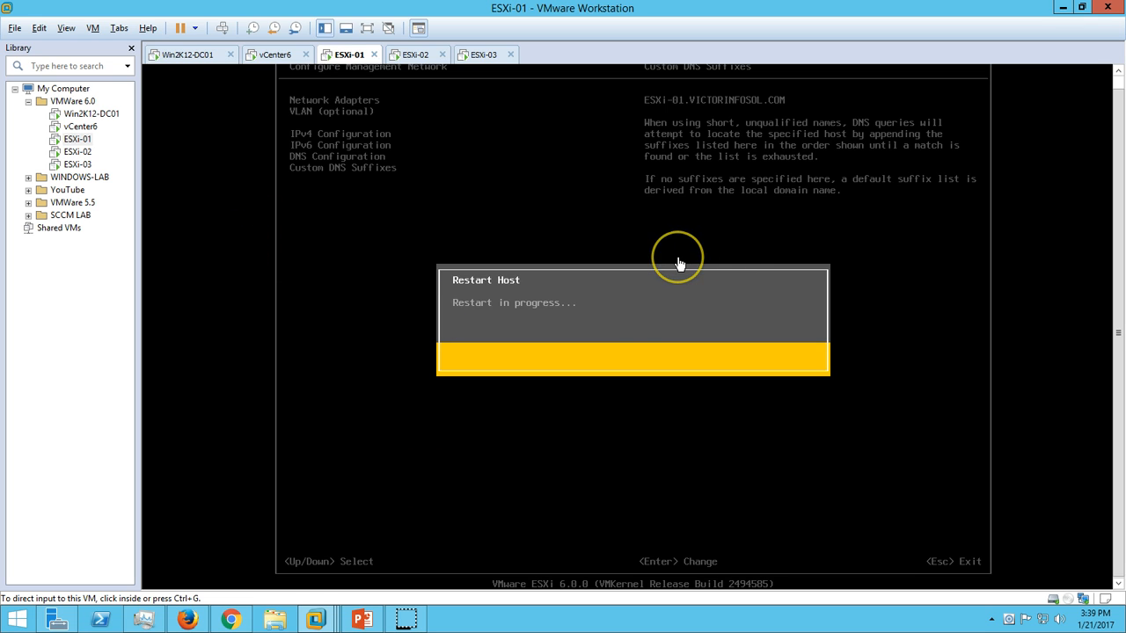
pyautogui.moveTo(679, 264)
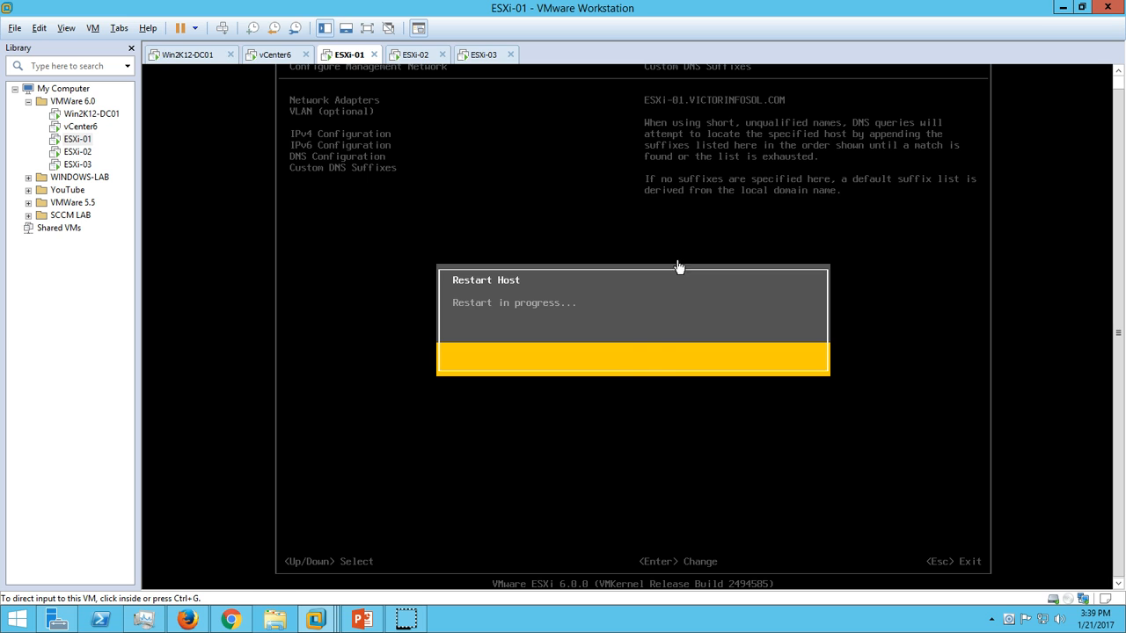
pyautogui.moveTo(422, 612)
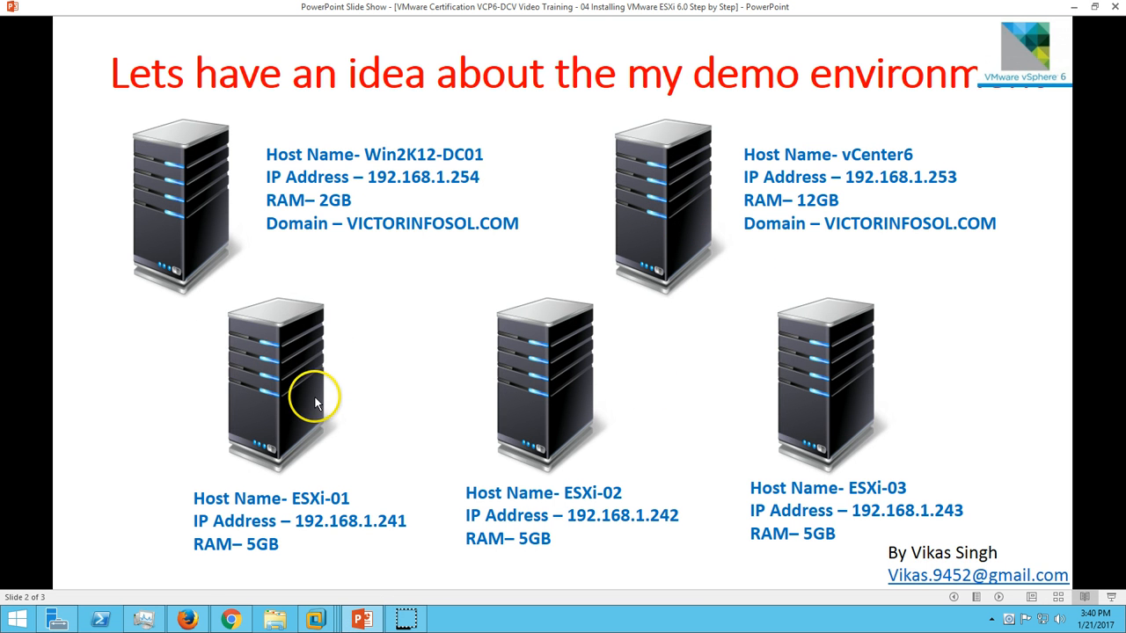
pyautogui.moveTo(307, 387)
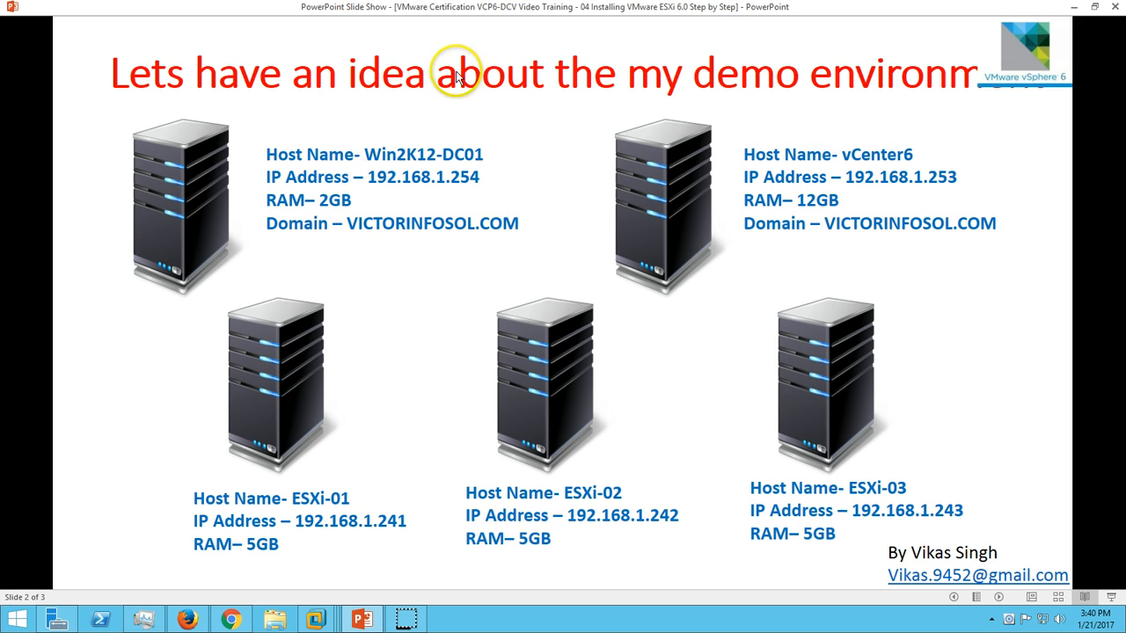
pyautogui.moveTo(360, 175)
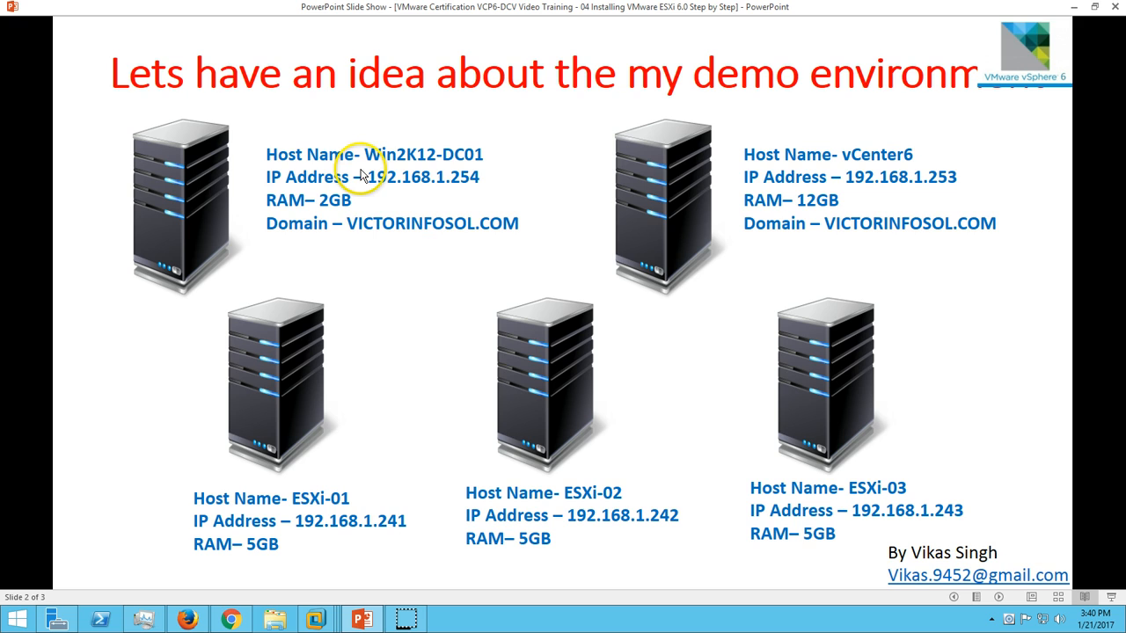
pyautogui.moveTo(1019, 192)
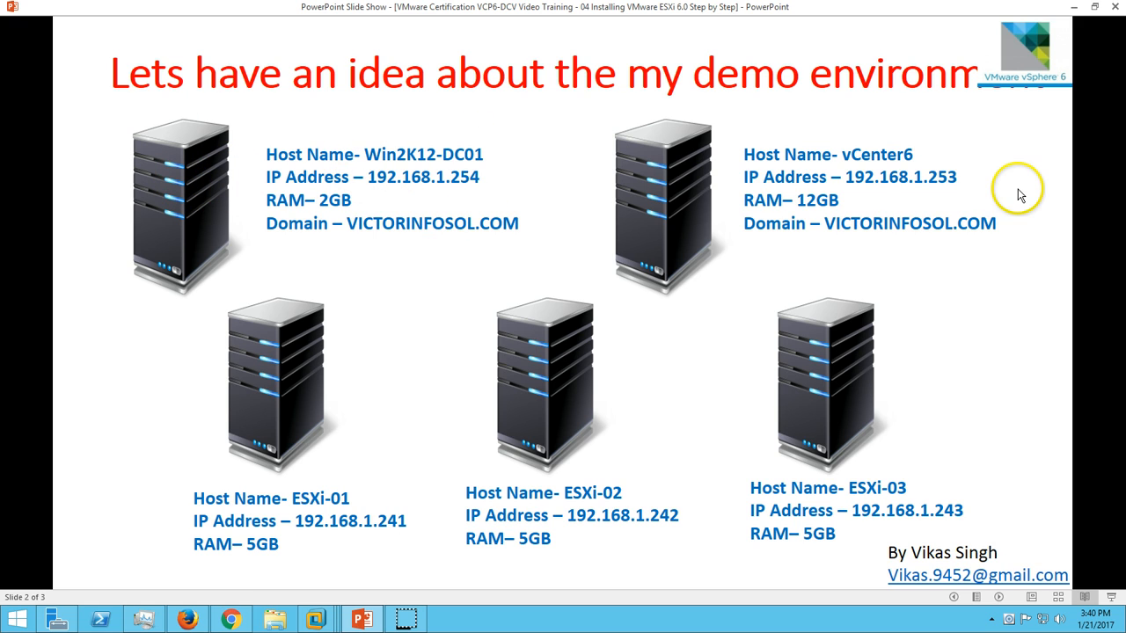
pyautogui.moveTo(630, 180)
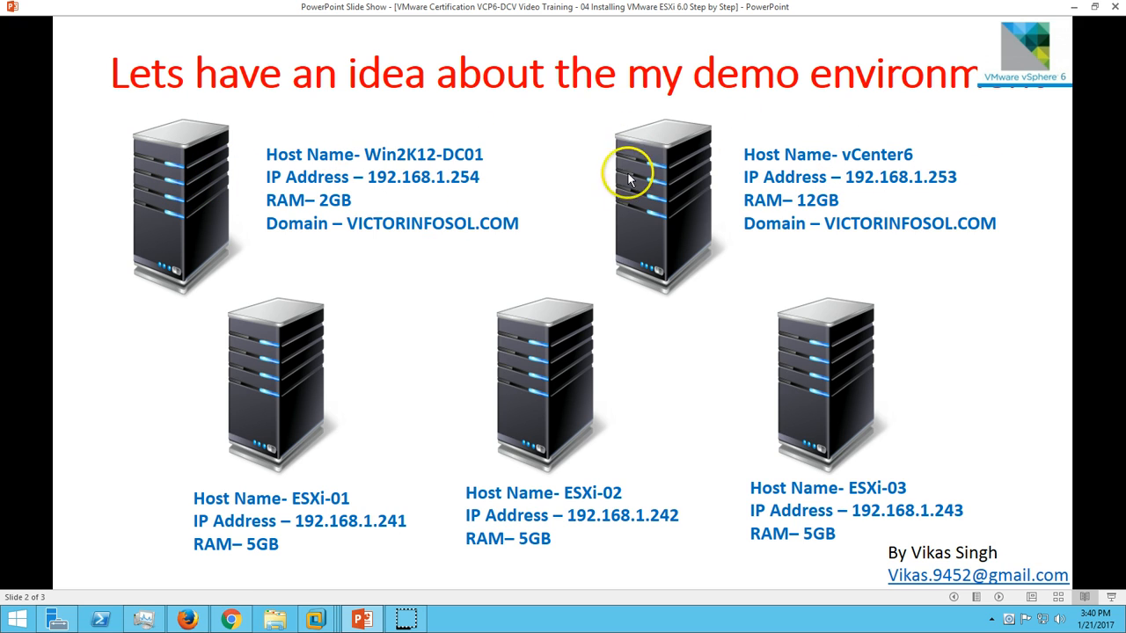
pyautogui.moveTo(249, 334)
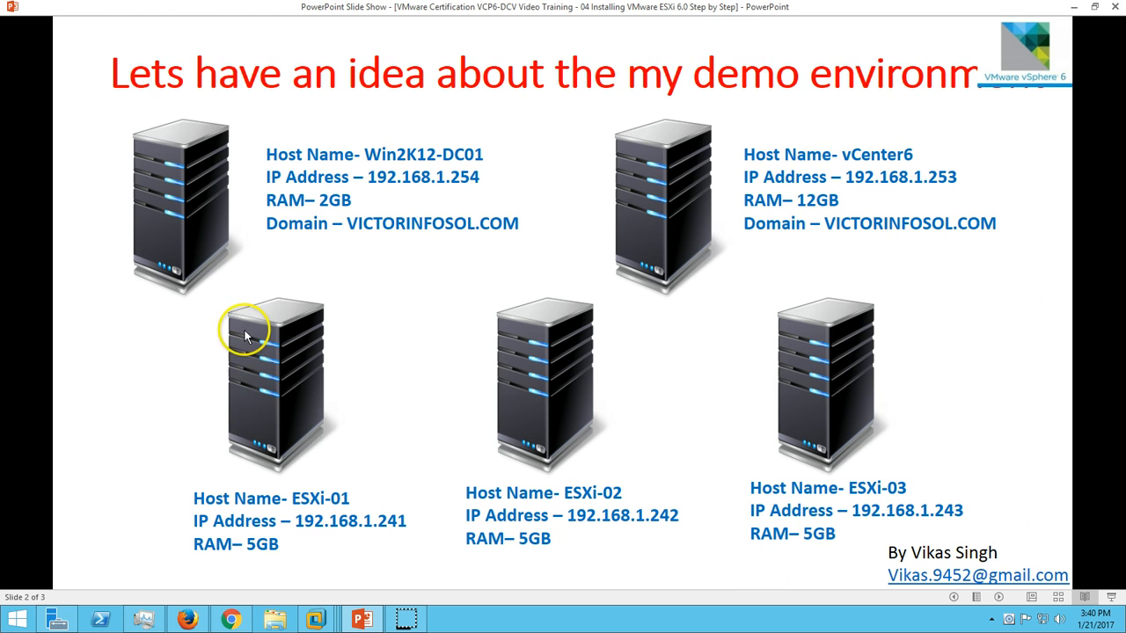
pyautogui.moveTo(390, 584)
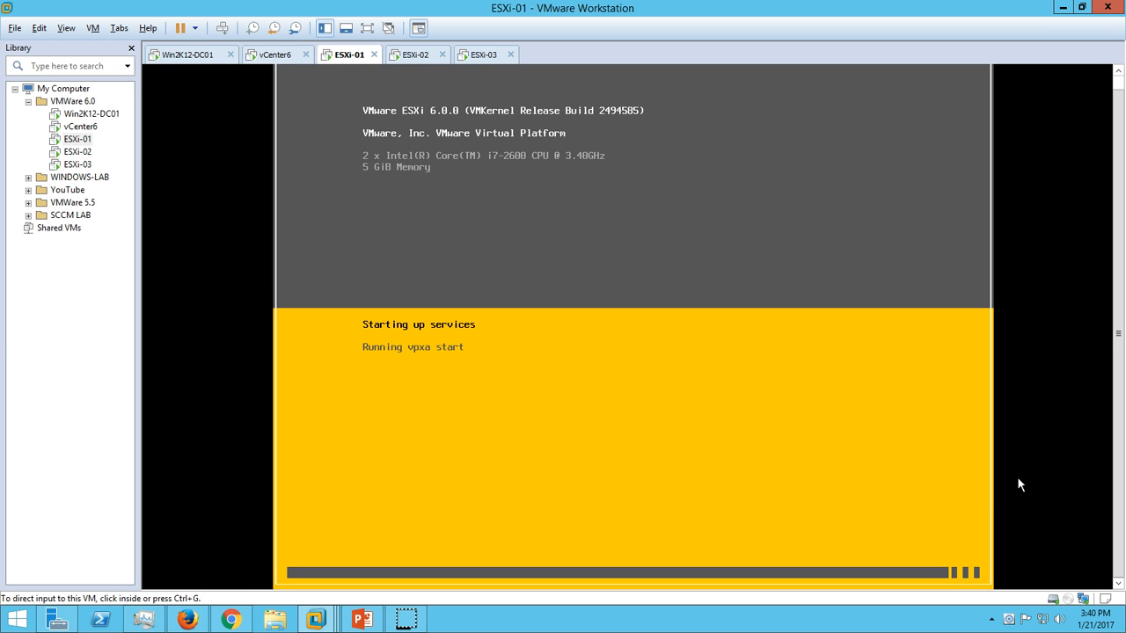
pyautogui.moveTo(362, 619)
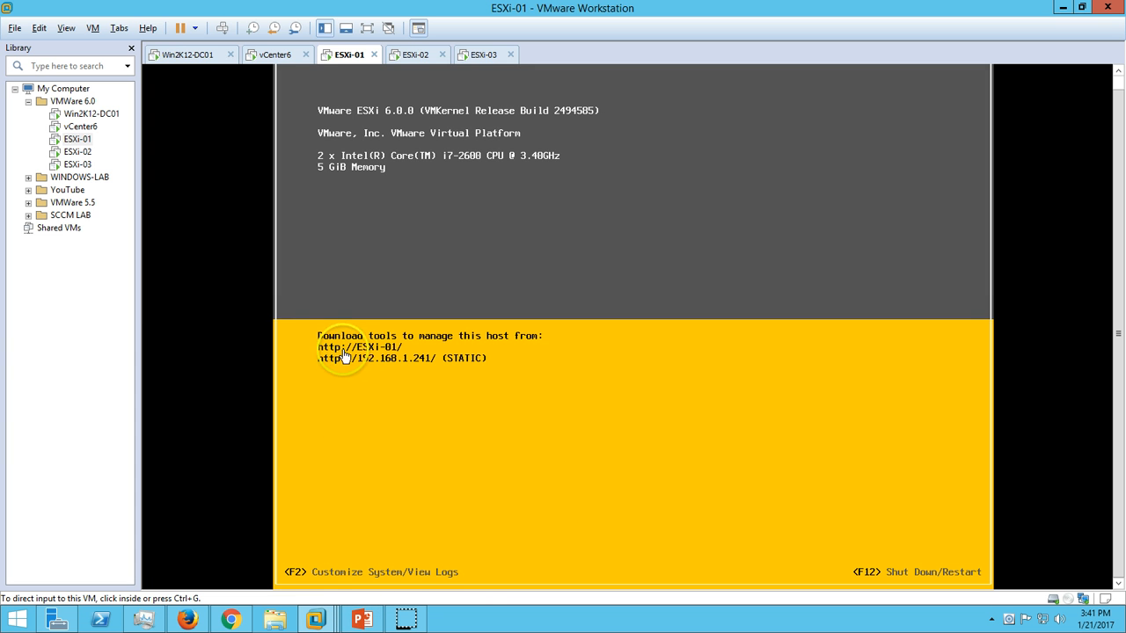
pyautogui.moveTo(443, 364)
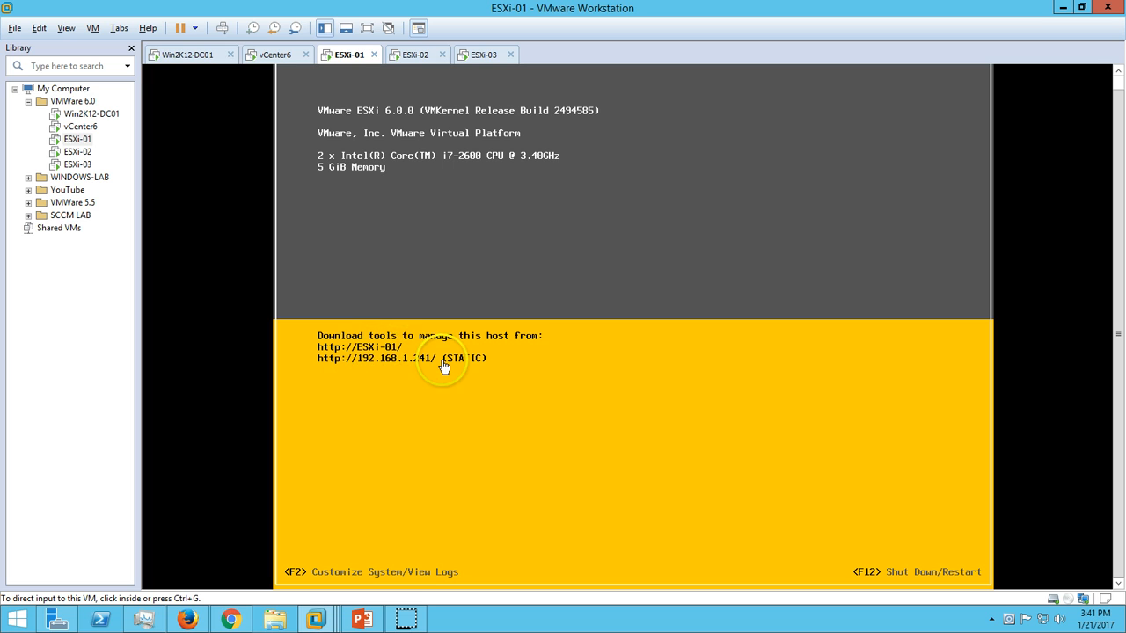
pyautogui.moveTo(510, 240)
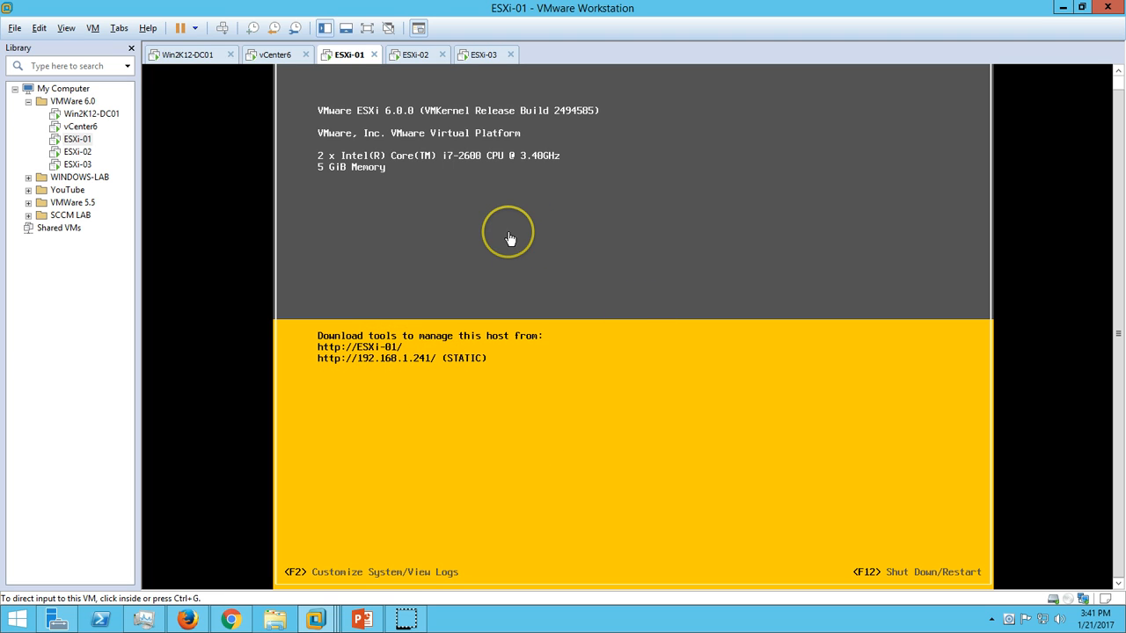
pyautogui.moveTo(415, 206)
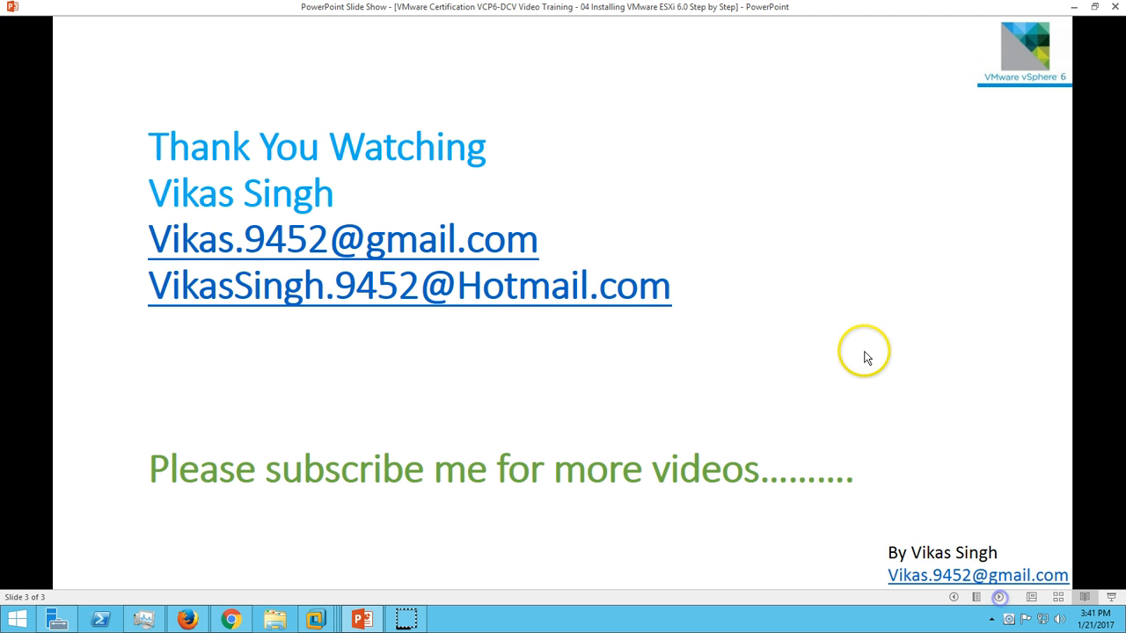
pyautogui.moveTo(867, 357)
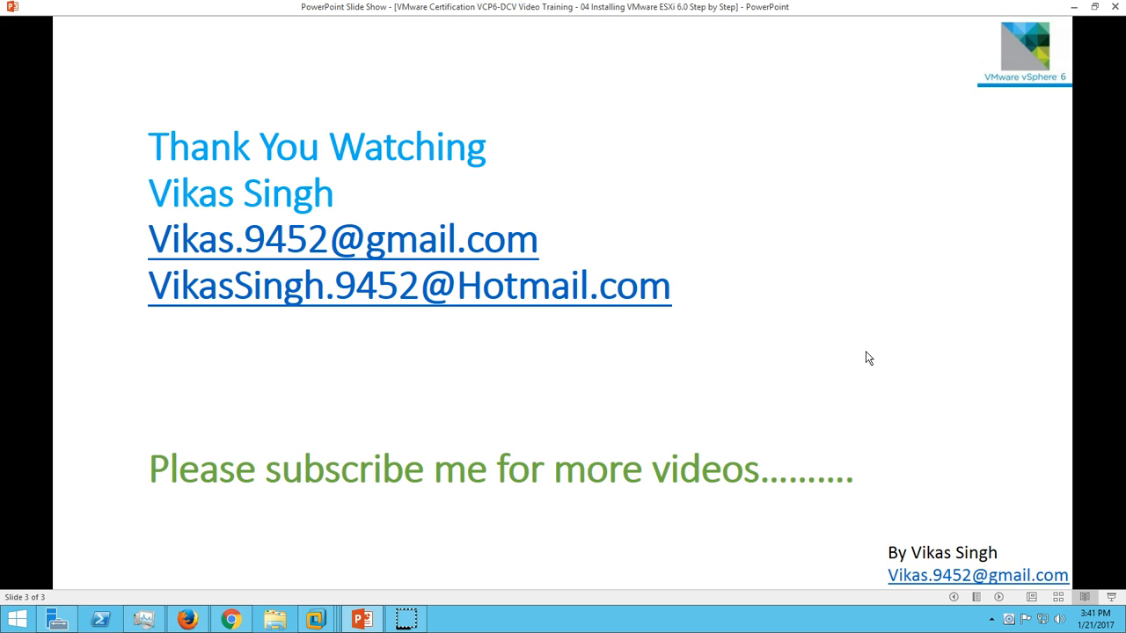